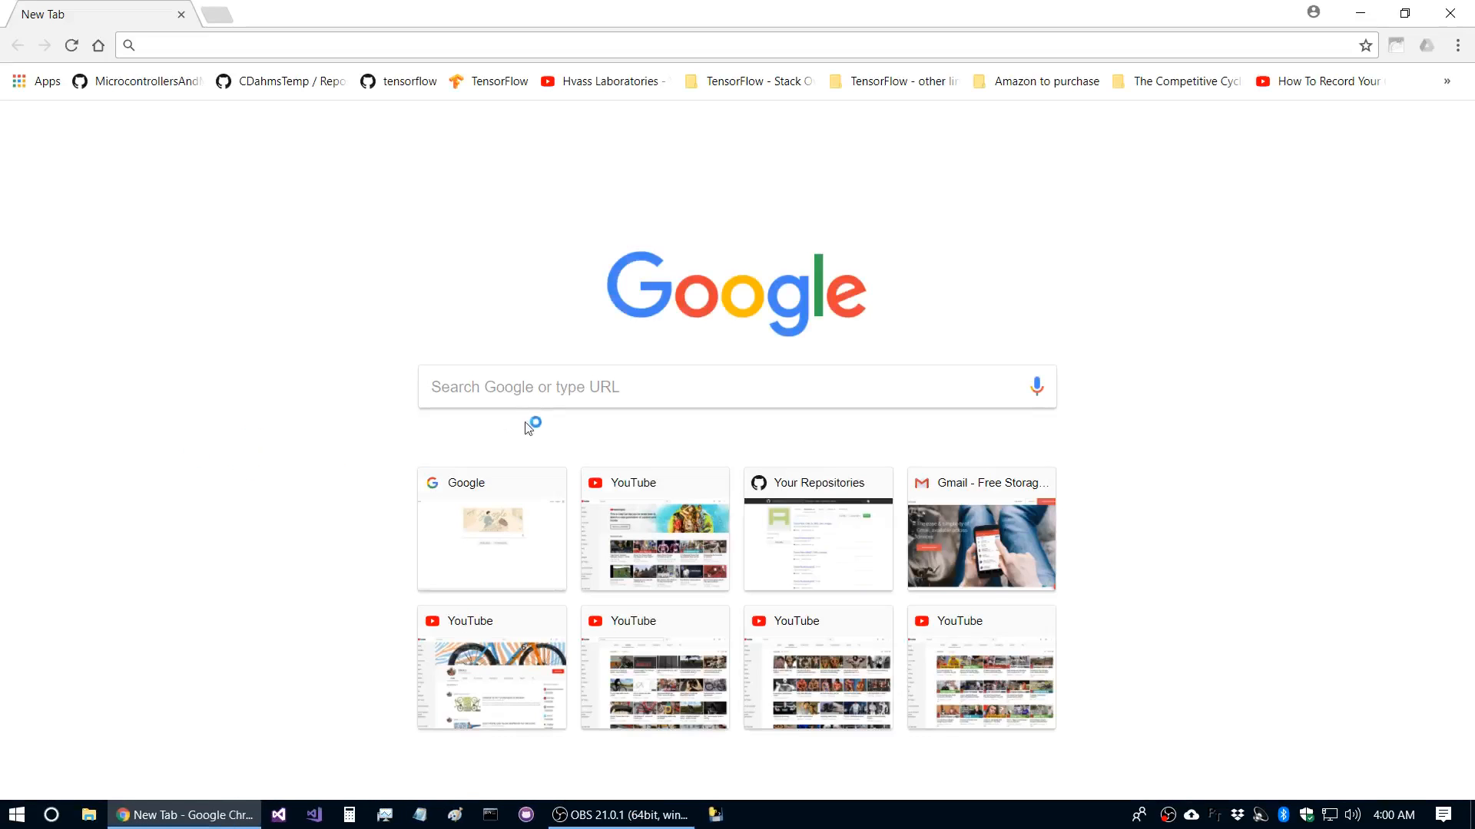
# - Find the MicrocontrollersAndMore GitHub profile via Google and show its repository list
pyautogui.click(735, 387)
pyautogui.write('github microcontrollersandmore')
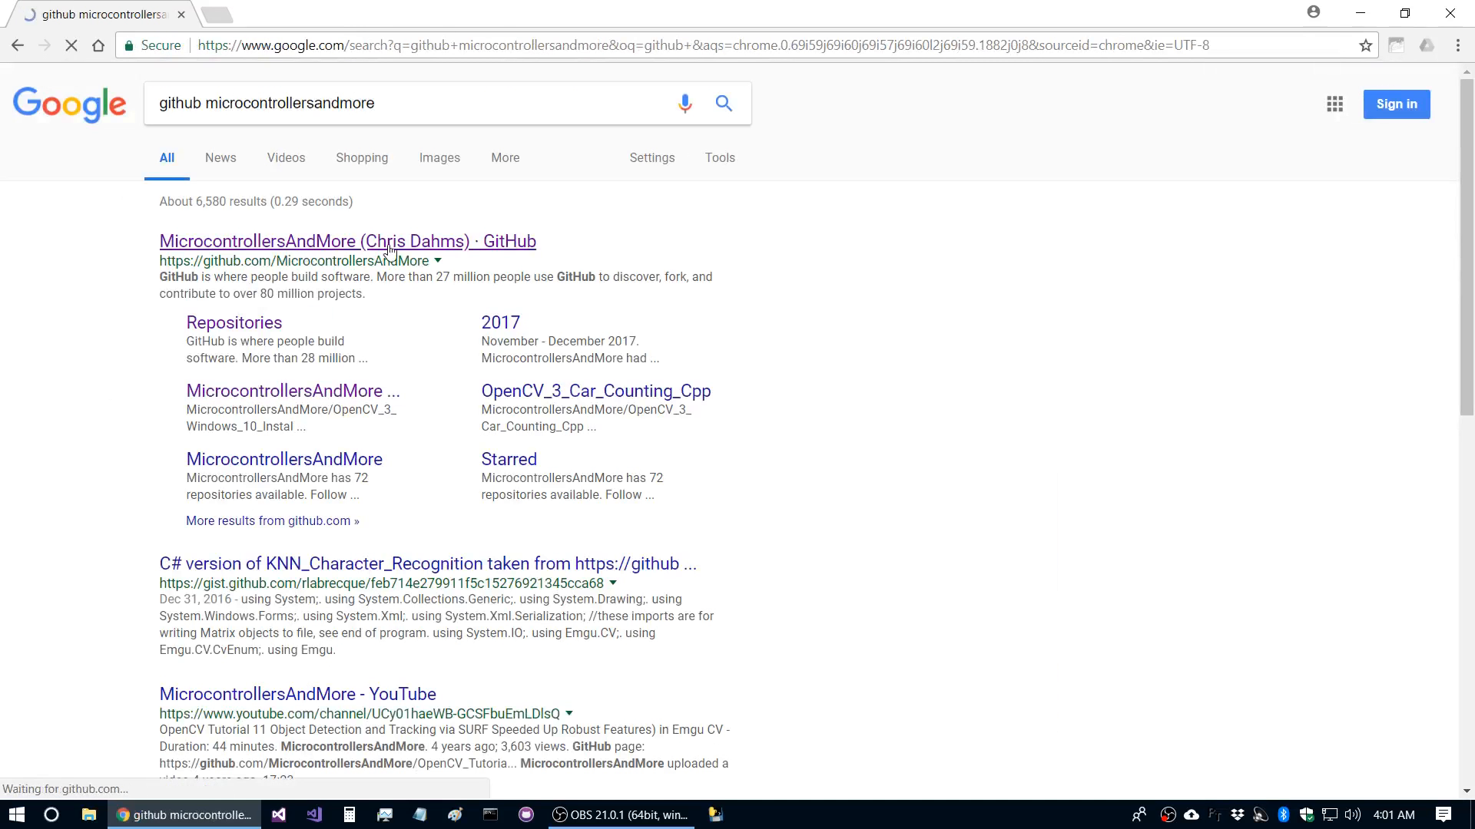
pyautogui.click(347, 241)
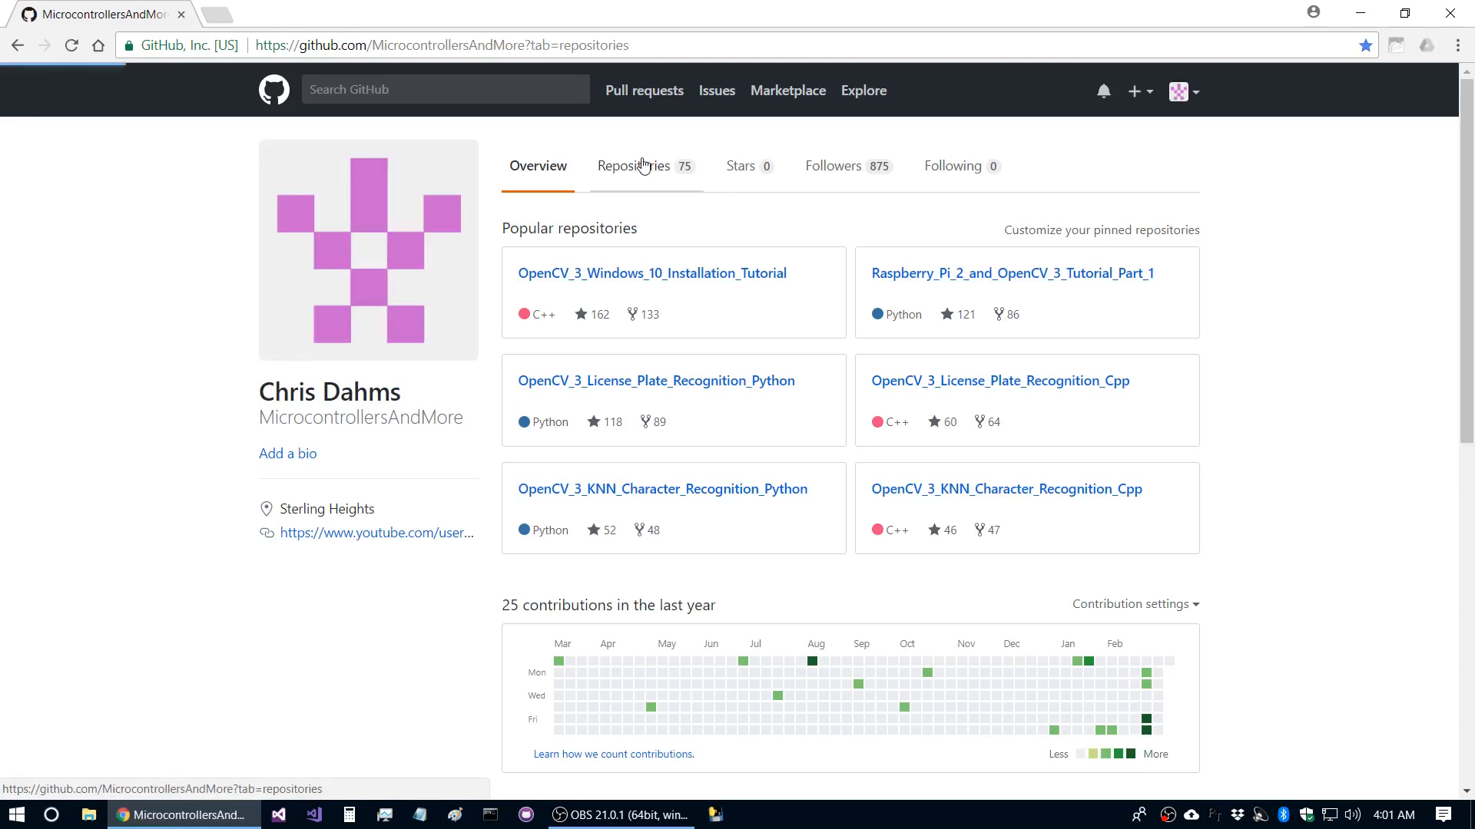
pyautogui.click(636, 165)
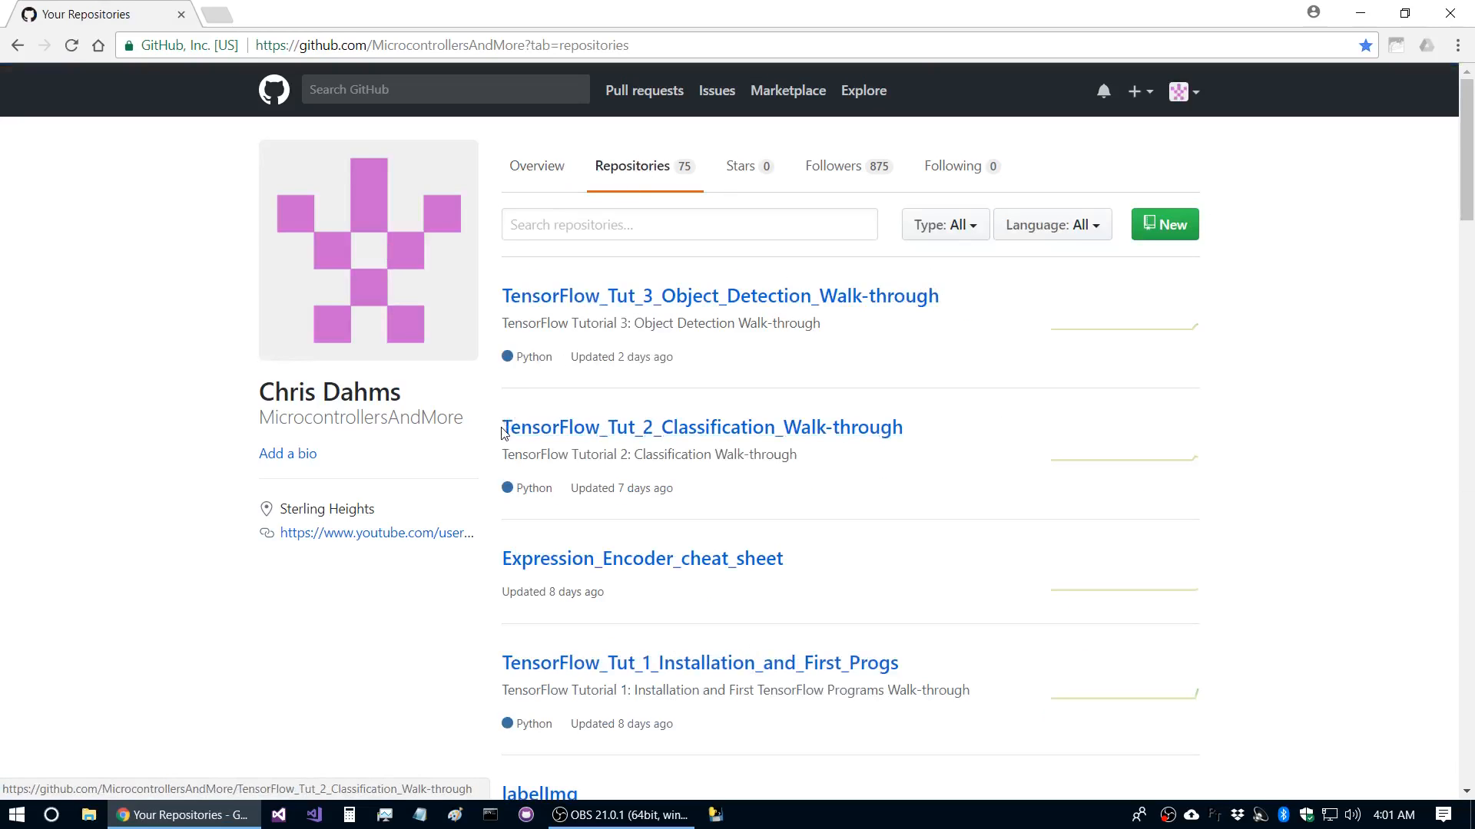
pyautogui.moveTo(502, 427); pyautogui.dragTo(804, 427)
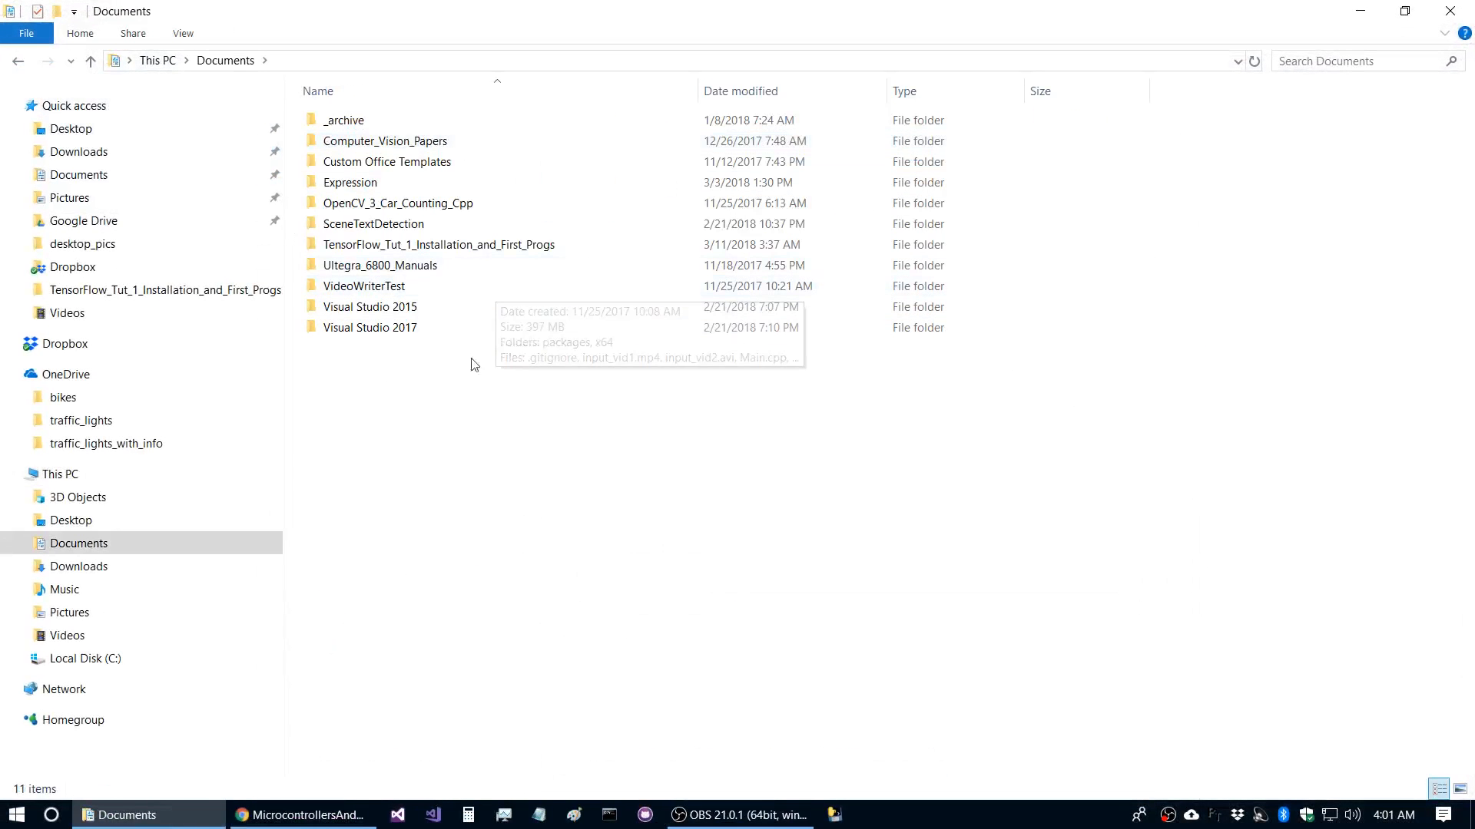
# - Clone the TensorFlow_Tut_2_Classification_Walk-through repo into Documents, then close Notepad and Command Prompt
pyautogui.doubleClick(380, 265)
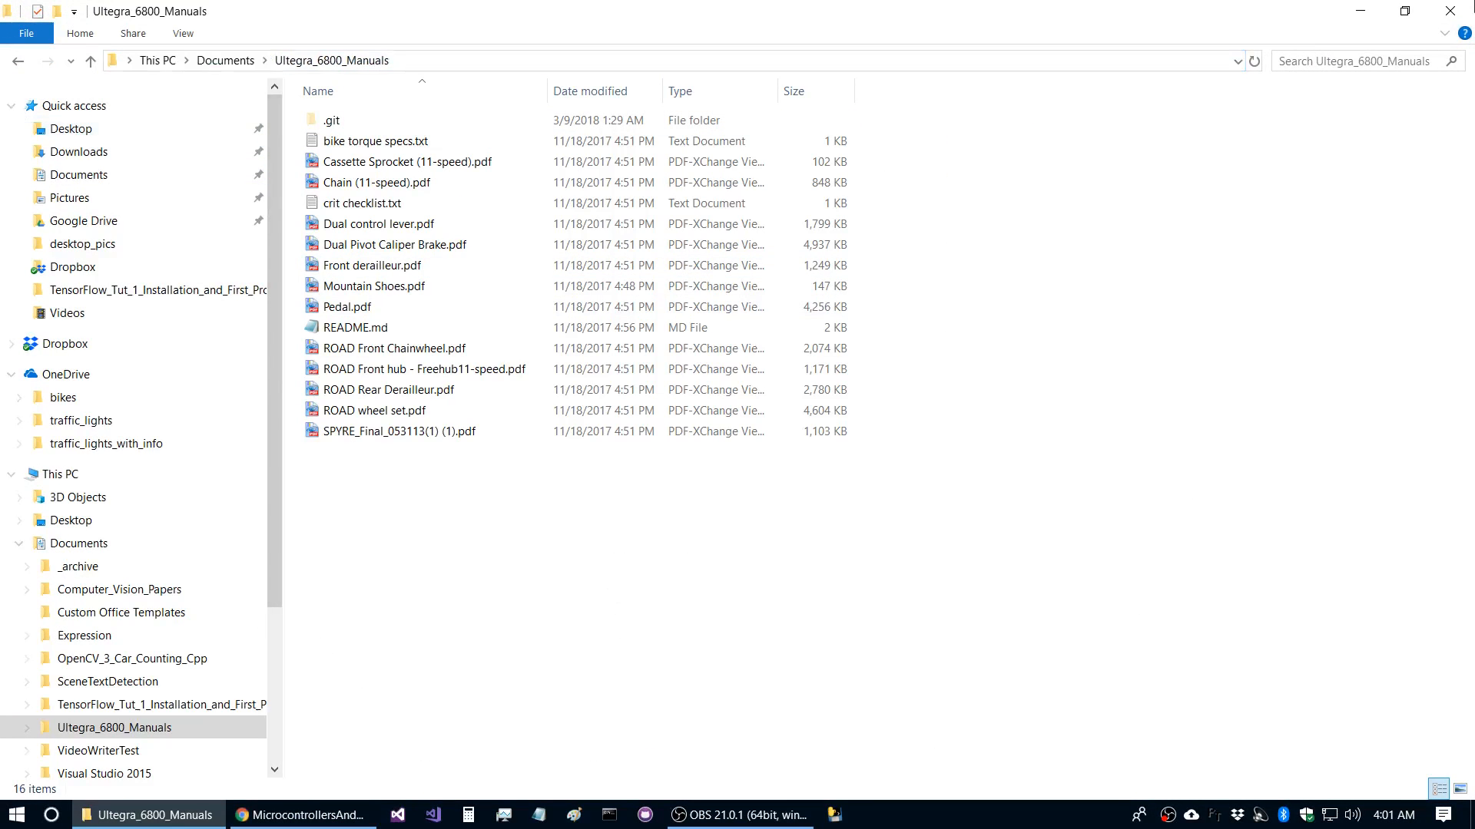
pyautogui.click(303, 814)
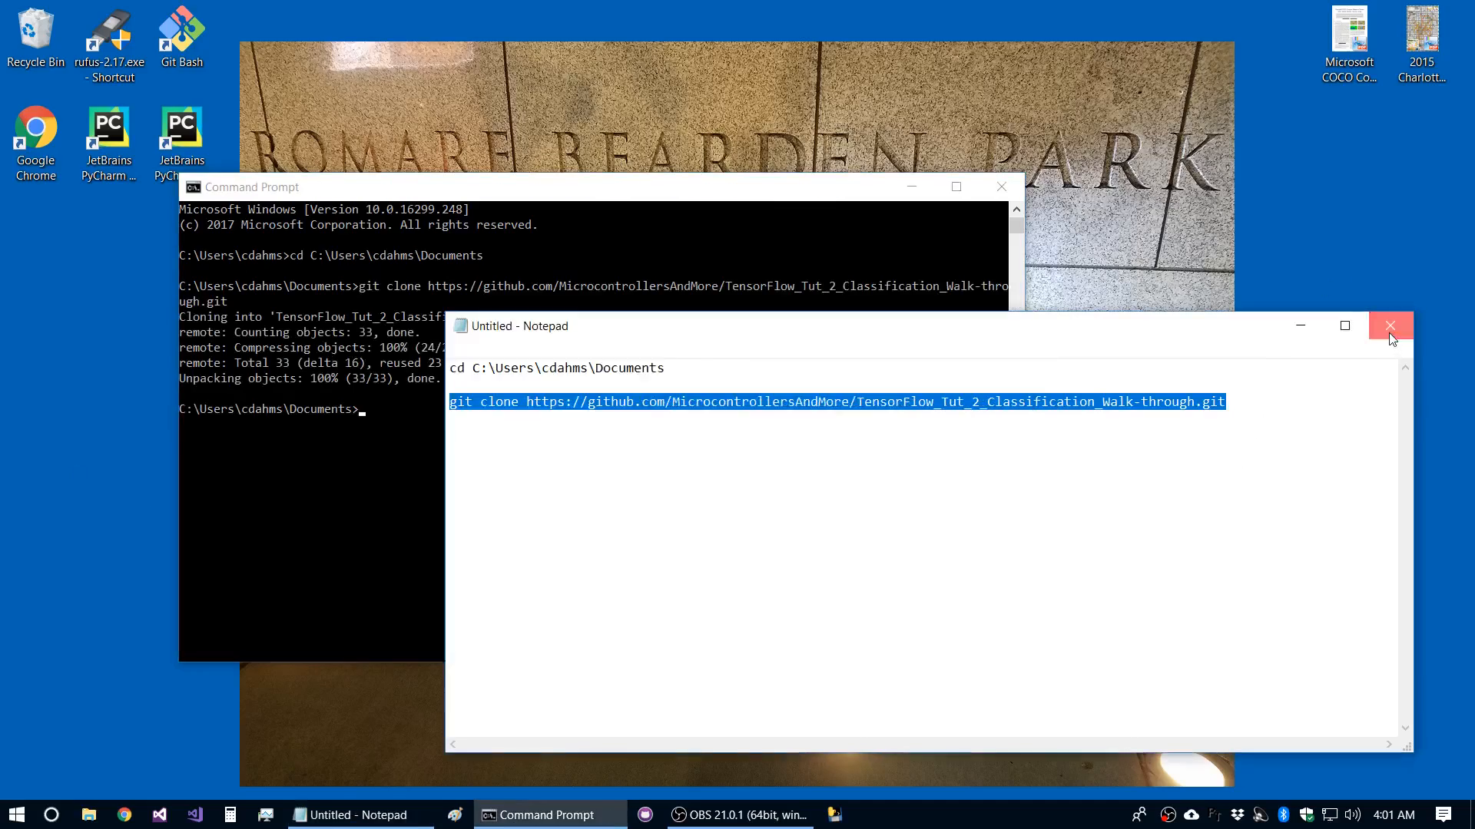
pyautogui.click(1390, 325)
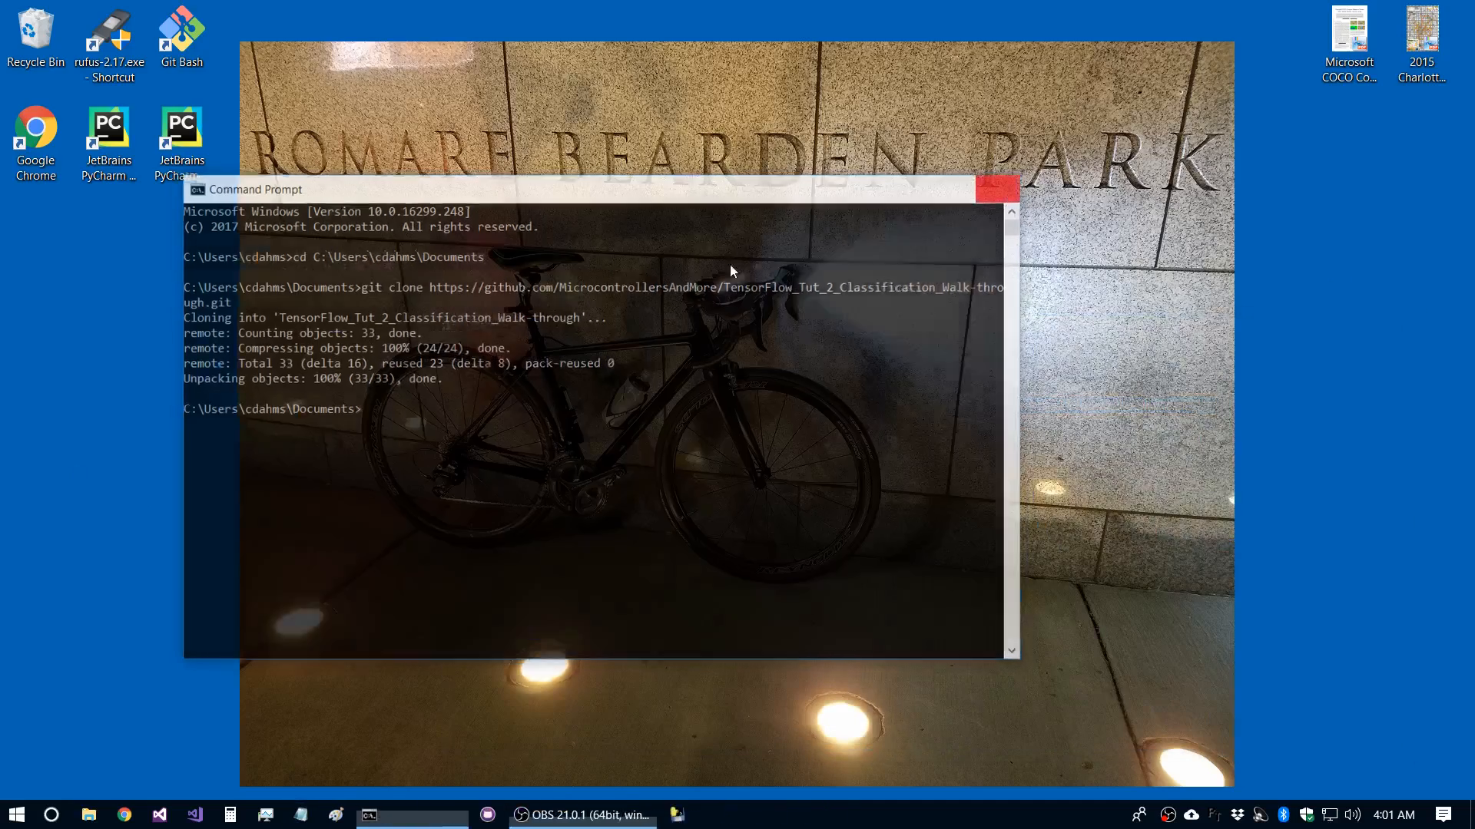
pyautogui.click(106, 814)
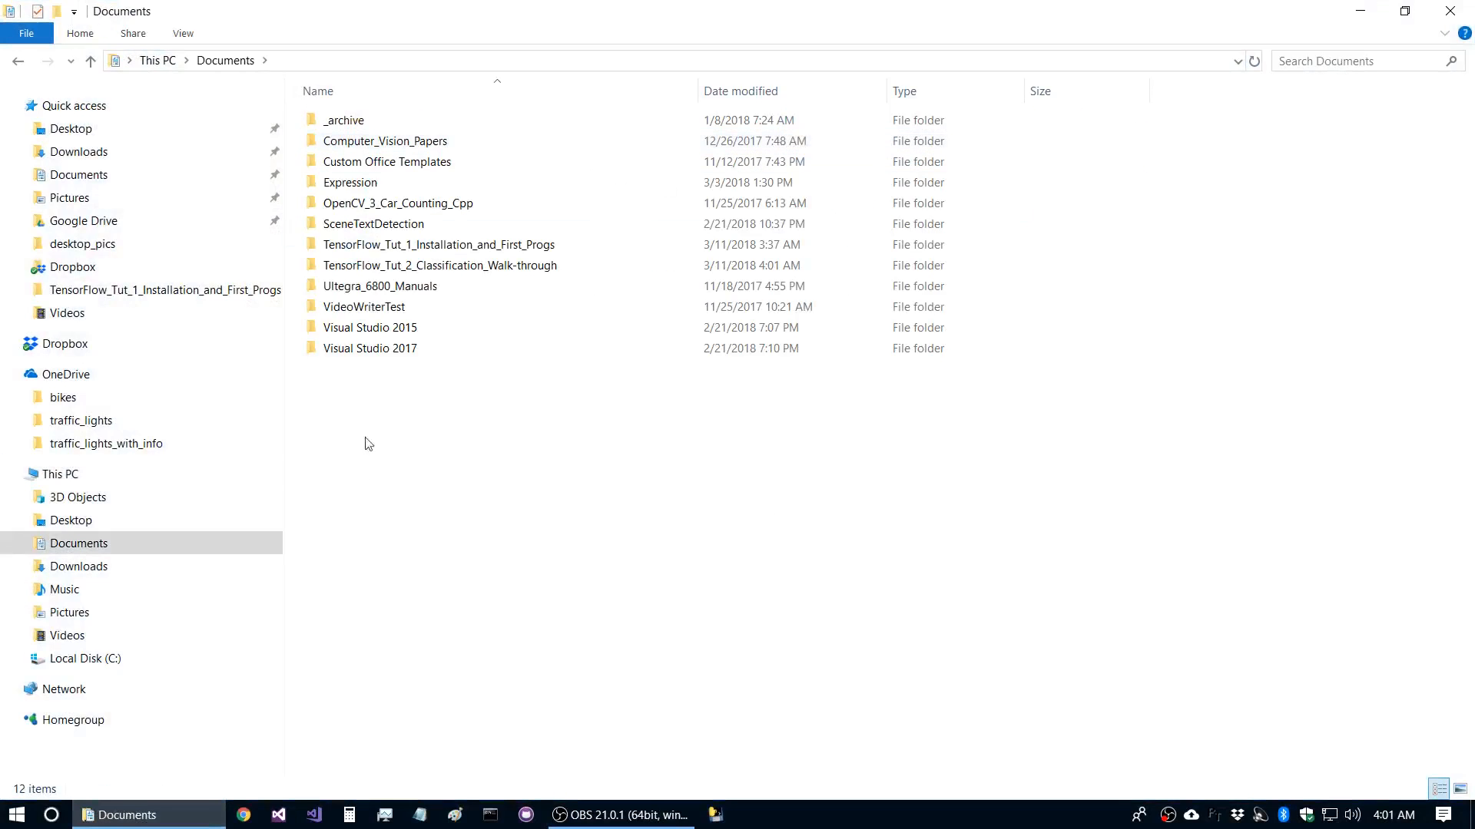
# - Open the cloned classification folder and its walk-through .docx document
pyautogui.click(440, 266)
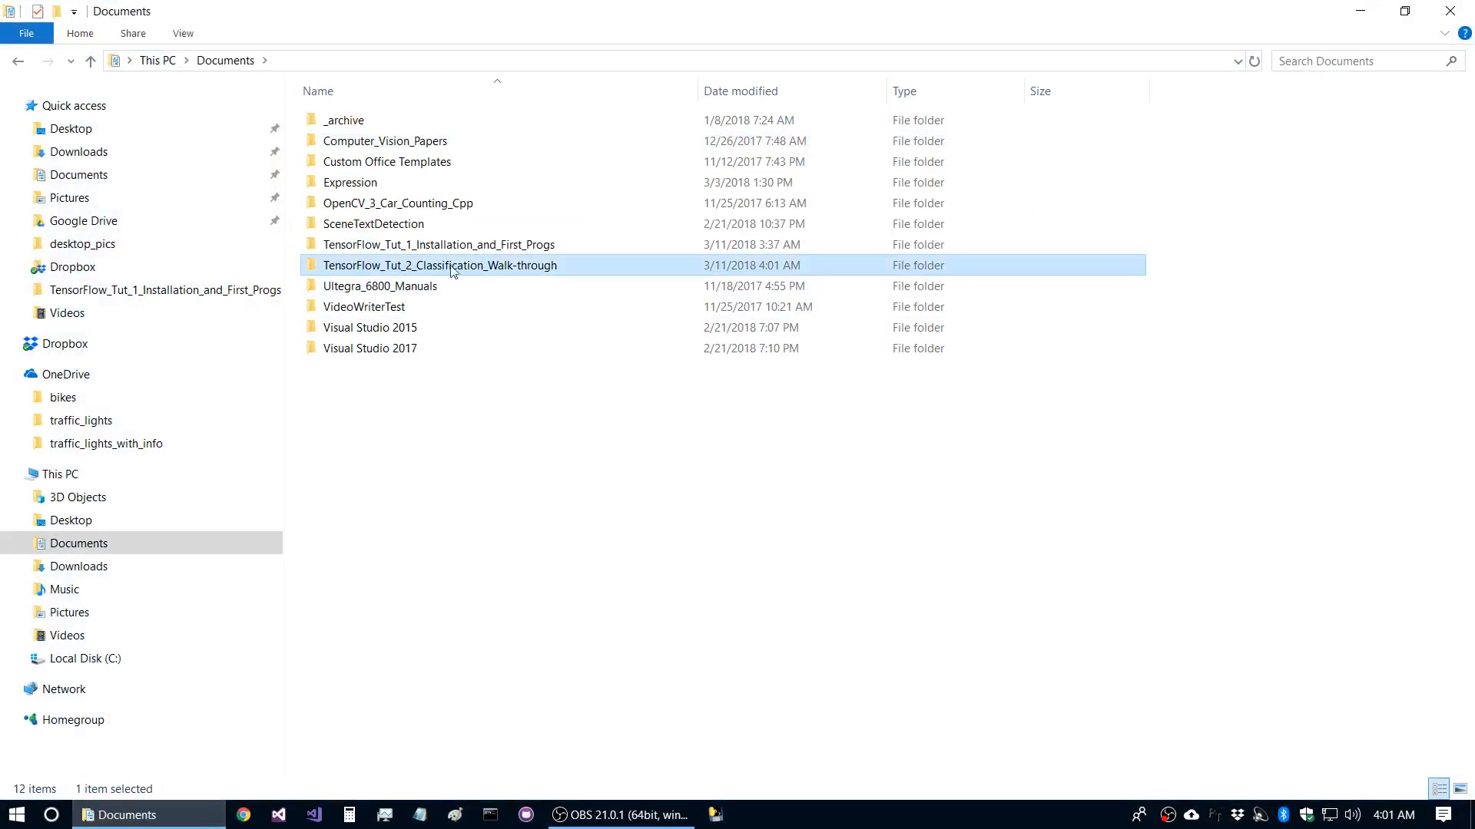
pyautogui.doubleClick(438, 266)
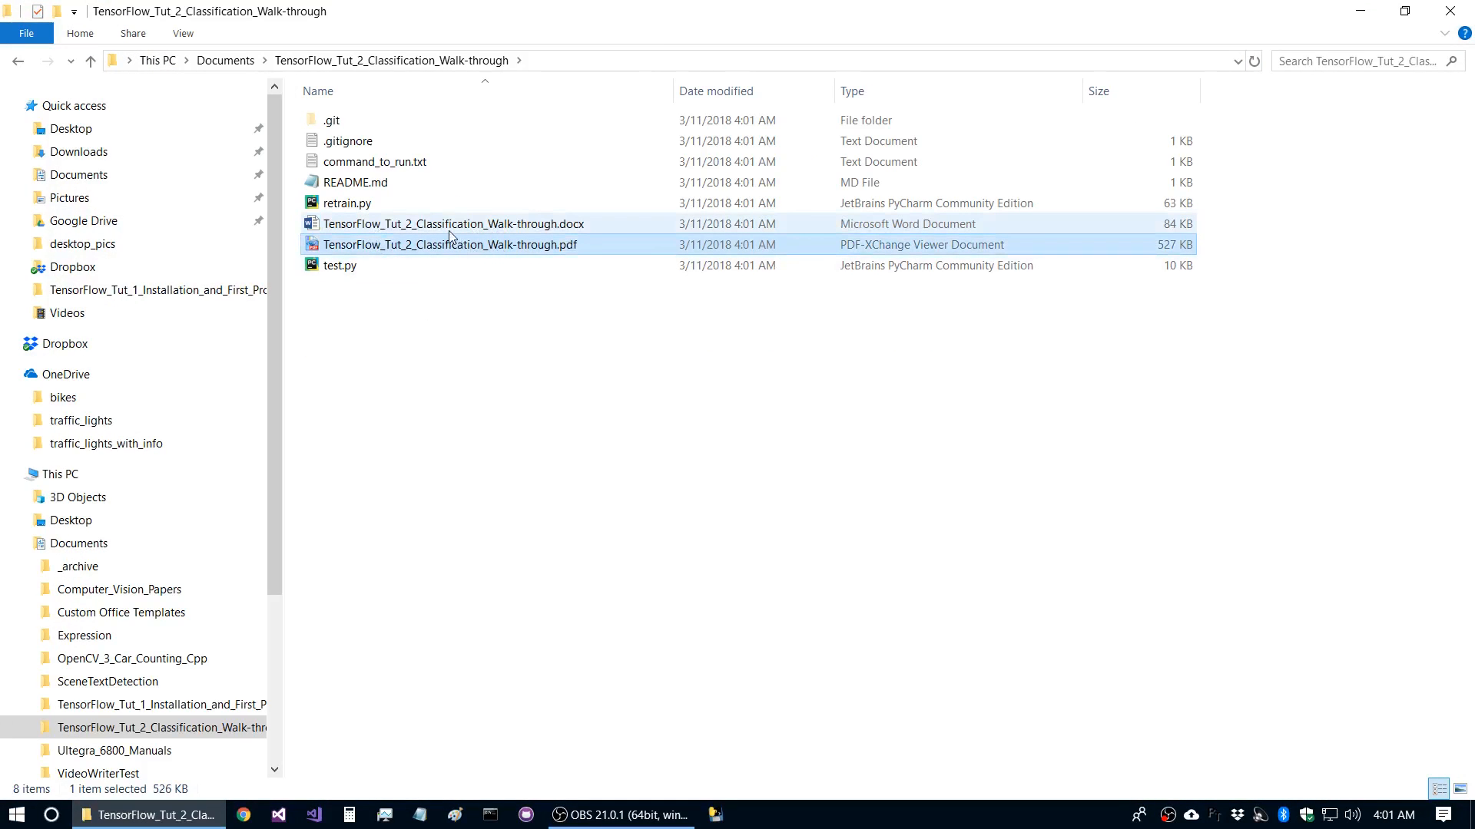
pyautogui.doubleClick(455, 224)
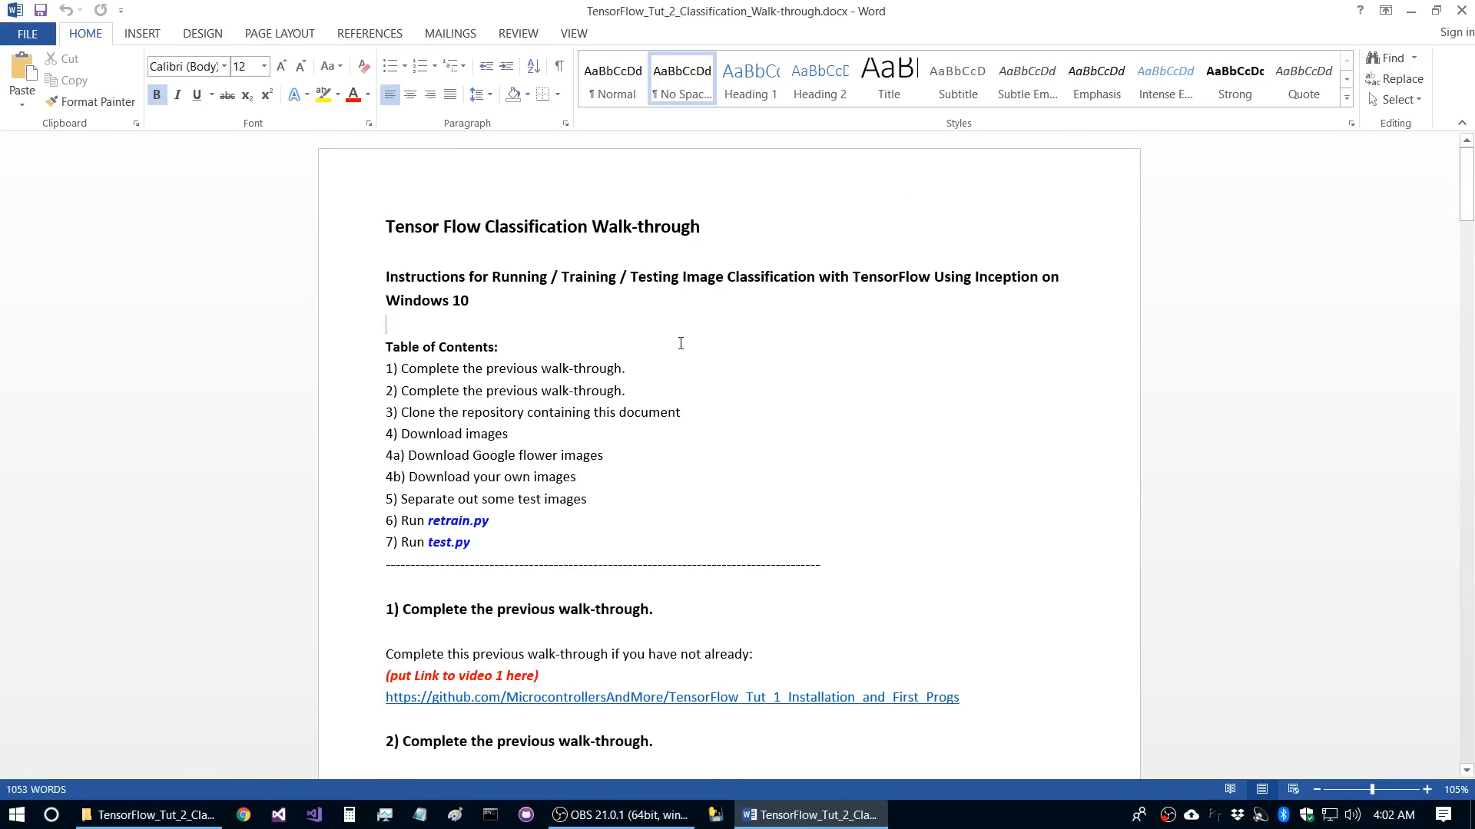
pyautogui.scroll(-3)
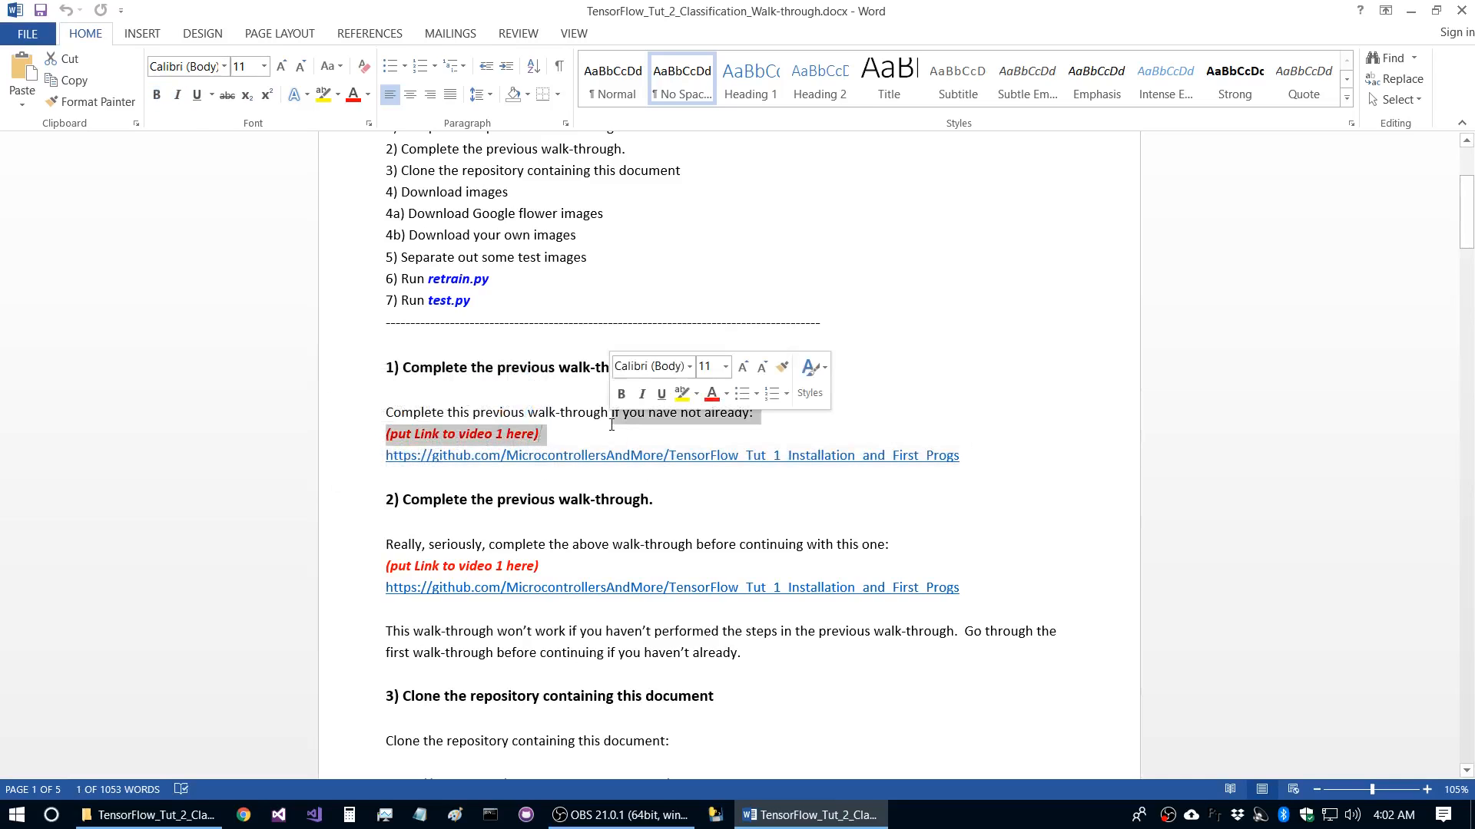
pyautogui.click(590, 441)
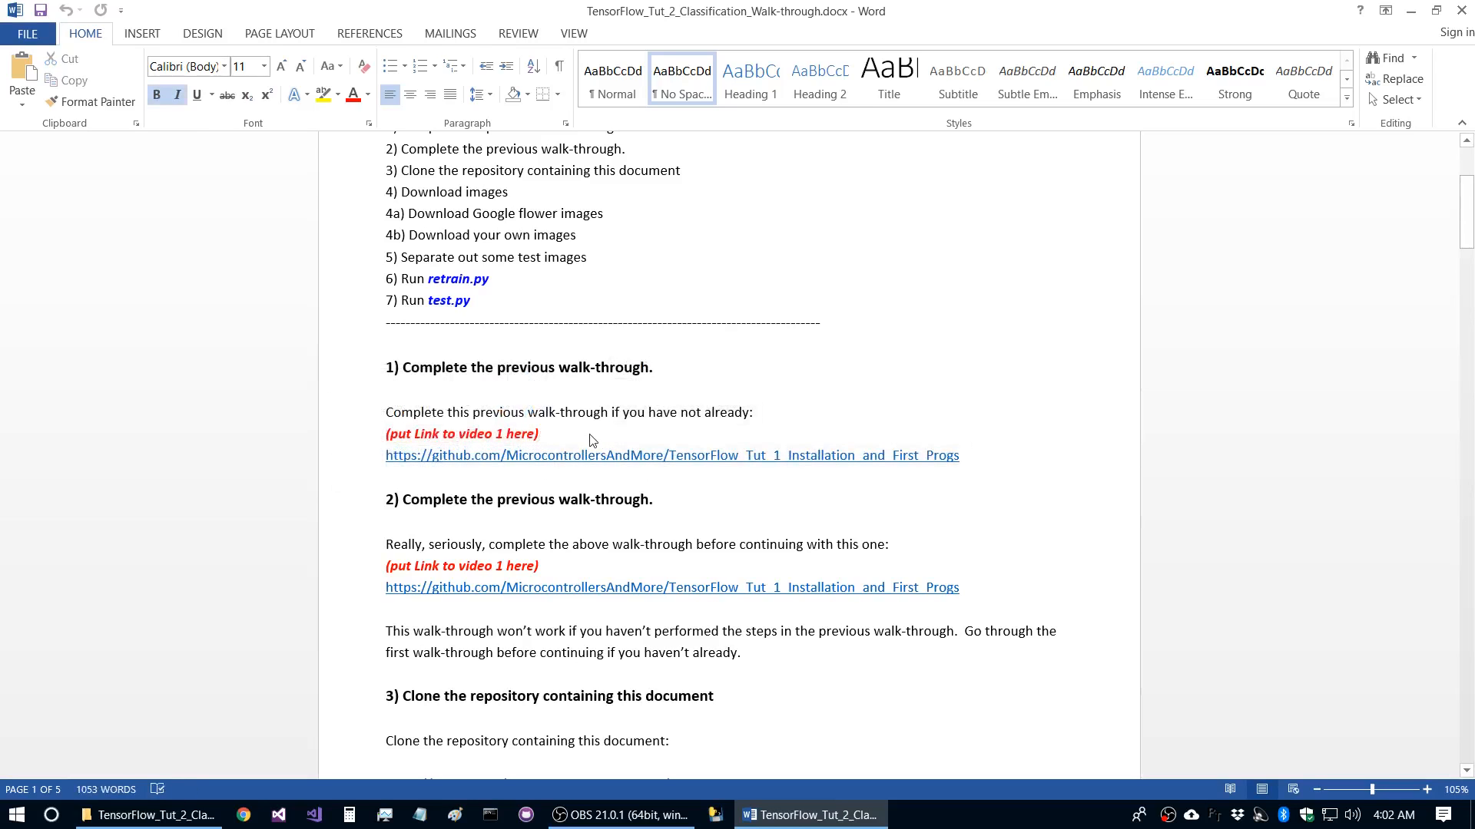
pyautogui.click(539, 433)
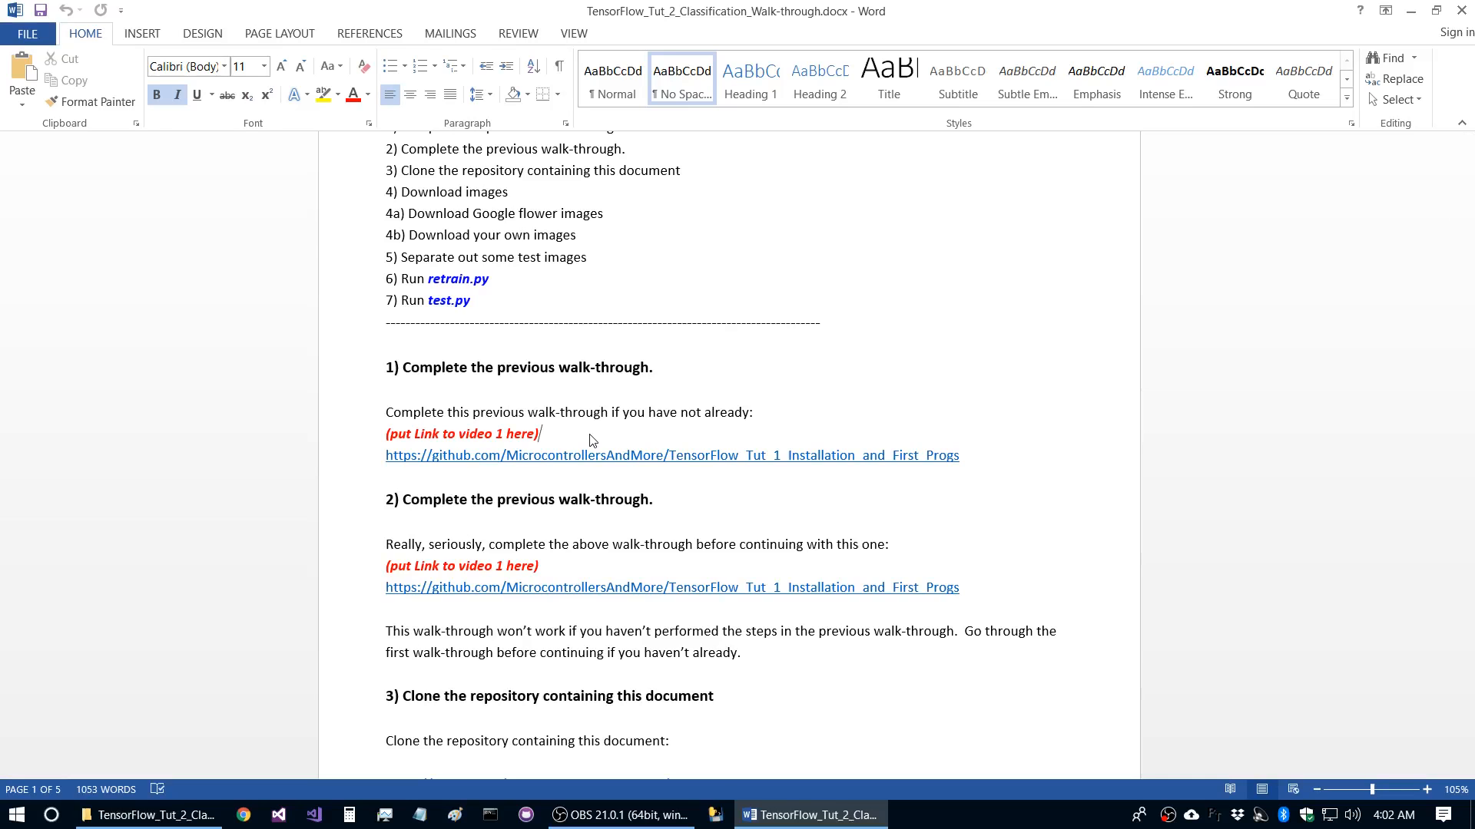
pyautogui.scroll(-3)
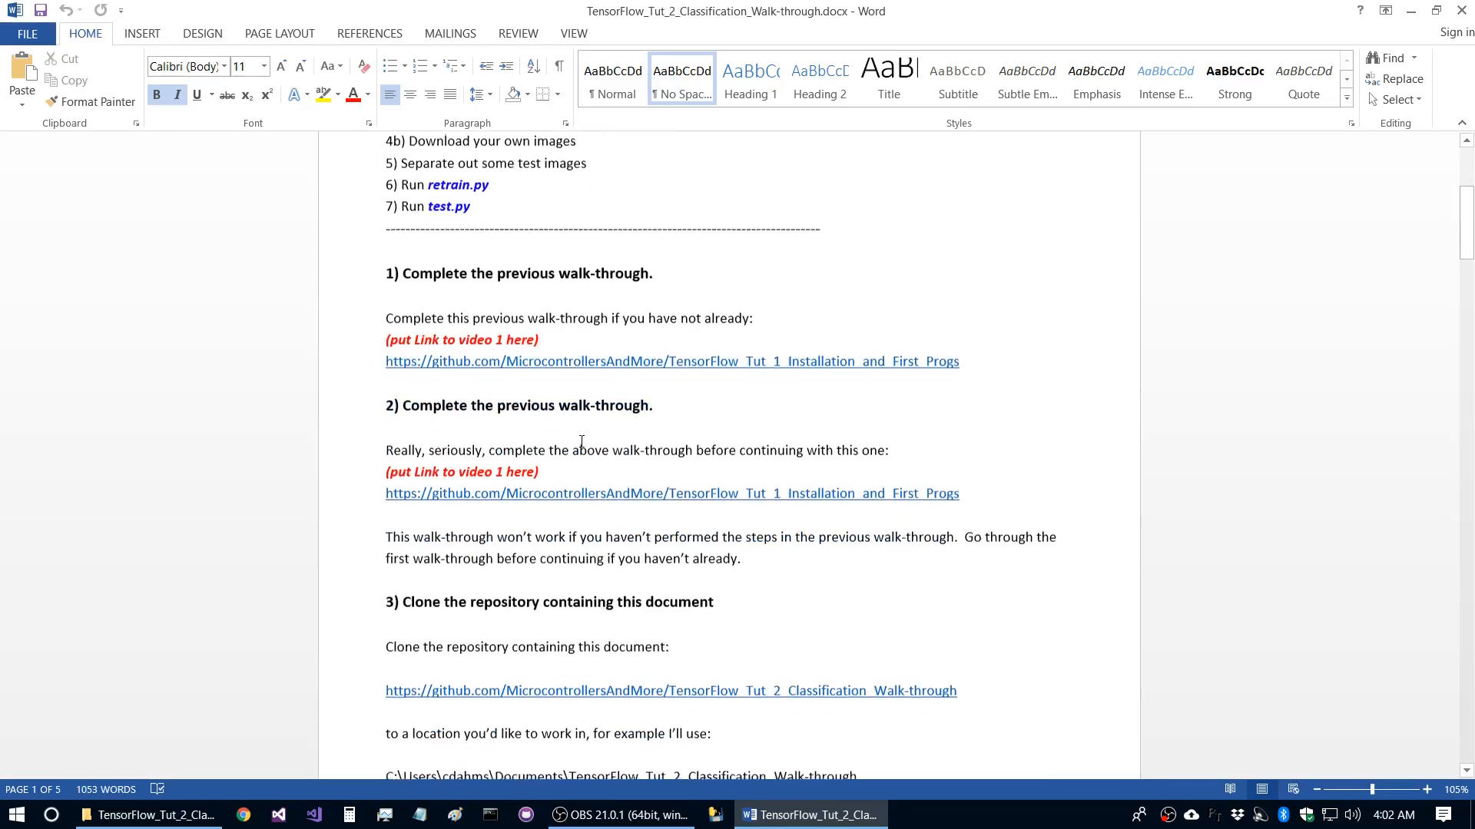
pyautogui.tripleClick(519, 402)
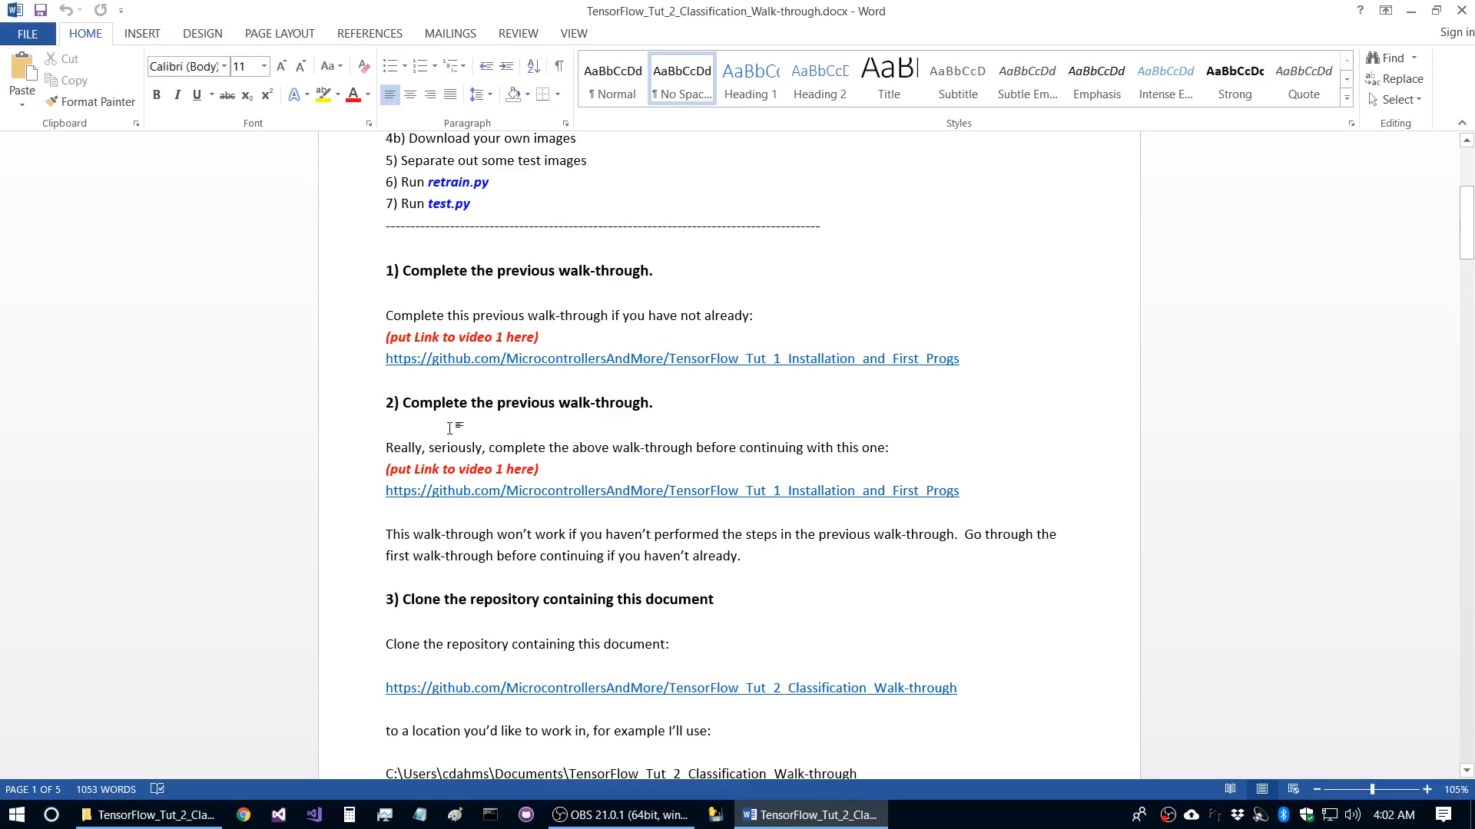
pyautogui.click(386, 426)
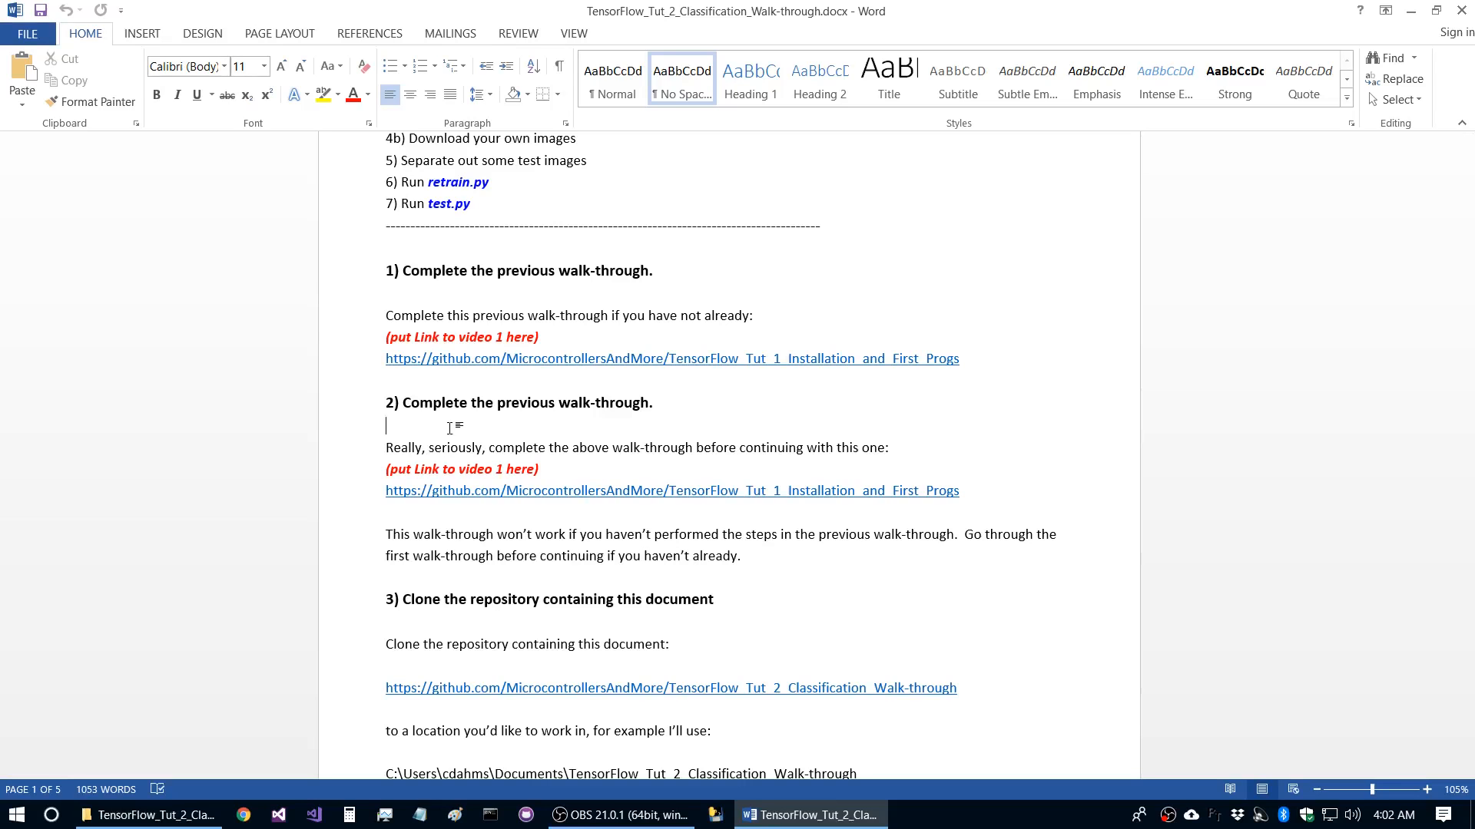
pyautogui.scroll(-3)
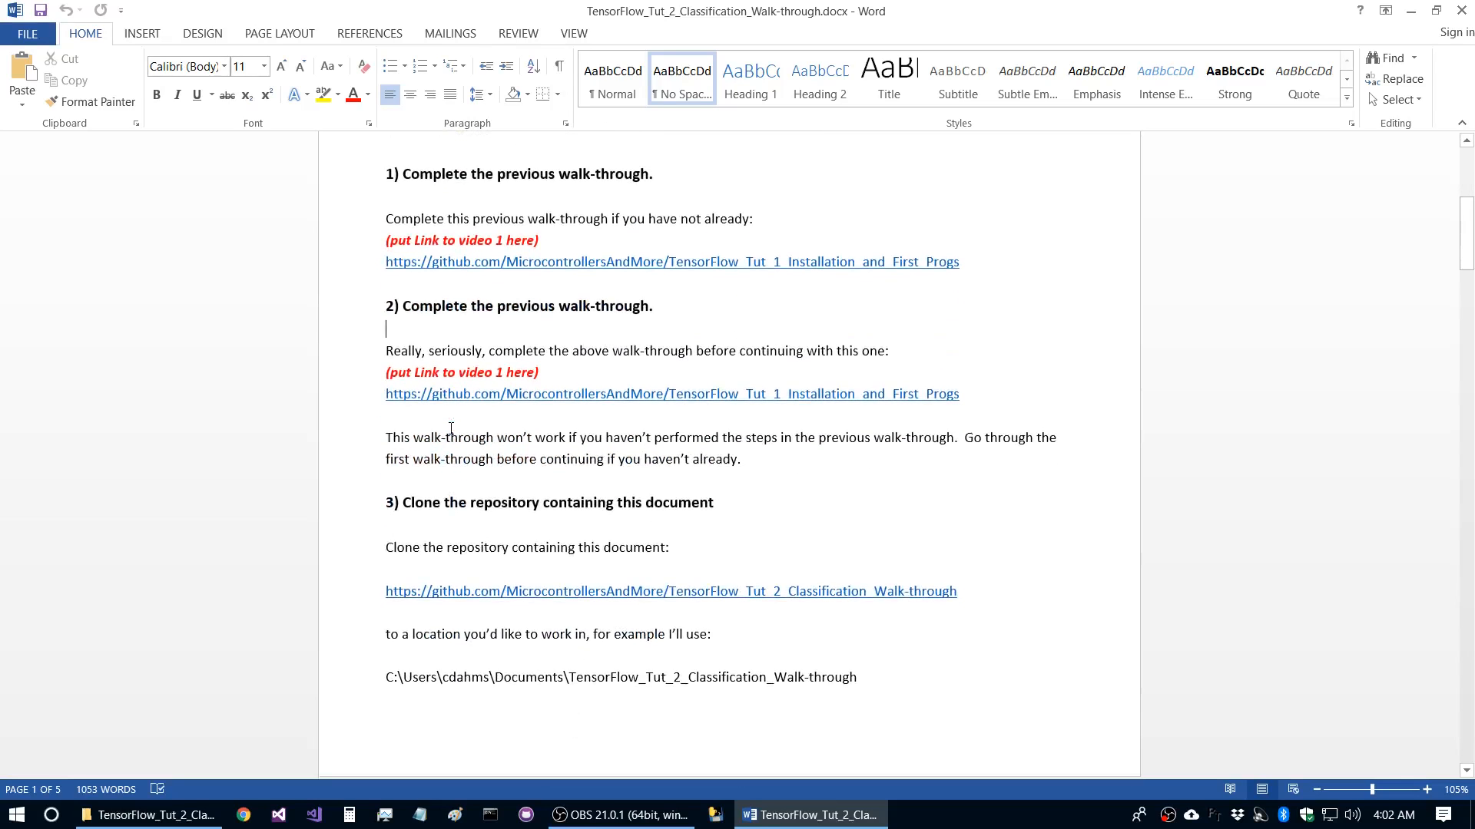
pyautogui.scroll(-3)
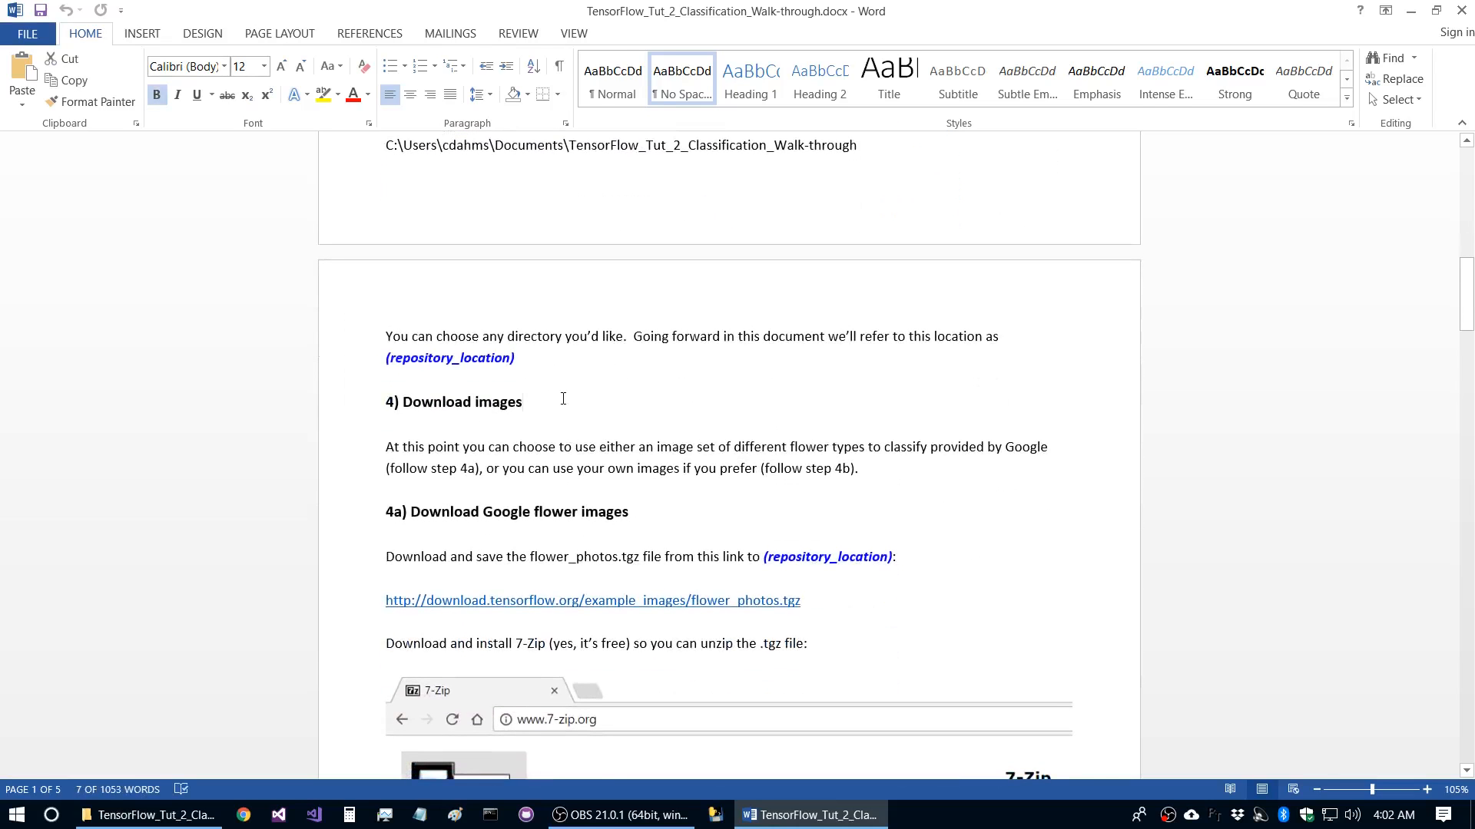
pyautogui.scroll(-3)
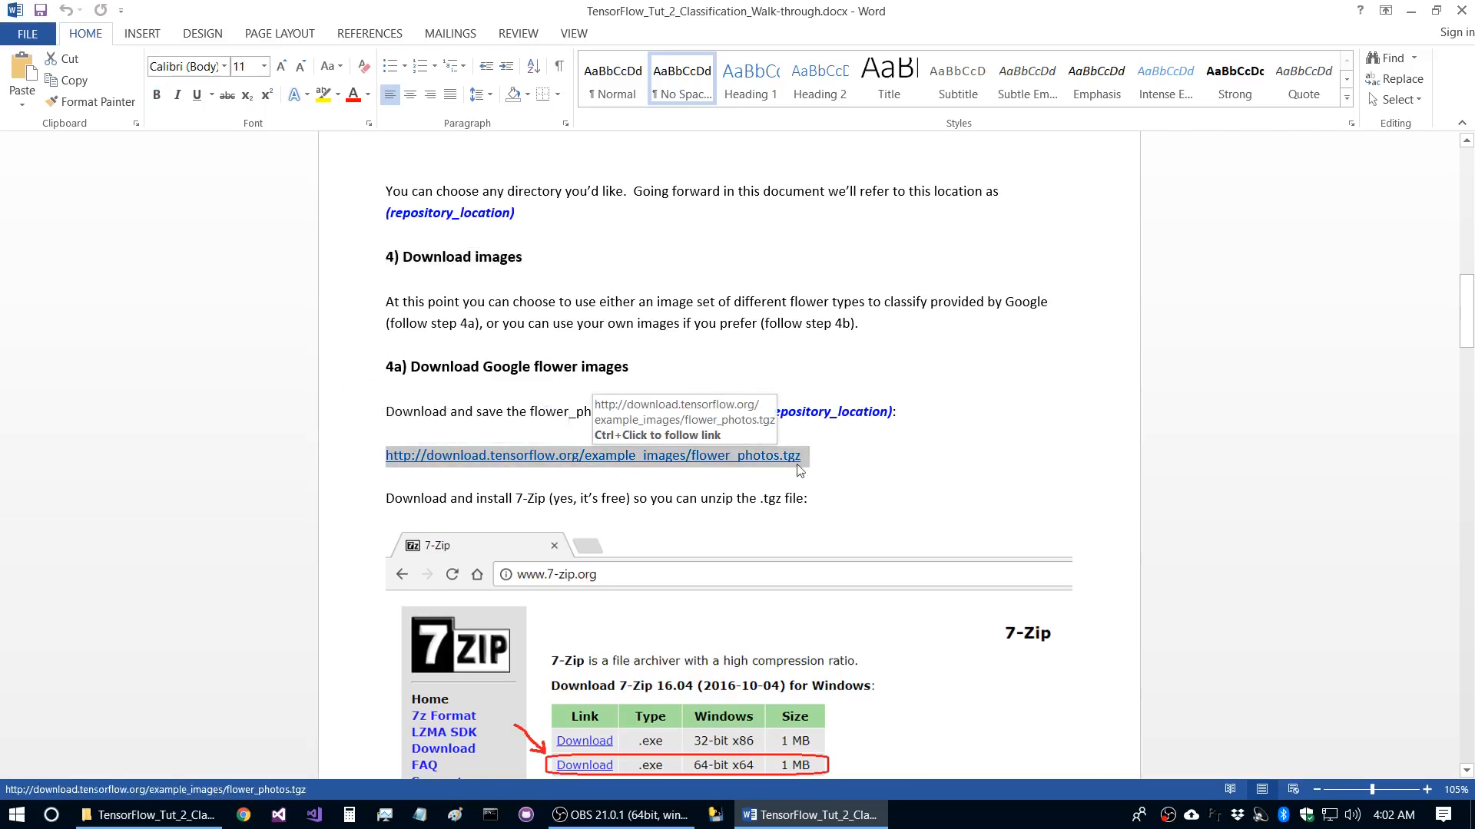
pyautogui.scroll(-3)
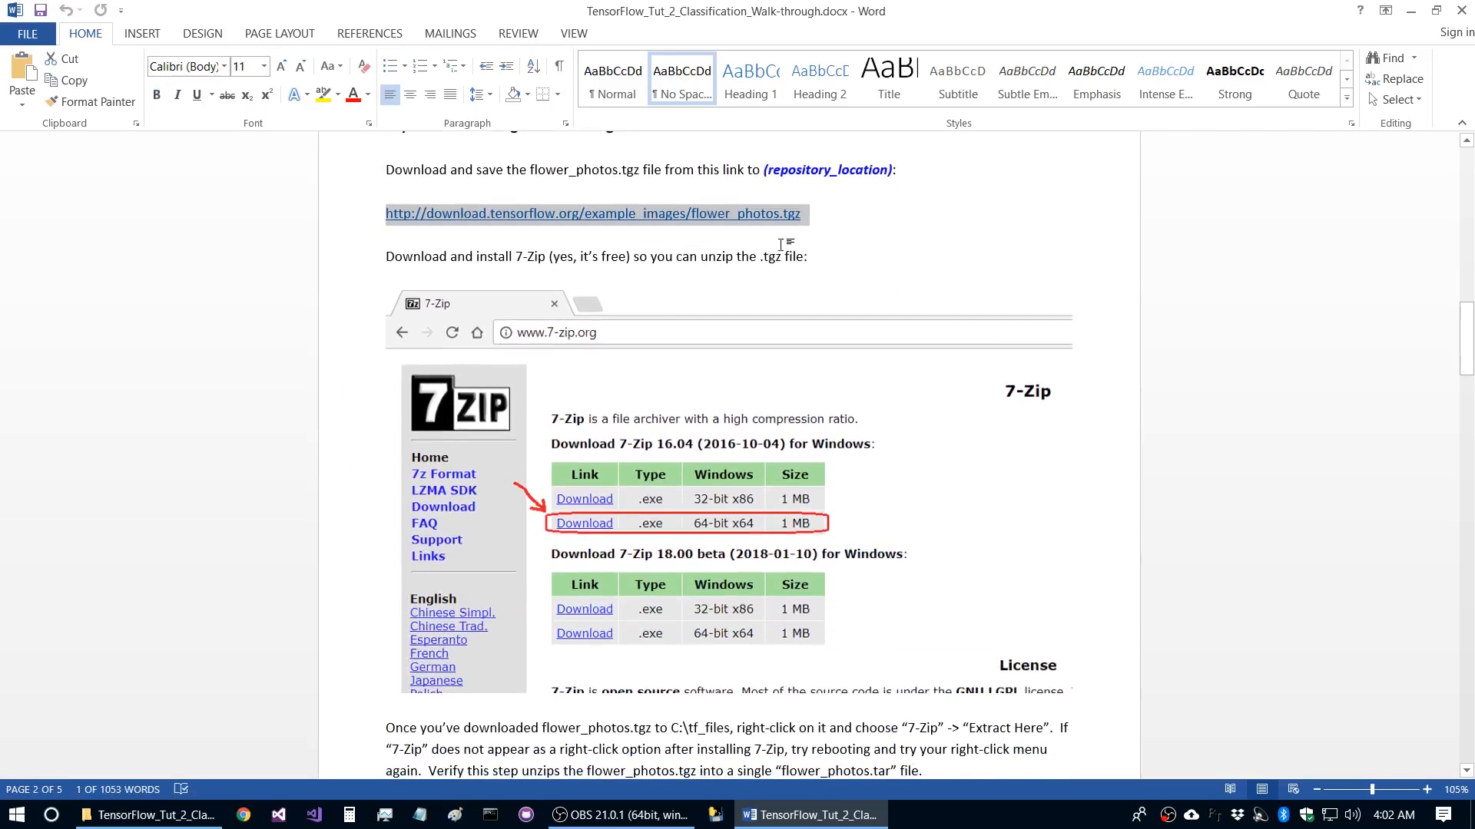
pyautogui.moveTo(607, 467)
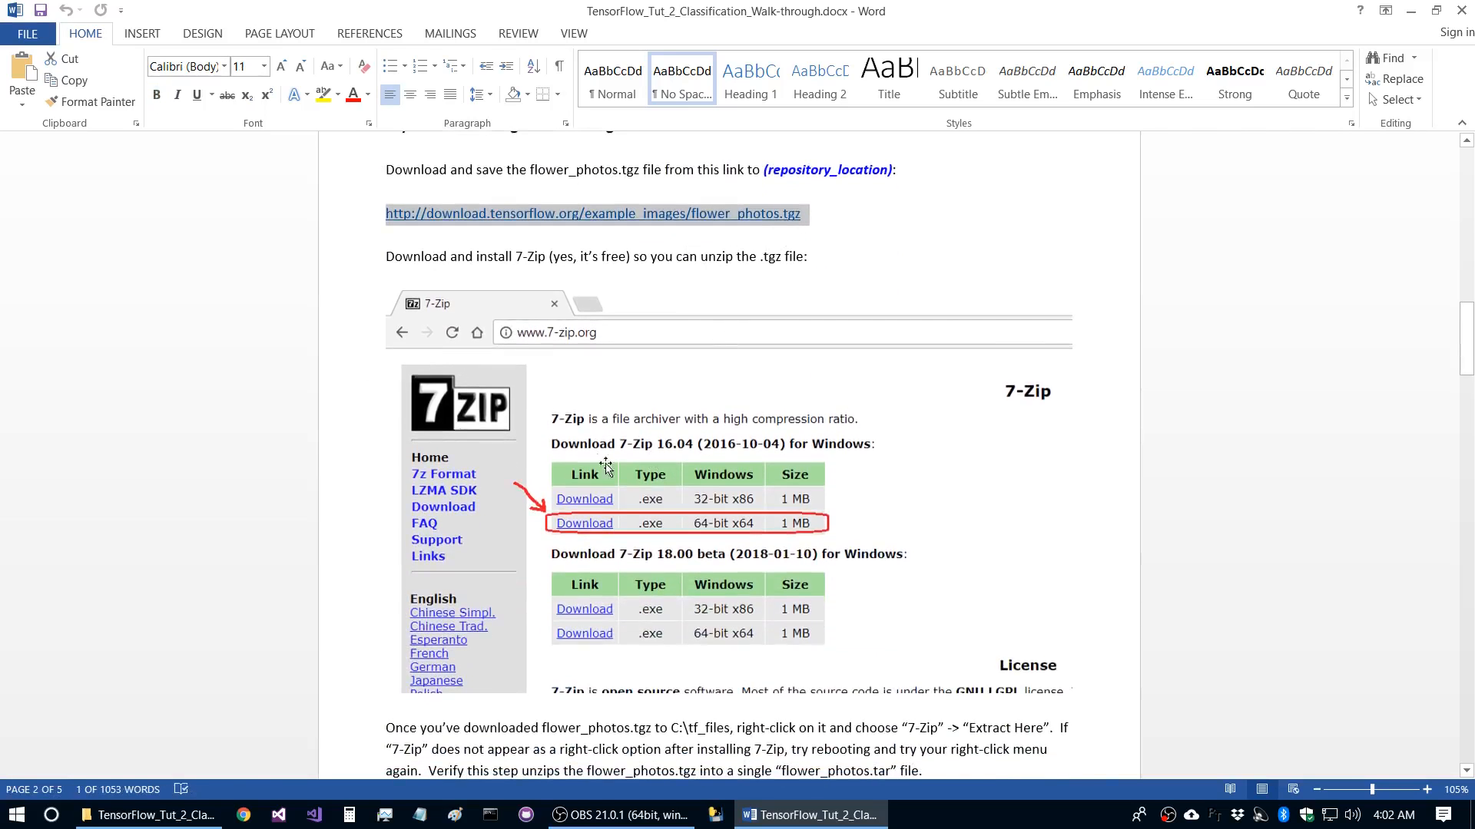
pyautogui.scroll(-3)
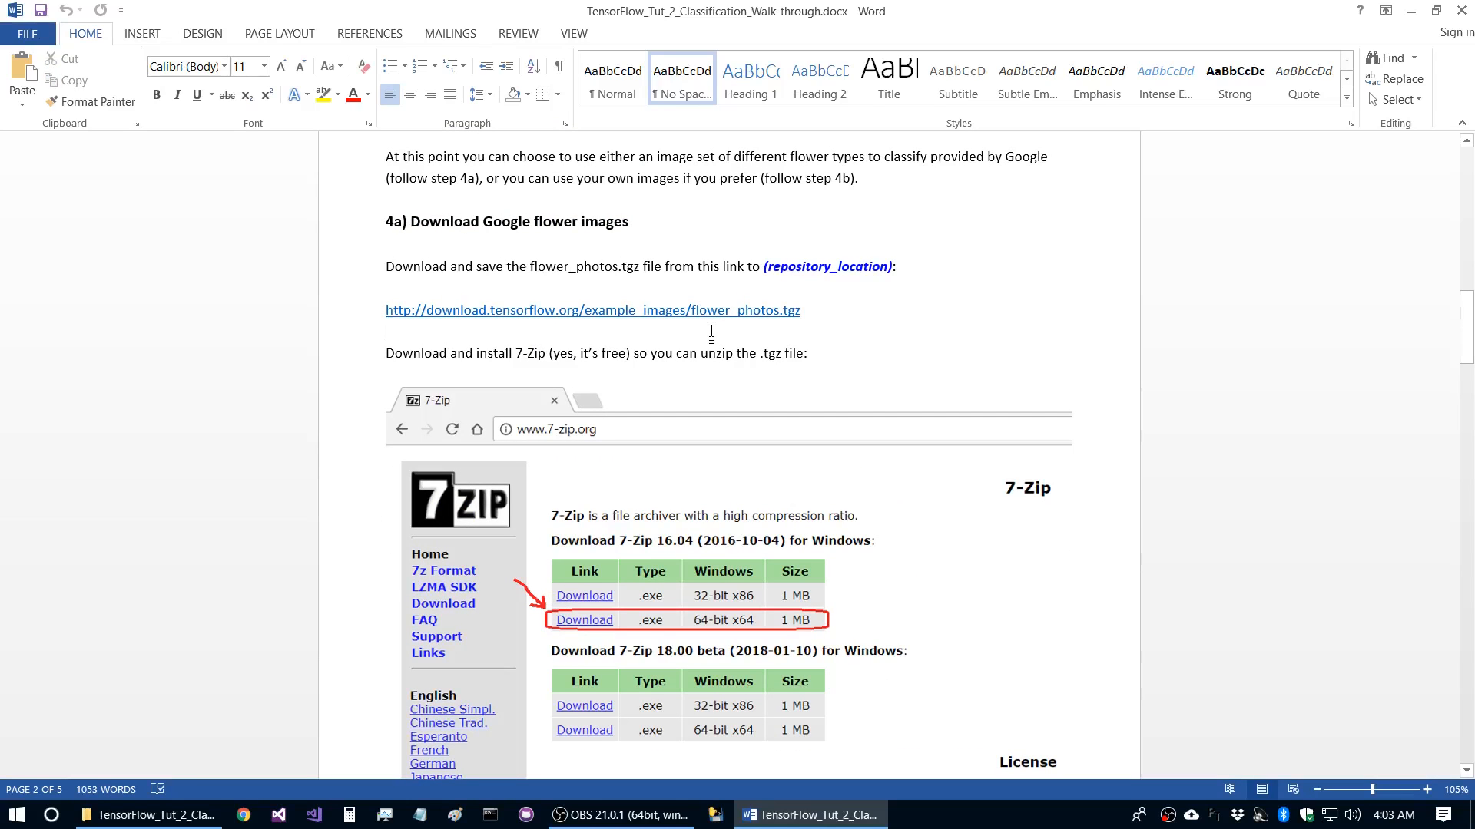
pyautogui.scroll(-3)
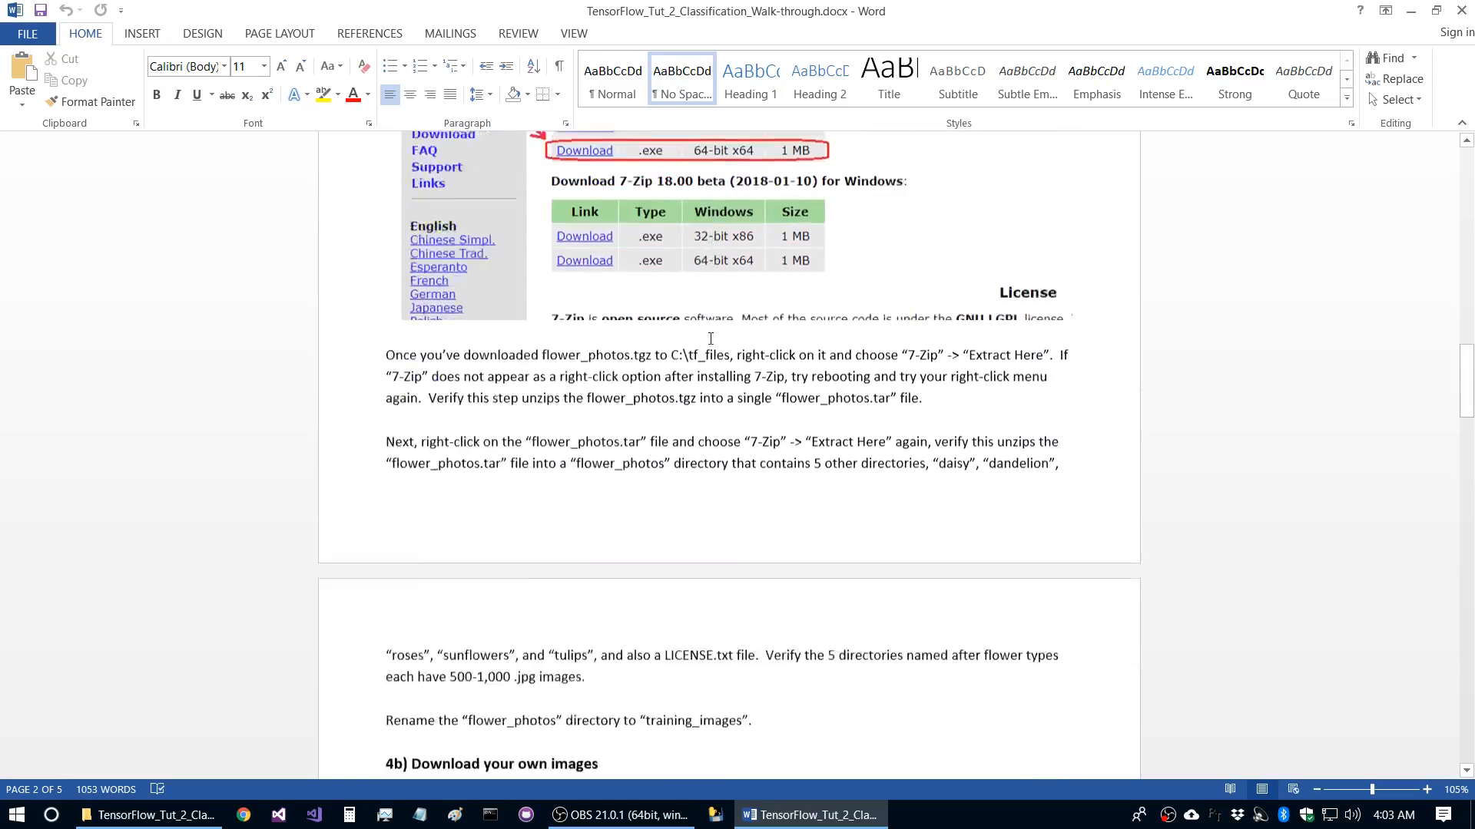
pyautogui.scroll(-3)
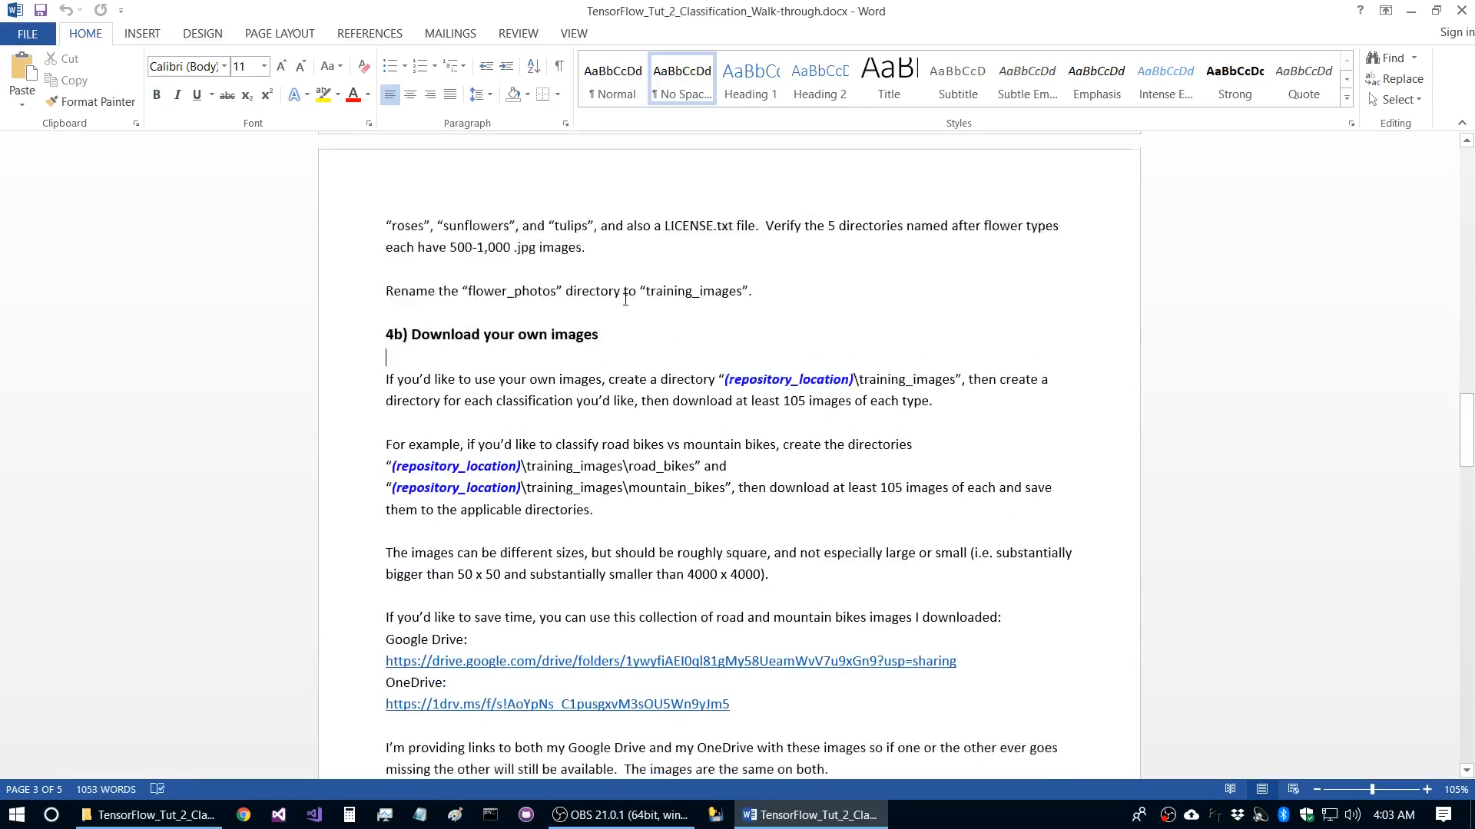
# - Deselect the bike image download links and bring up File Explorer's taskbar jump list
pyautogui.scroll(-3)
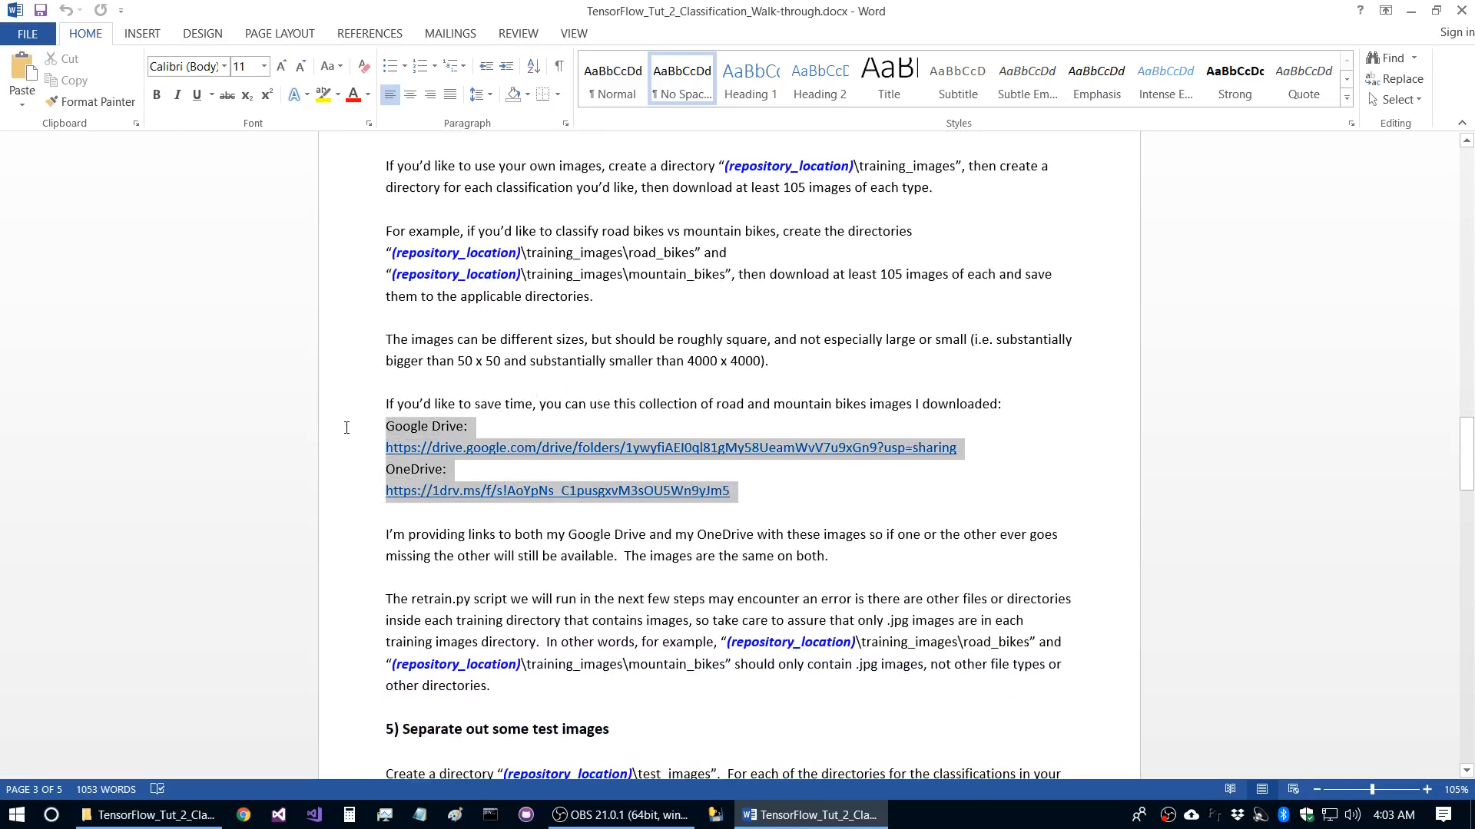
pyautogui.click(516, 440)
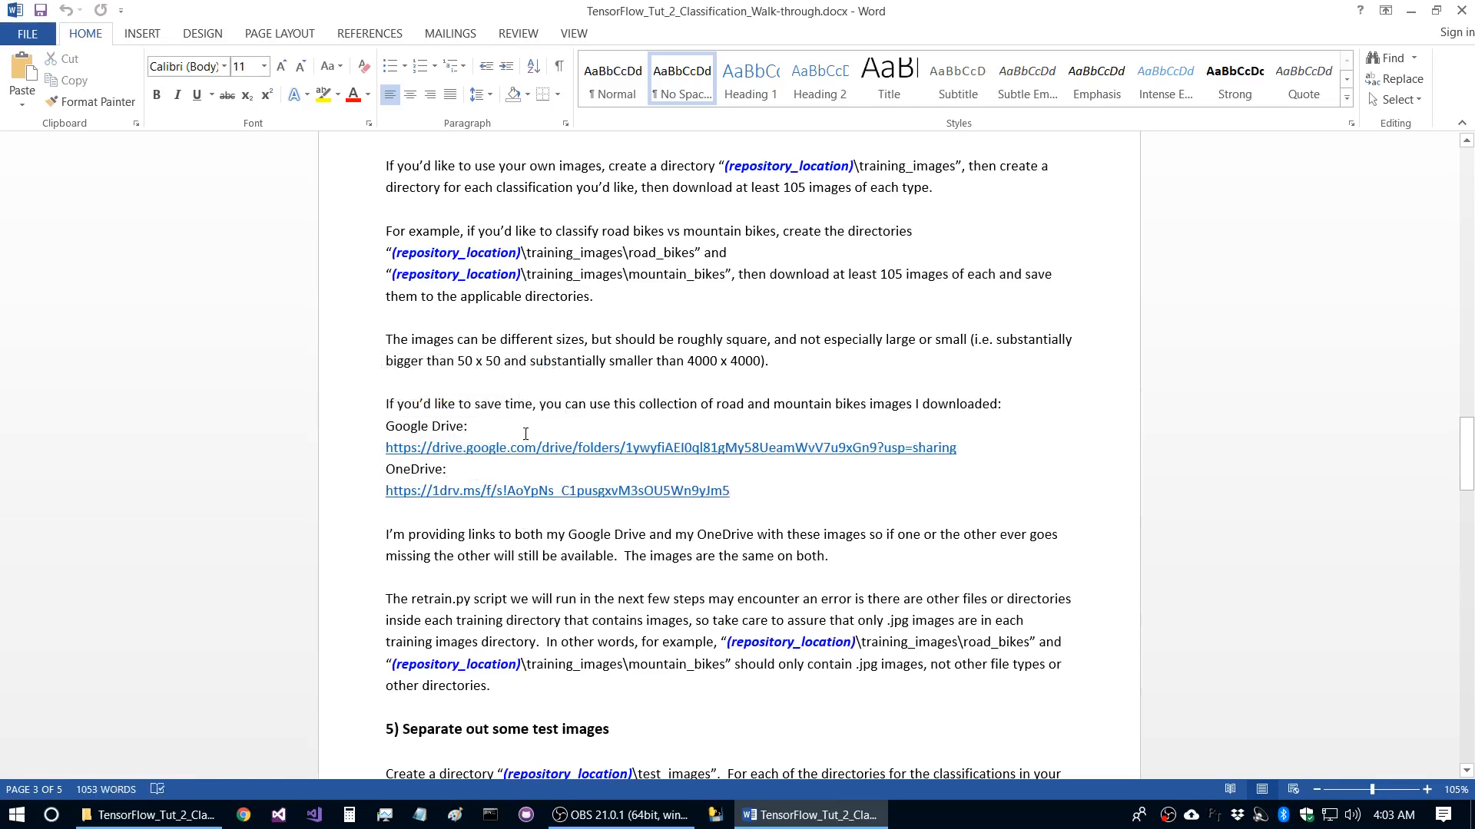
pyautogui.moveTo(517, 490)
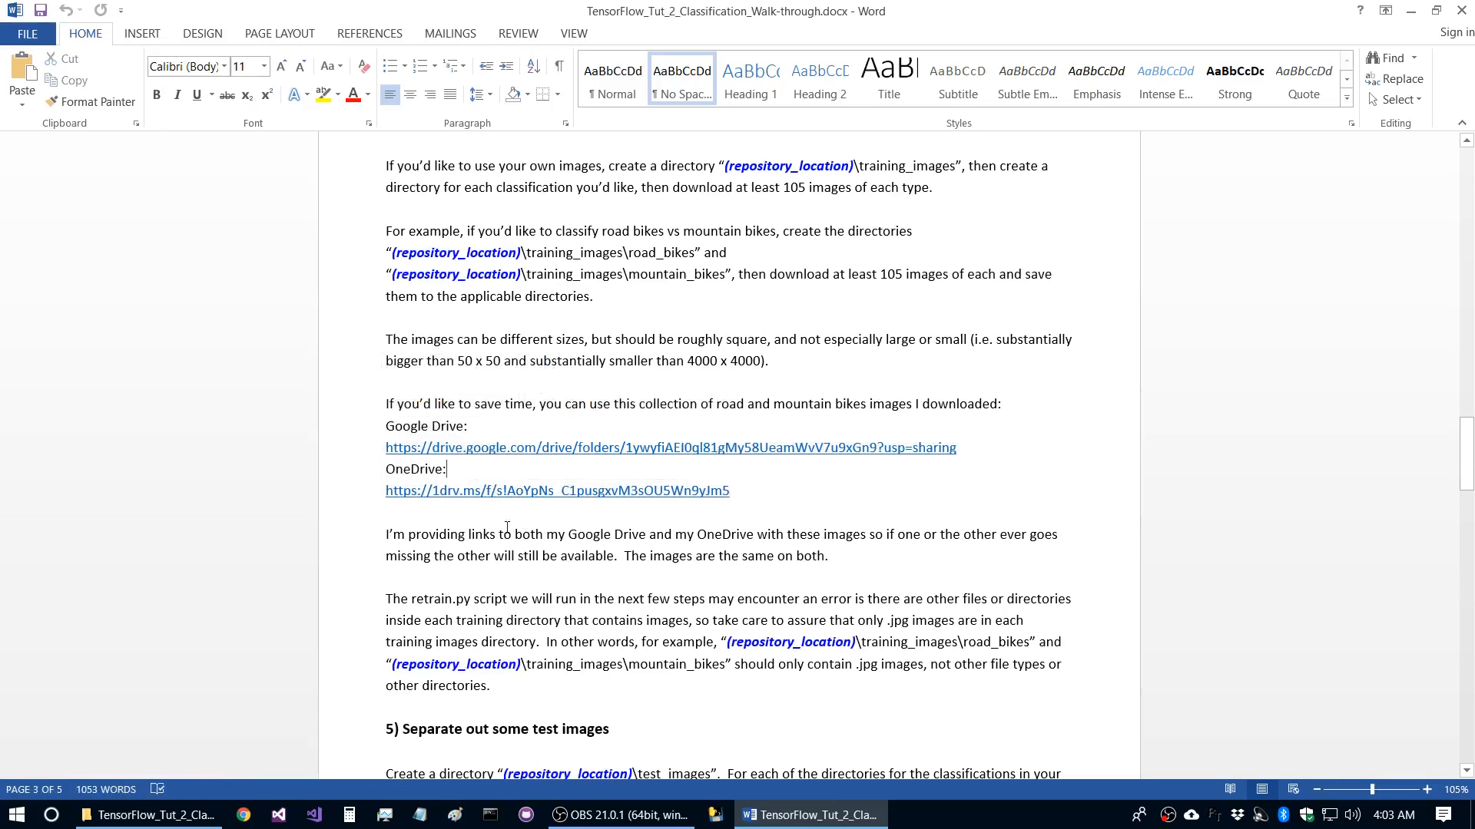
pyautogui.rightClick(147, 814)
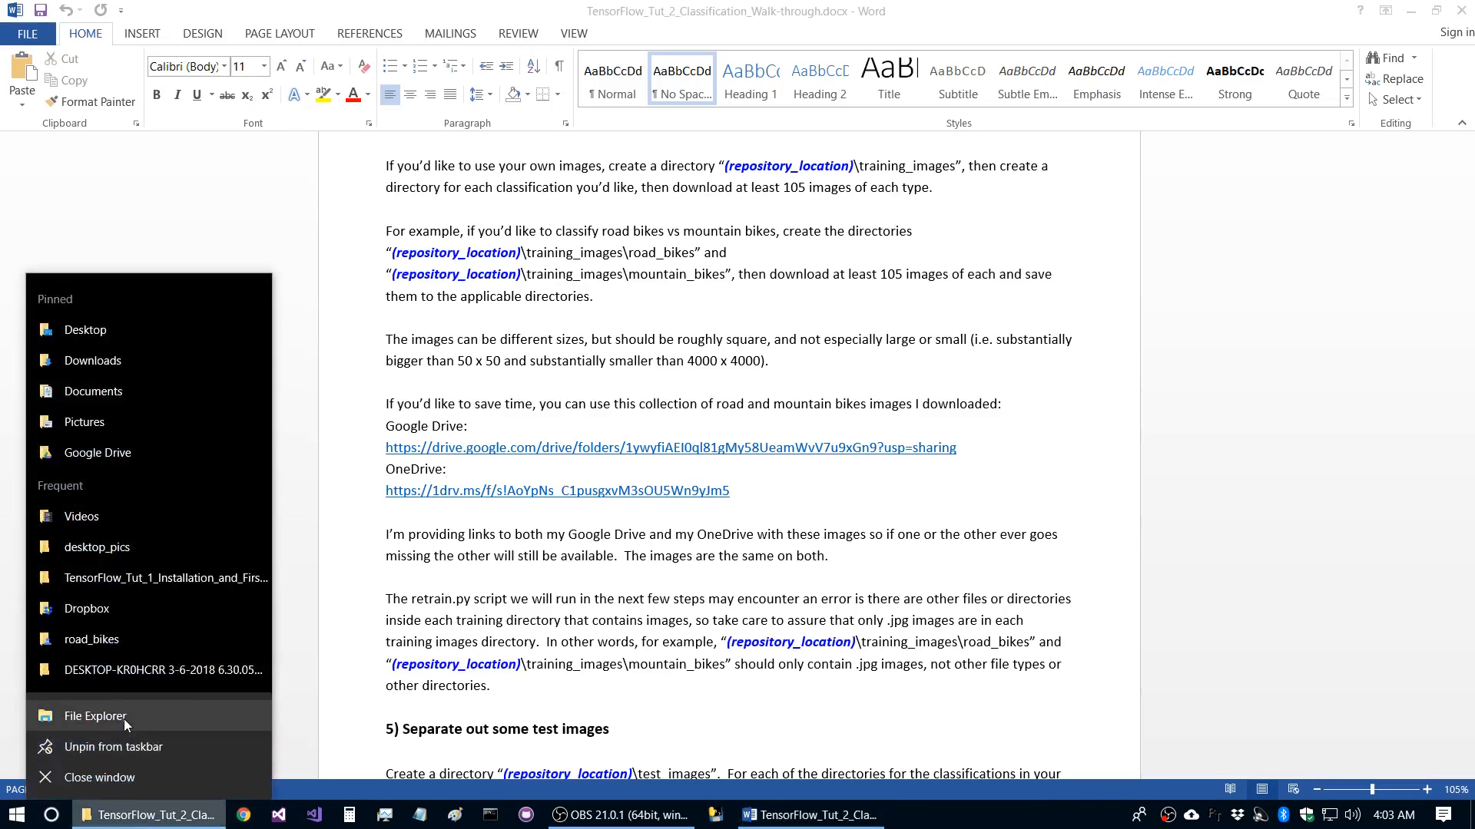
# - In a new File Explorer window, inspect the mountain_bikes and road_bikes zip archives in Downloads
pyautogui.click(95, 715)
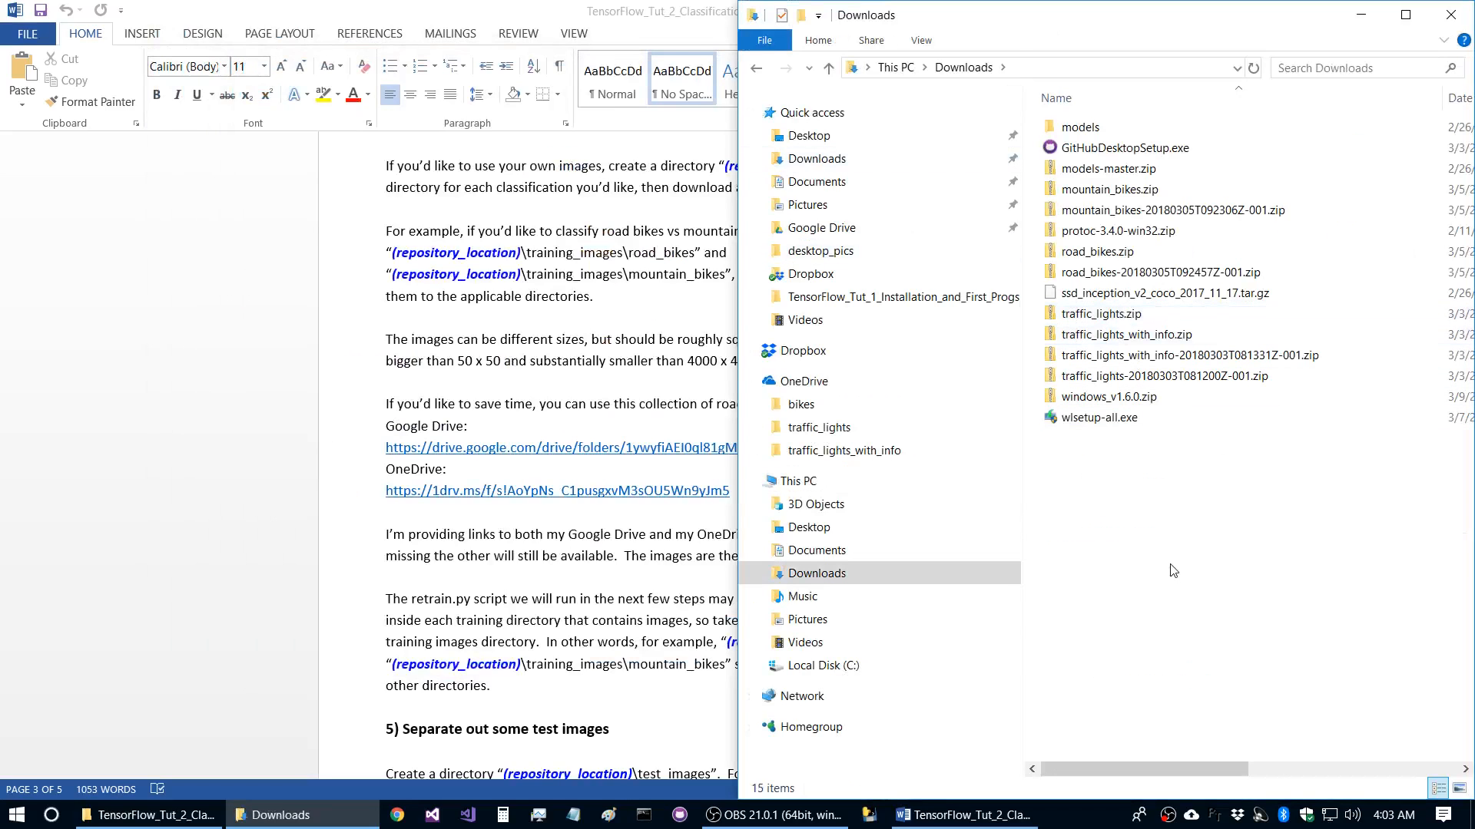
pyautogui.click(1171, 210)
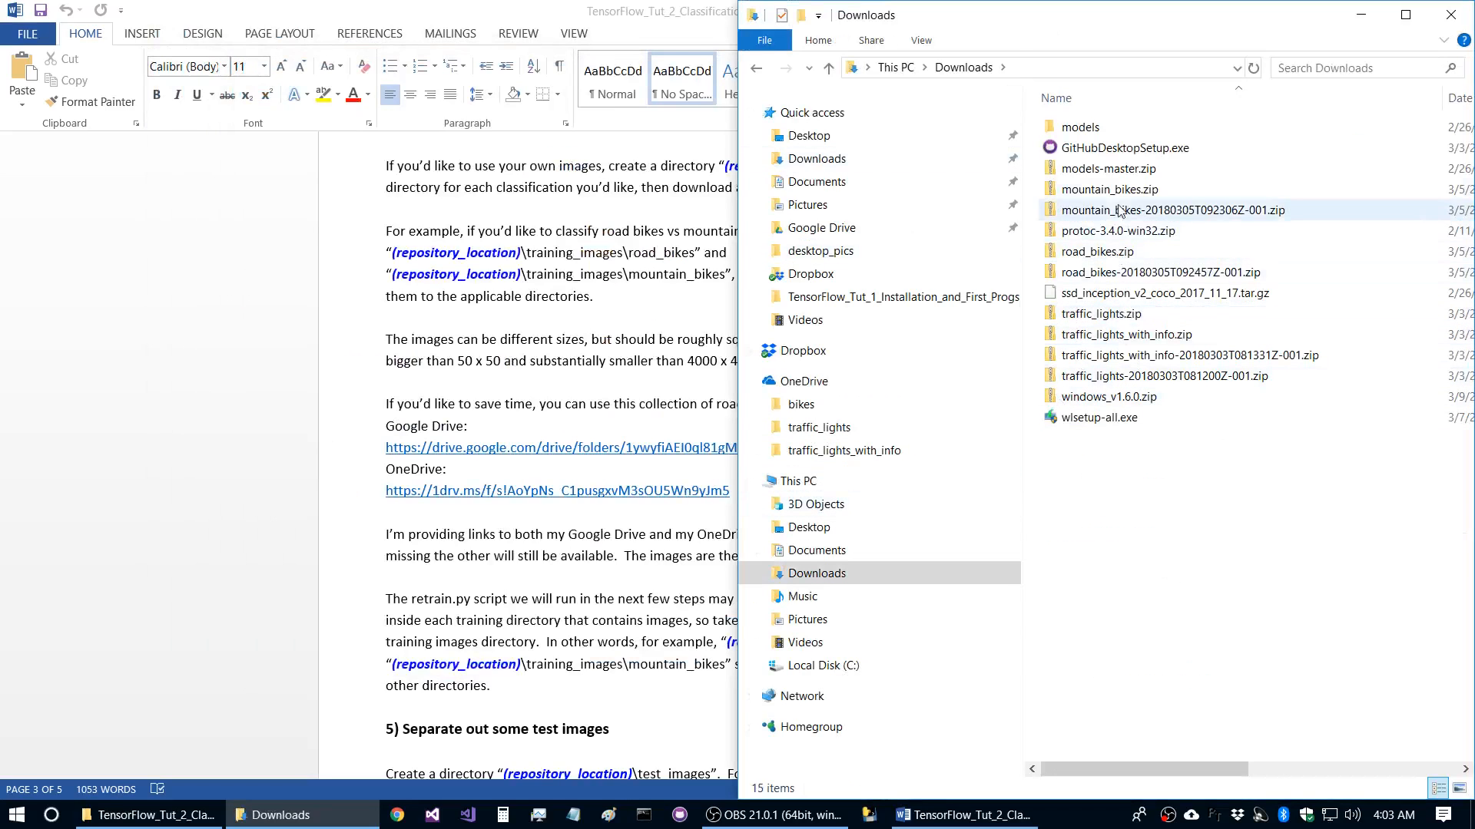
pyautogui.click(1120, 189)
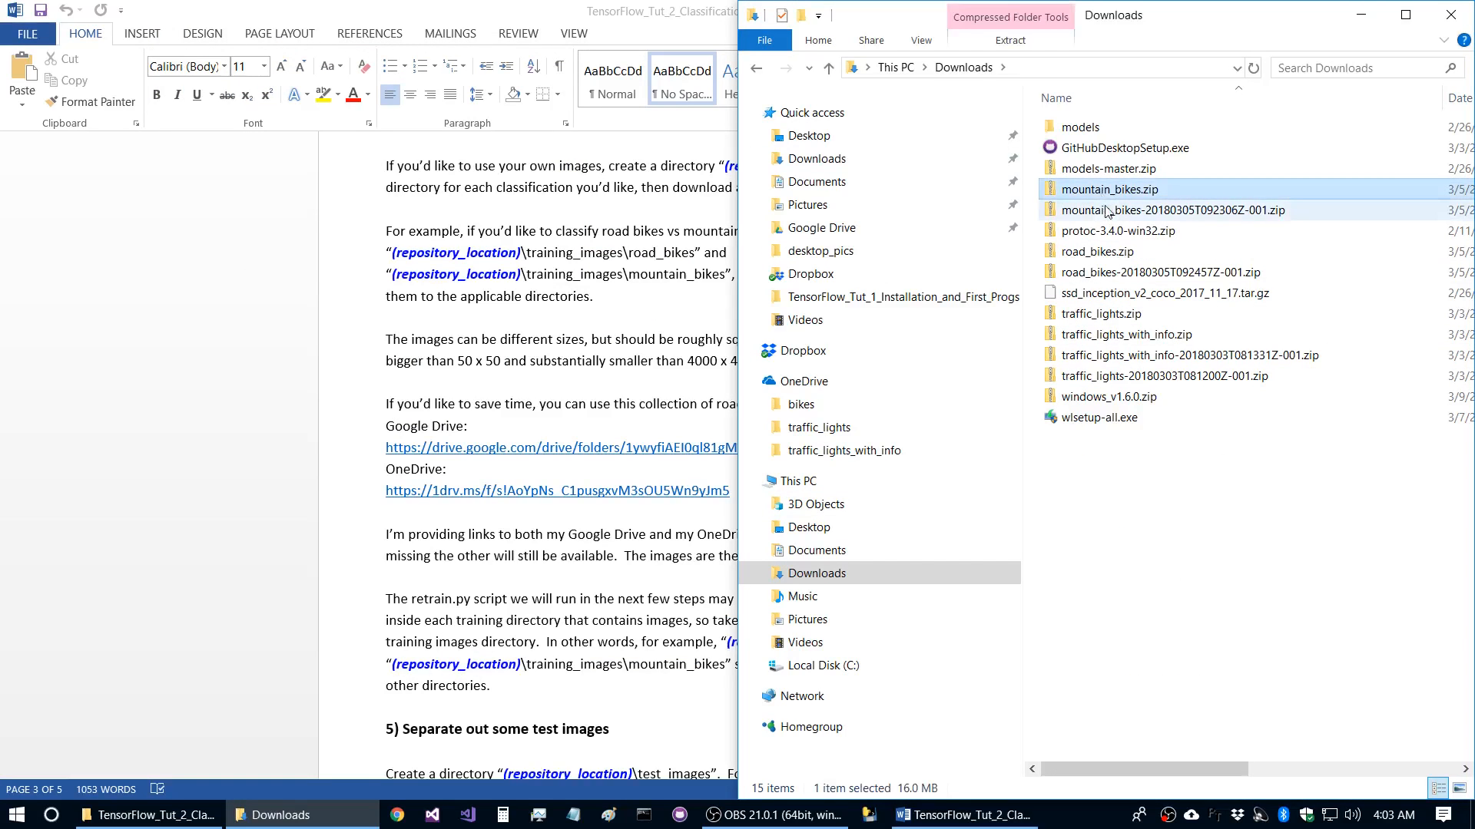
pyautogui.click(1172, 210)
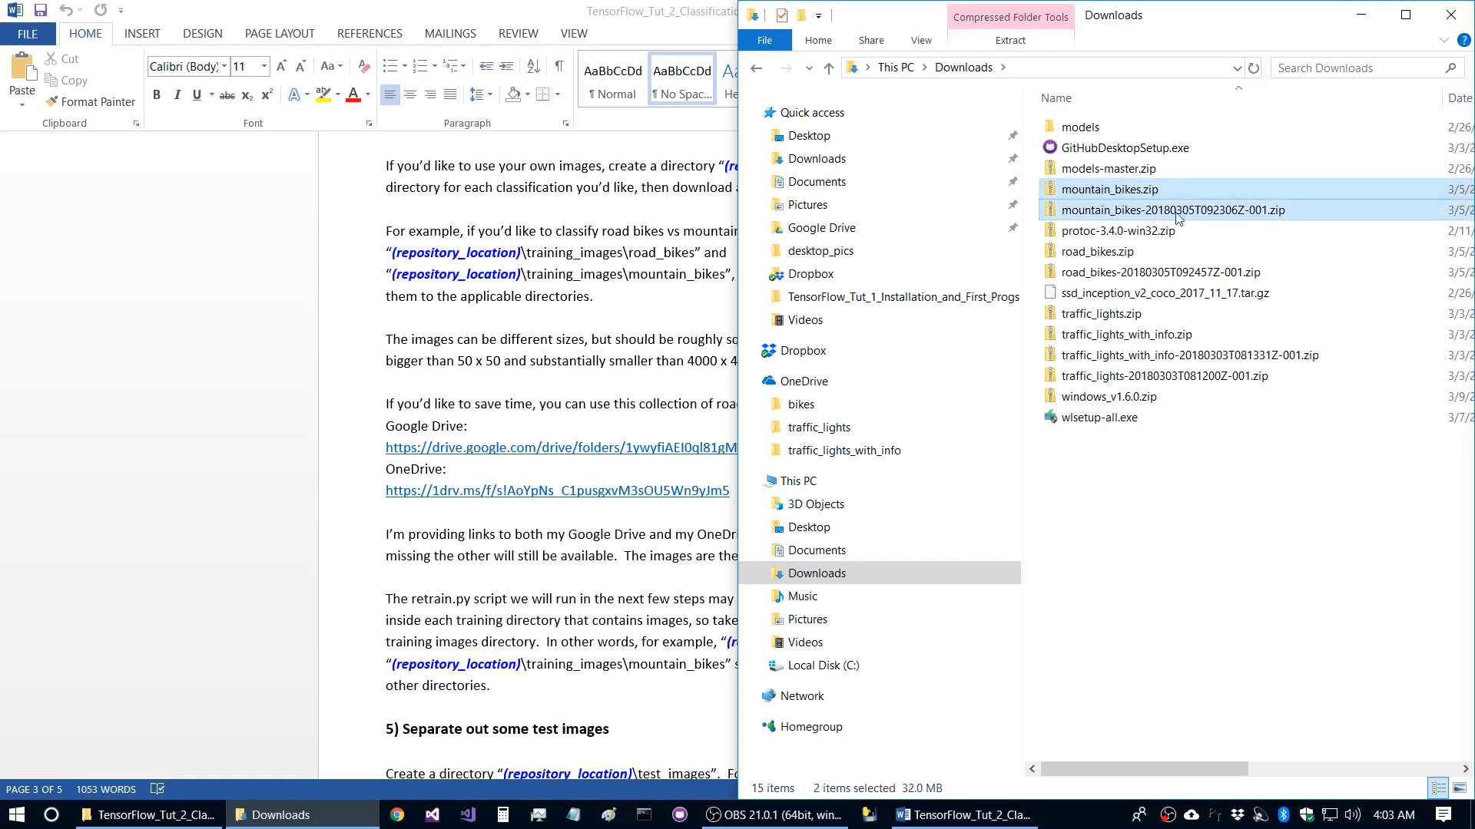
pyautogui.click(1097, 250)
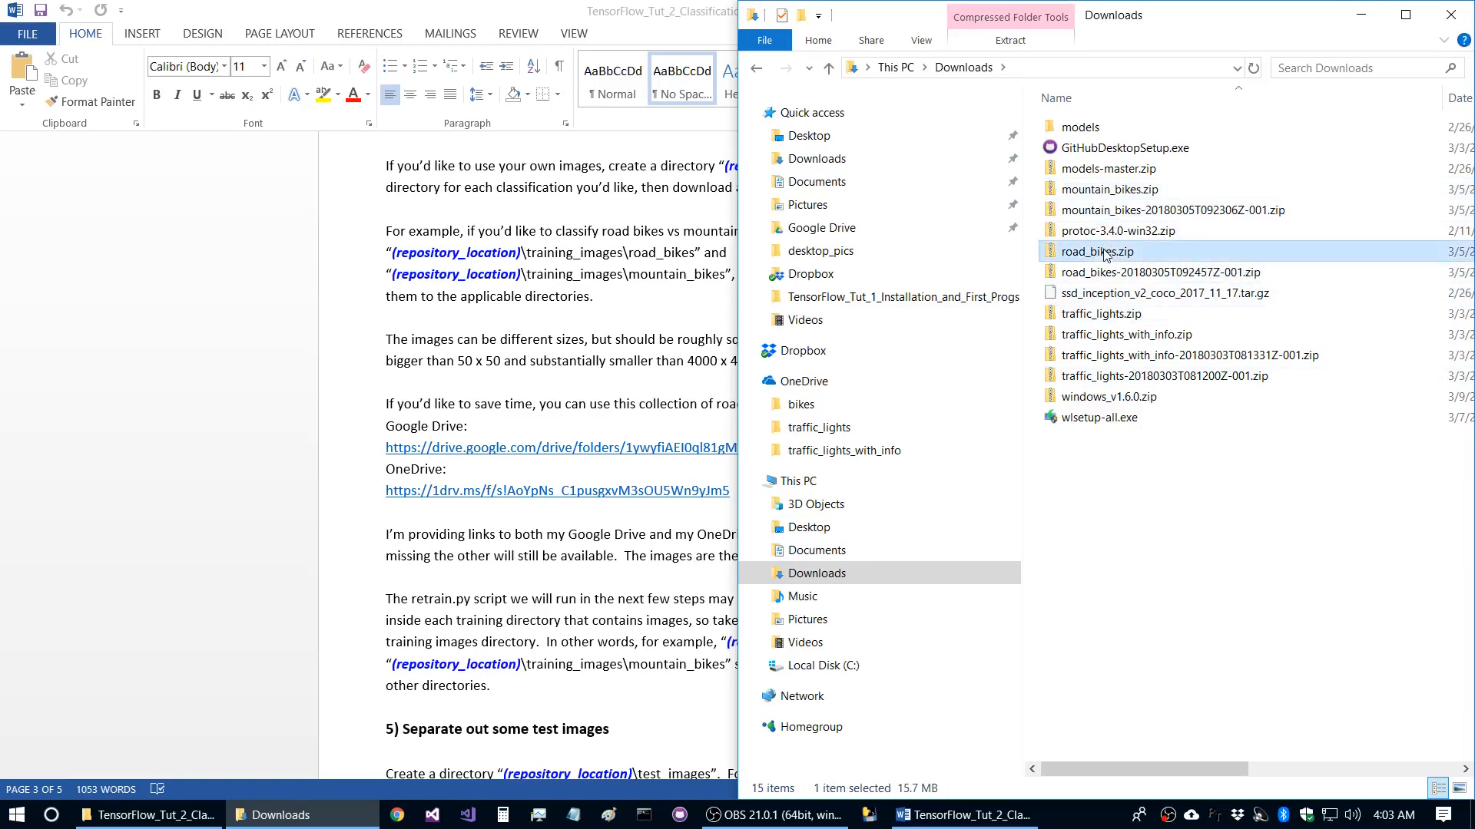
pyautogui.click(1162, 272)
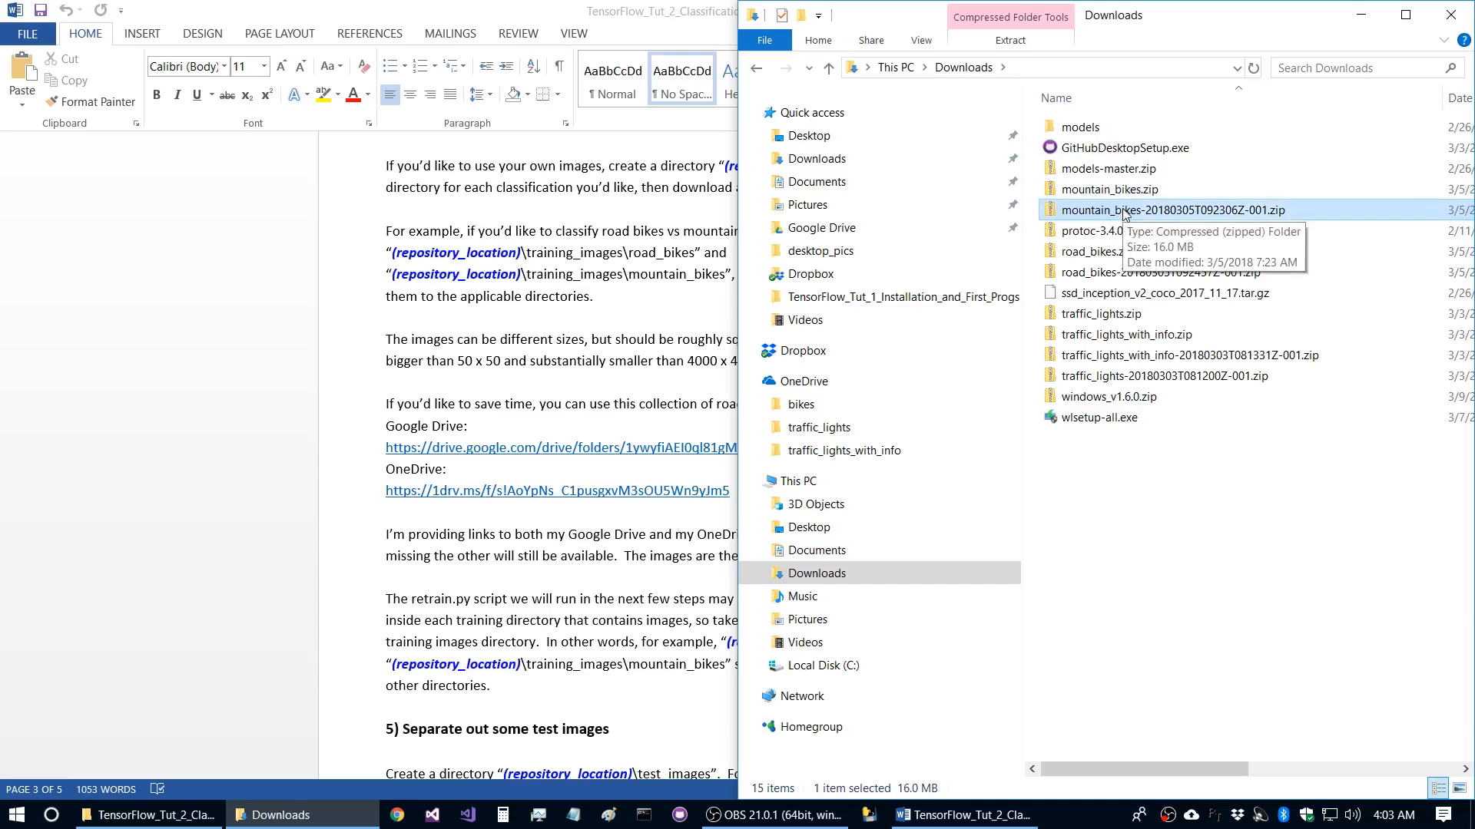
pyautogui.moveTo(331, 731)
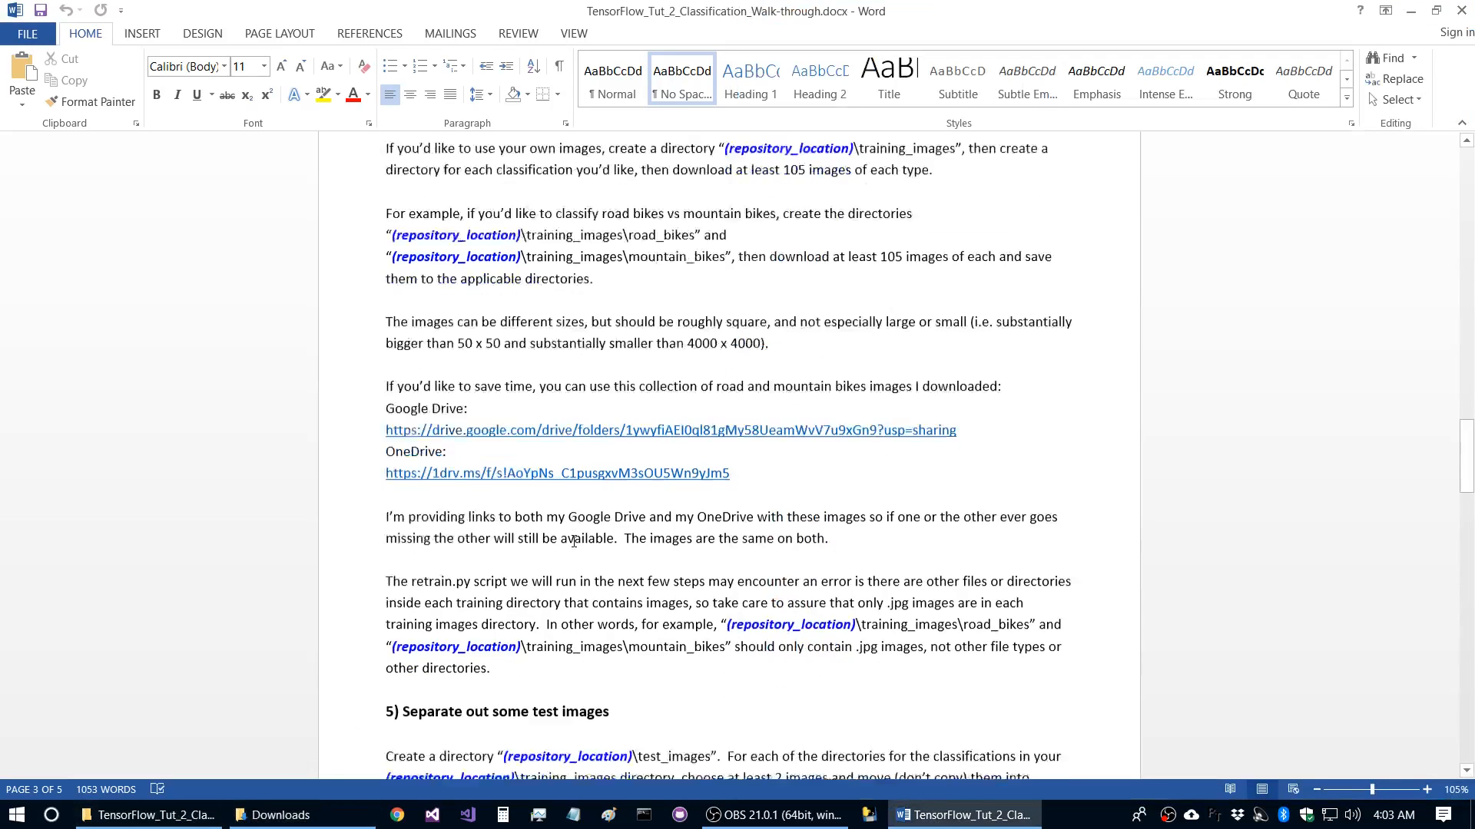
pyautogui.scroll(-3)
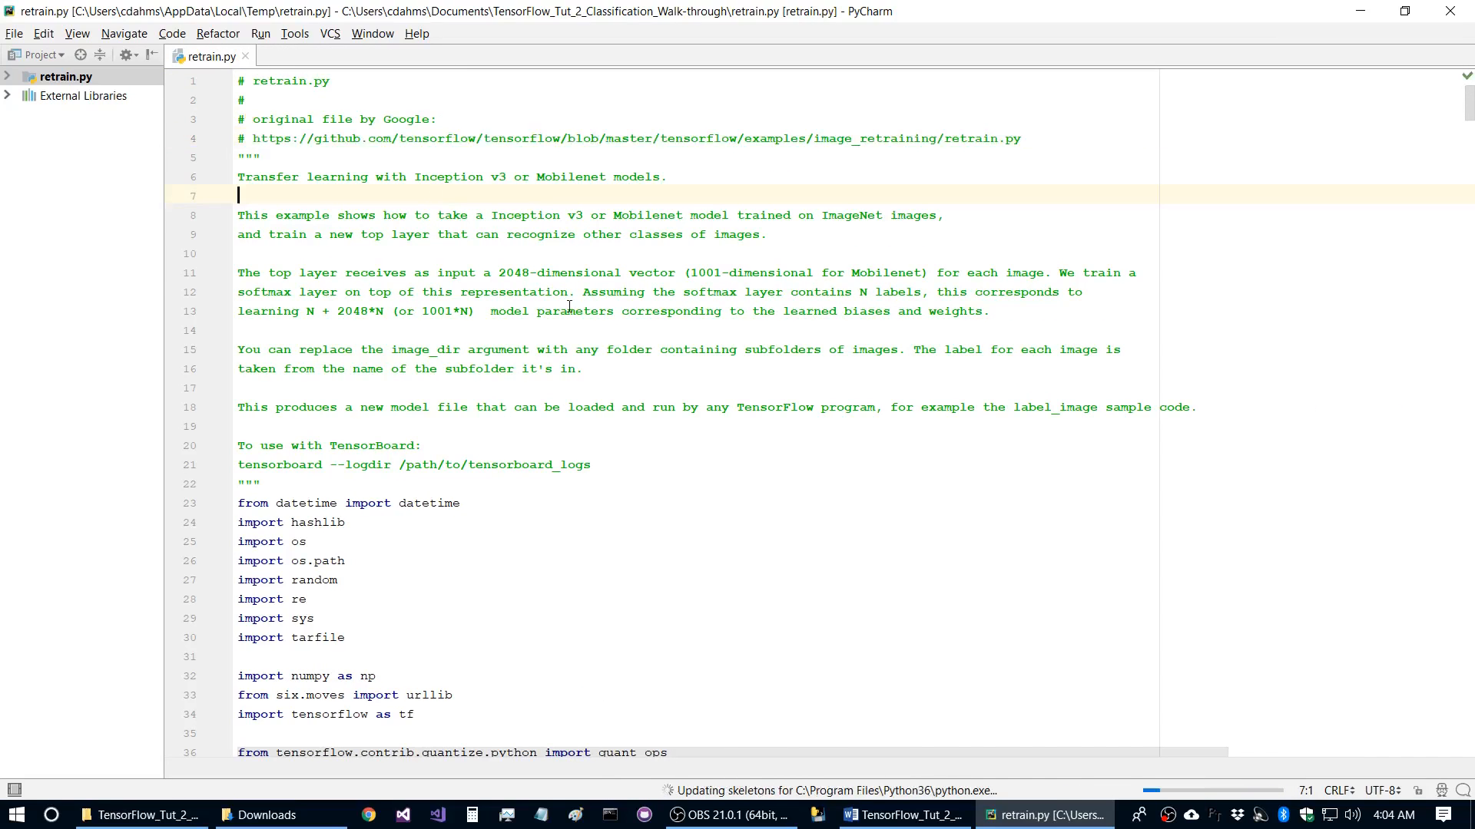
# - Read retrain.py's docstring and select the original Google source URL on line 4
pyautogui.scroll(-3)
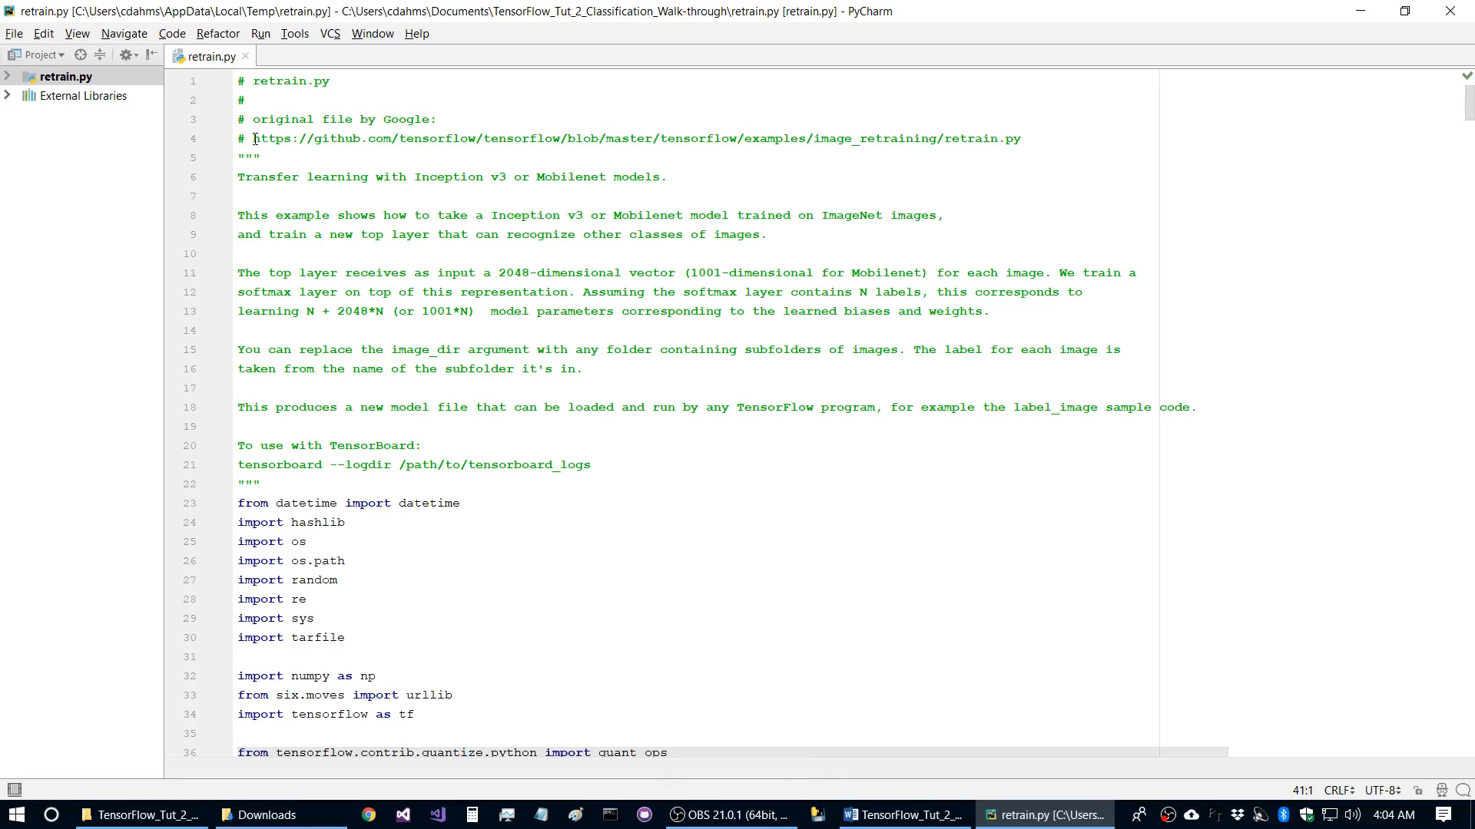
pyautogui.moveTo(253, 138); pyautogui.dragTo(1020, 138)
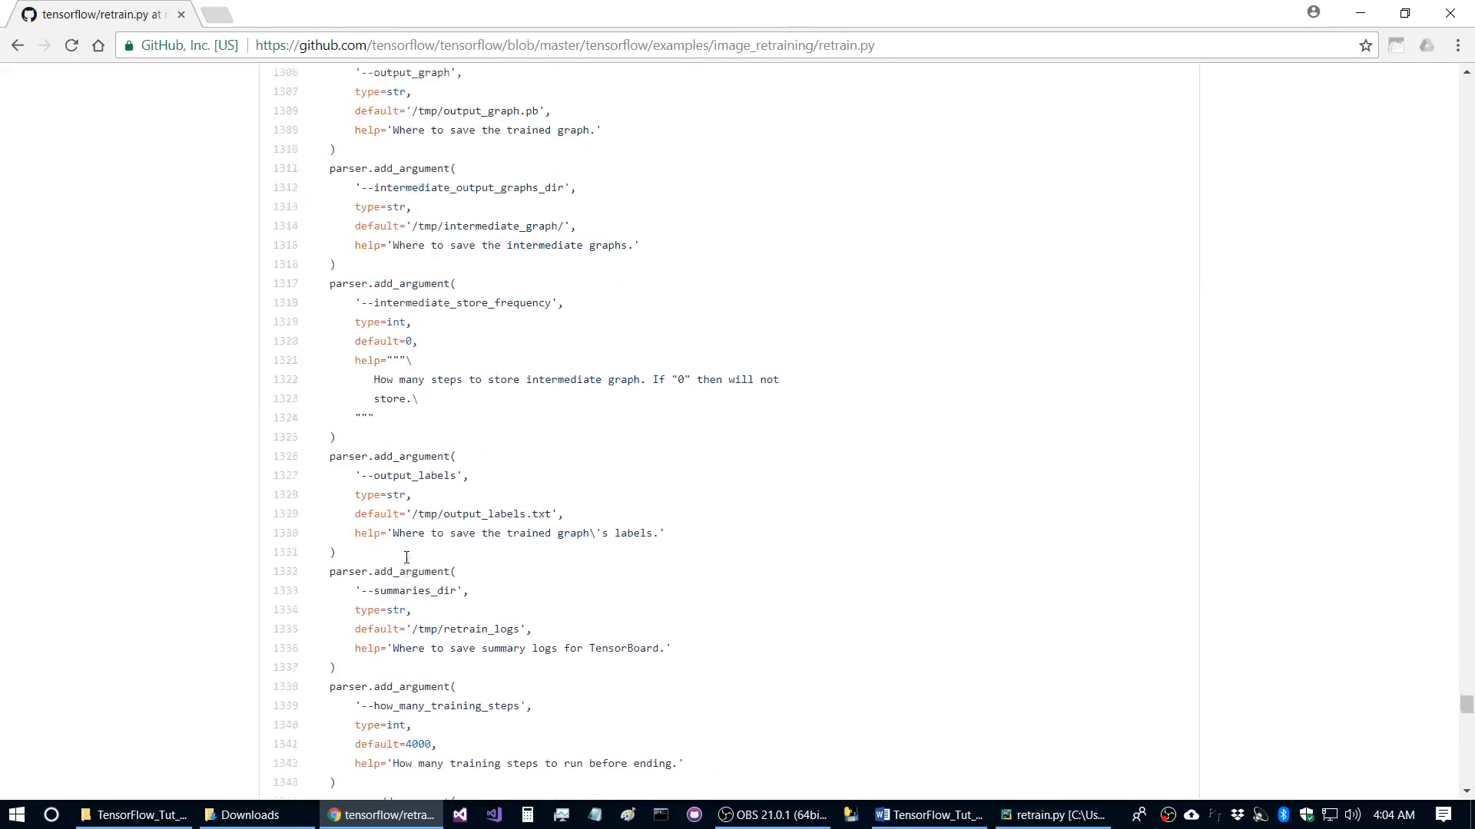
# - Review the argparse argument defaults of the original retrain.py on GitHub, then close the browser
pyautogui.scroll(3)
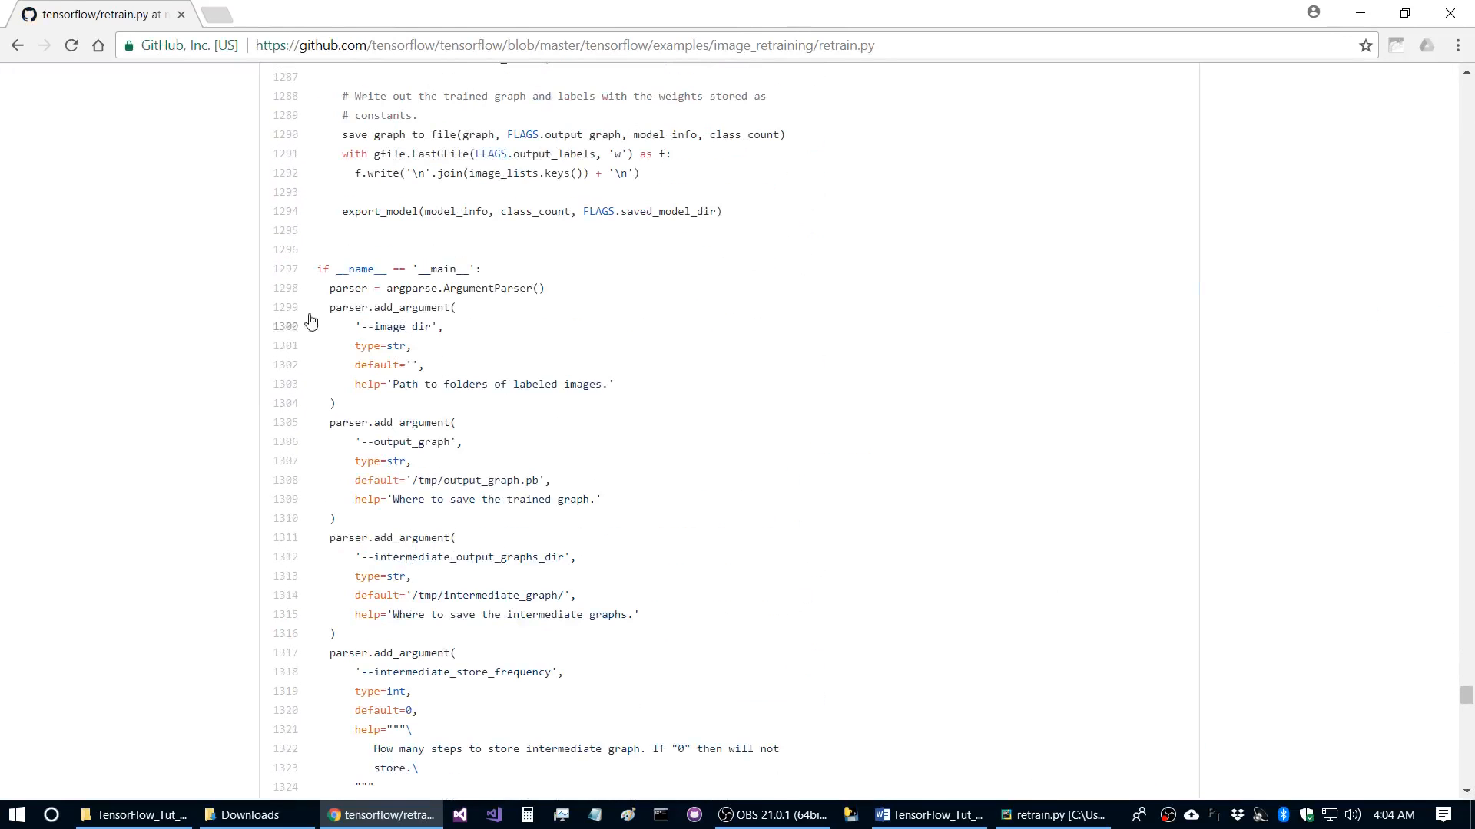
pyautogui.doubleClick(455, 366)
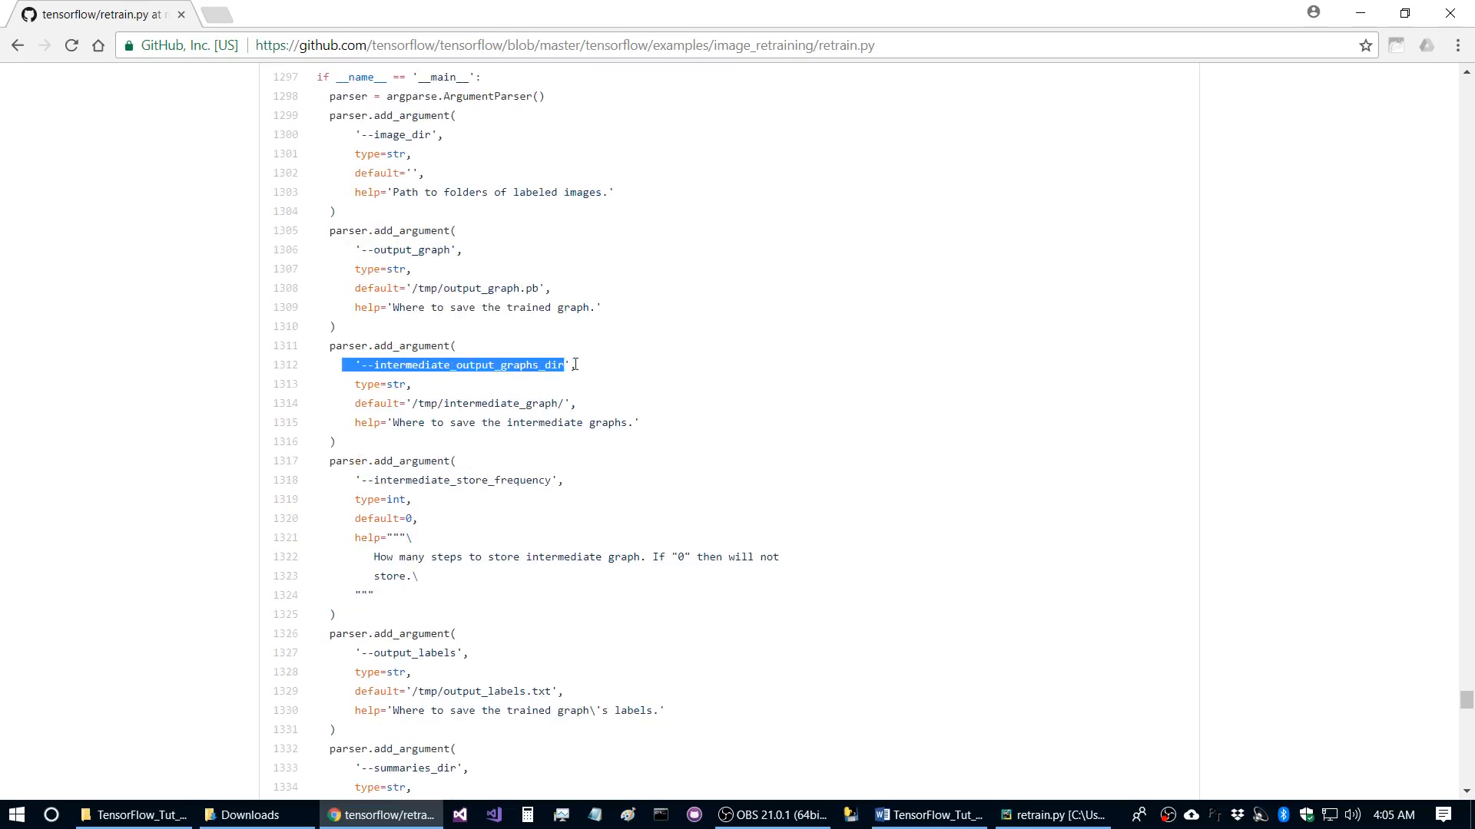
pyautogui.scroll(-3)
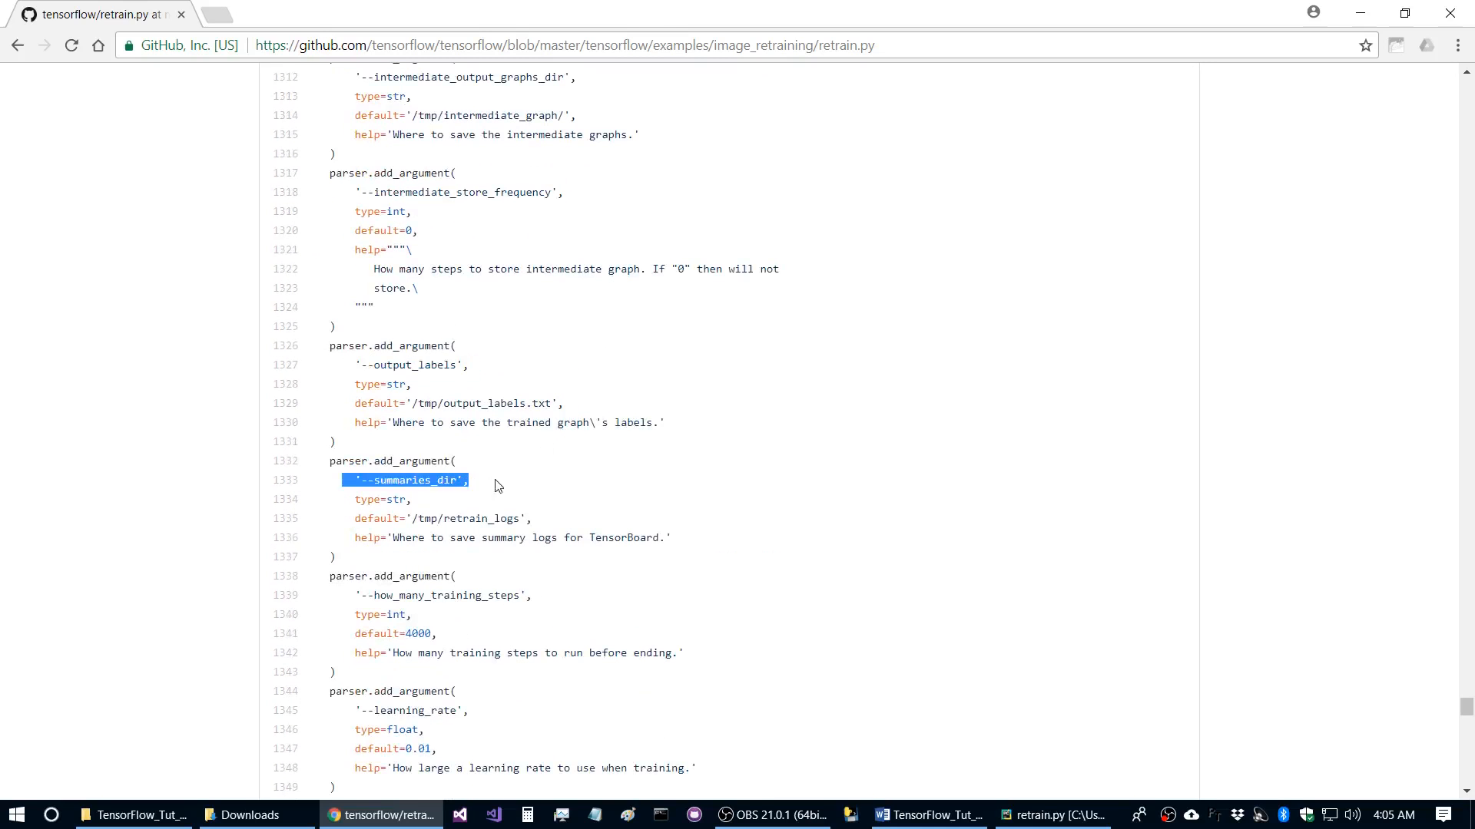
pyautogui.scroll(-3)
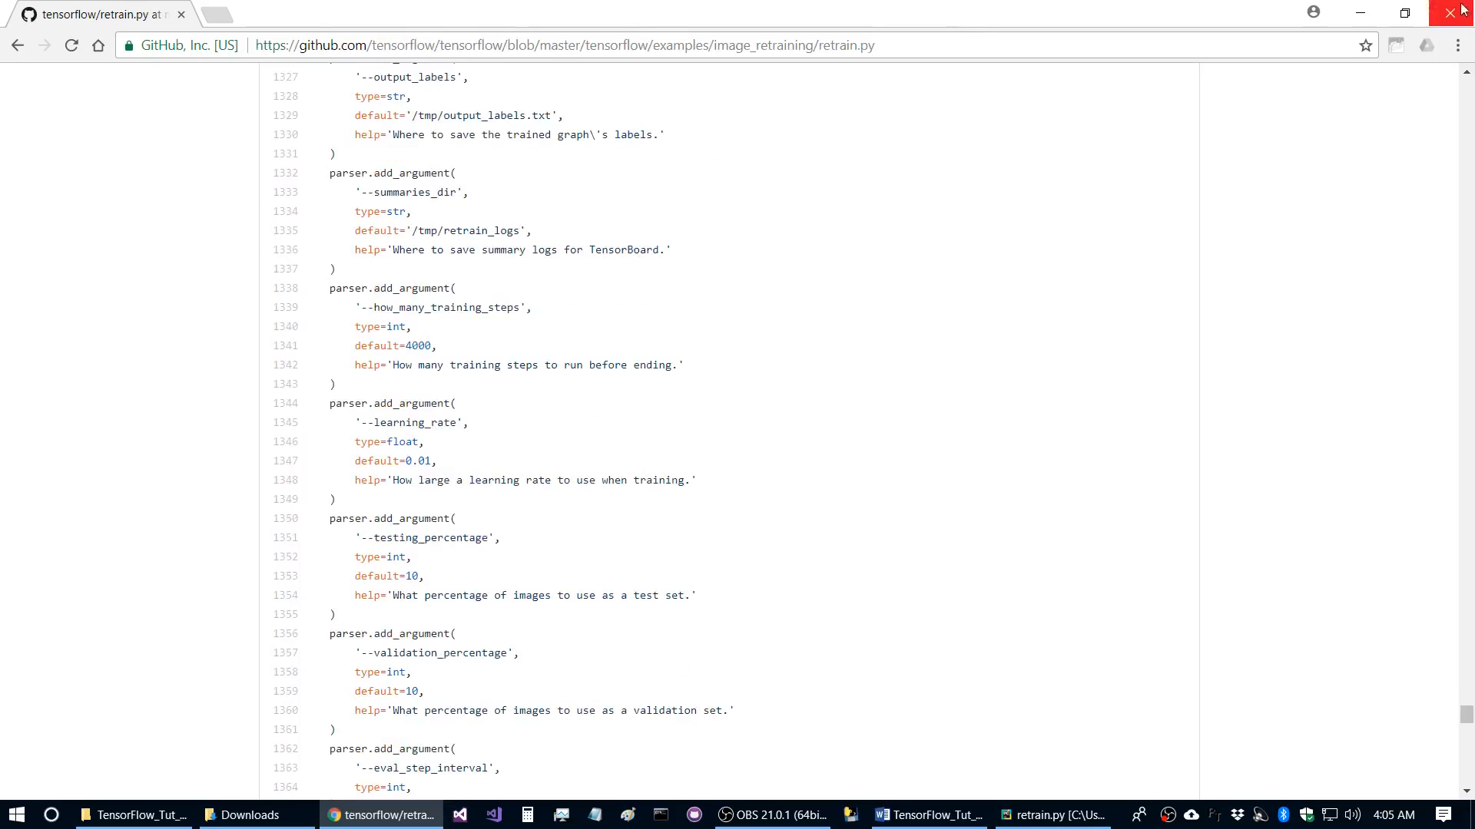
pyautogui.click(1044, 814)
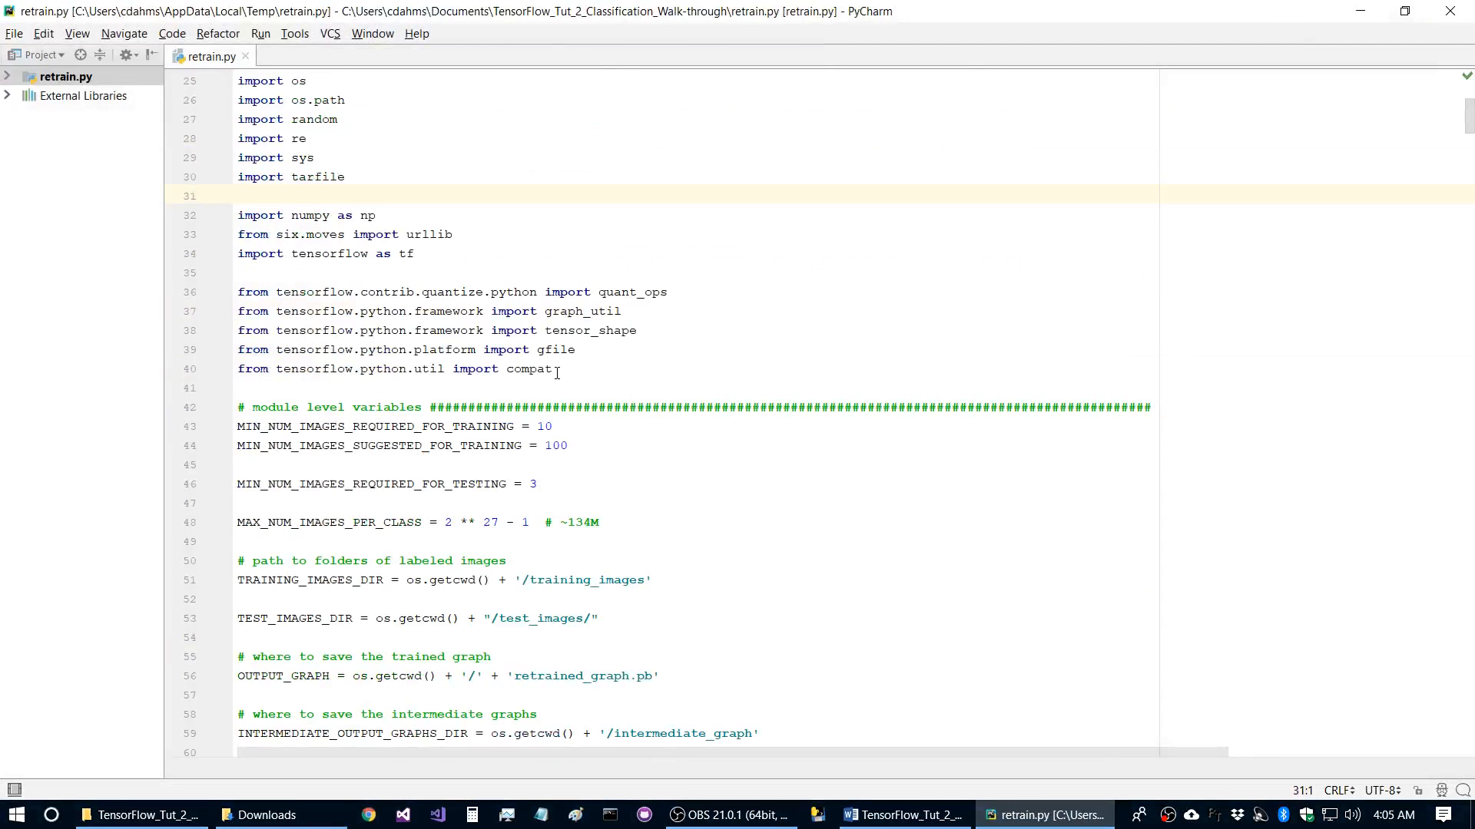
pyautogui.scroll(-3)
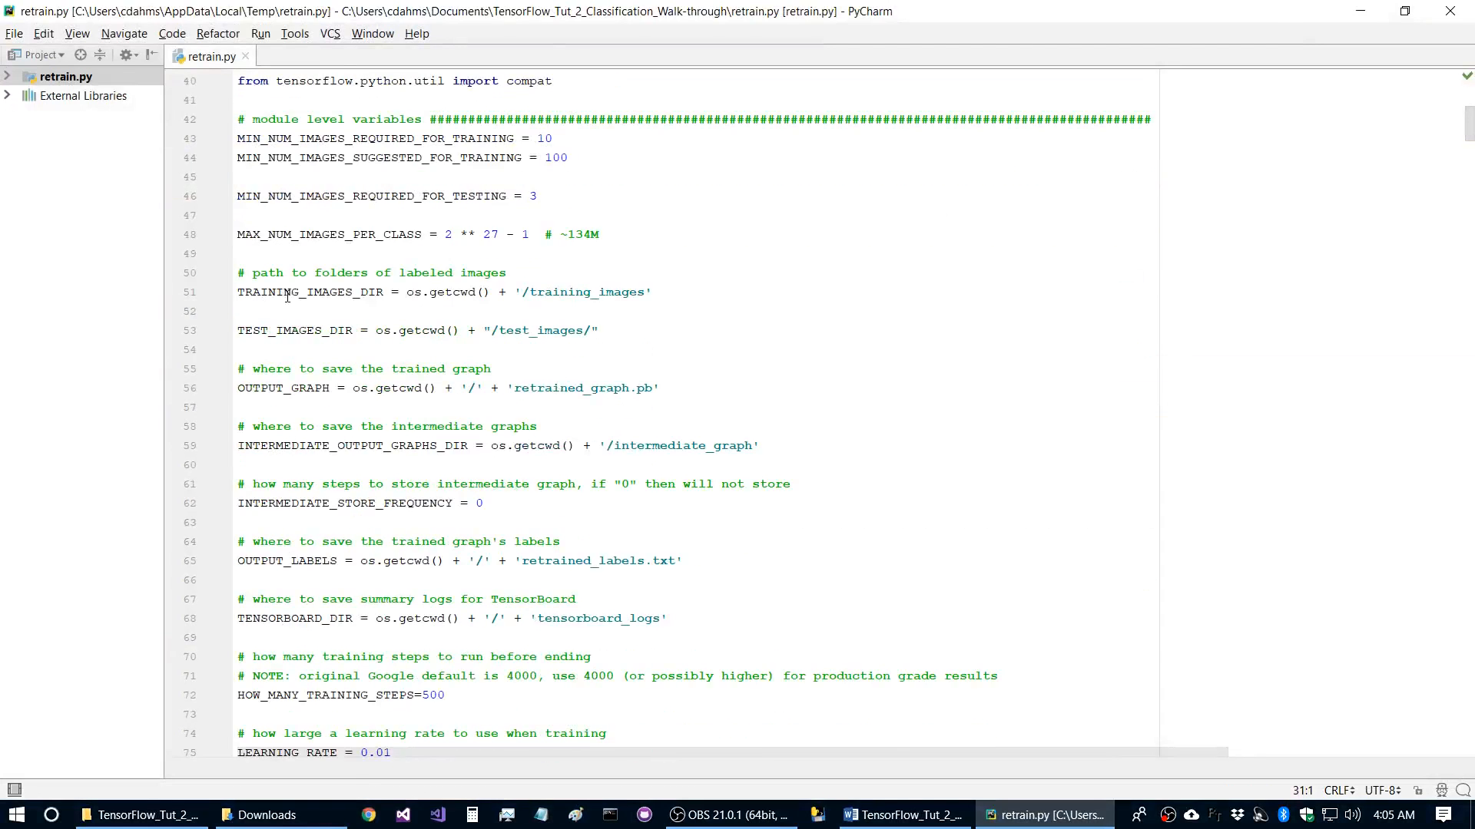
pyautogui.click(299, 387)
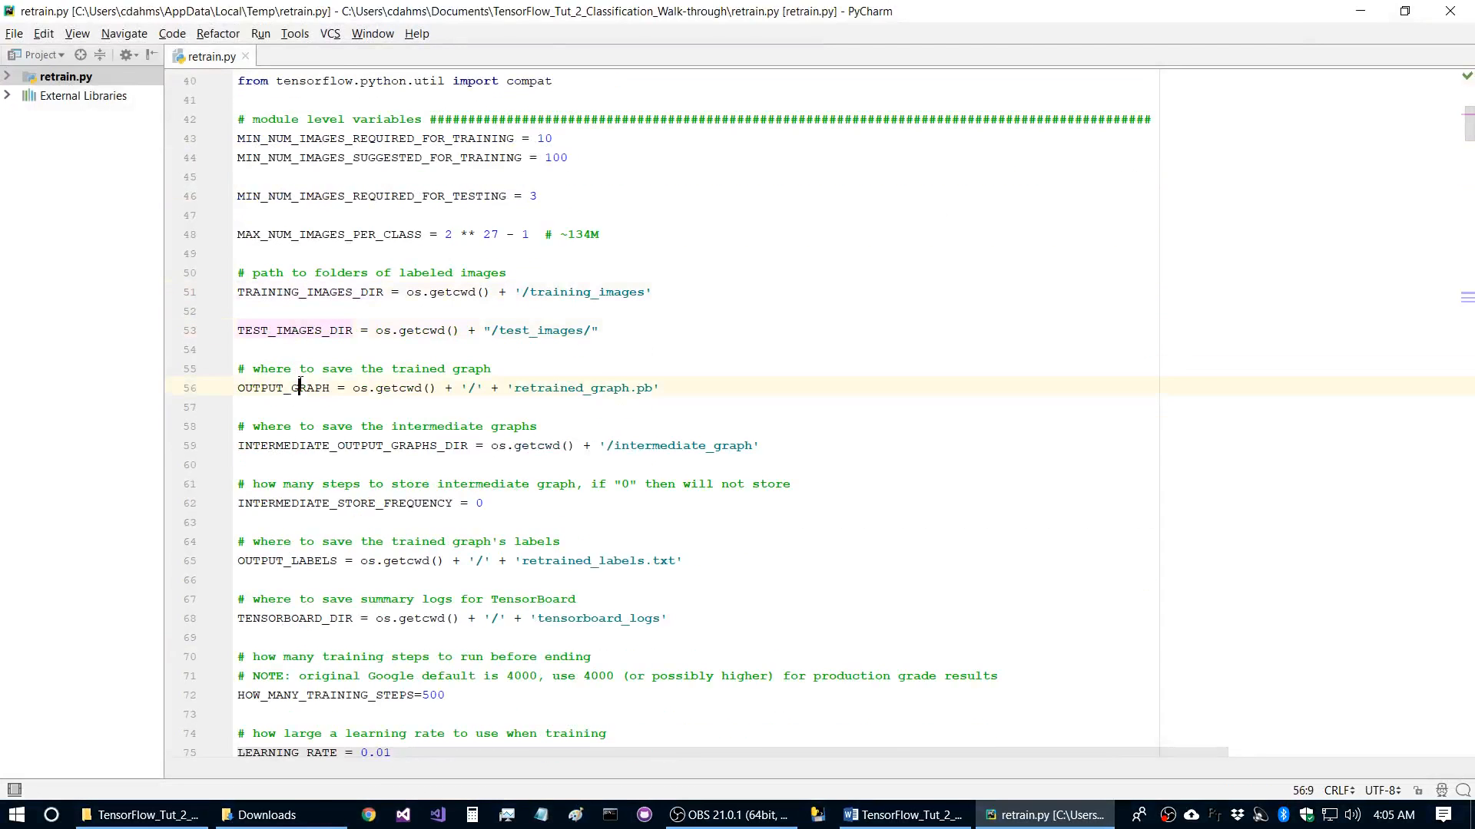
pyautogui.click(372, 446)
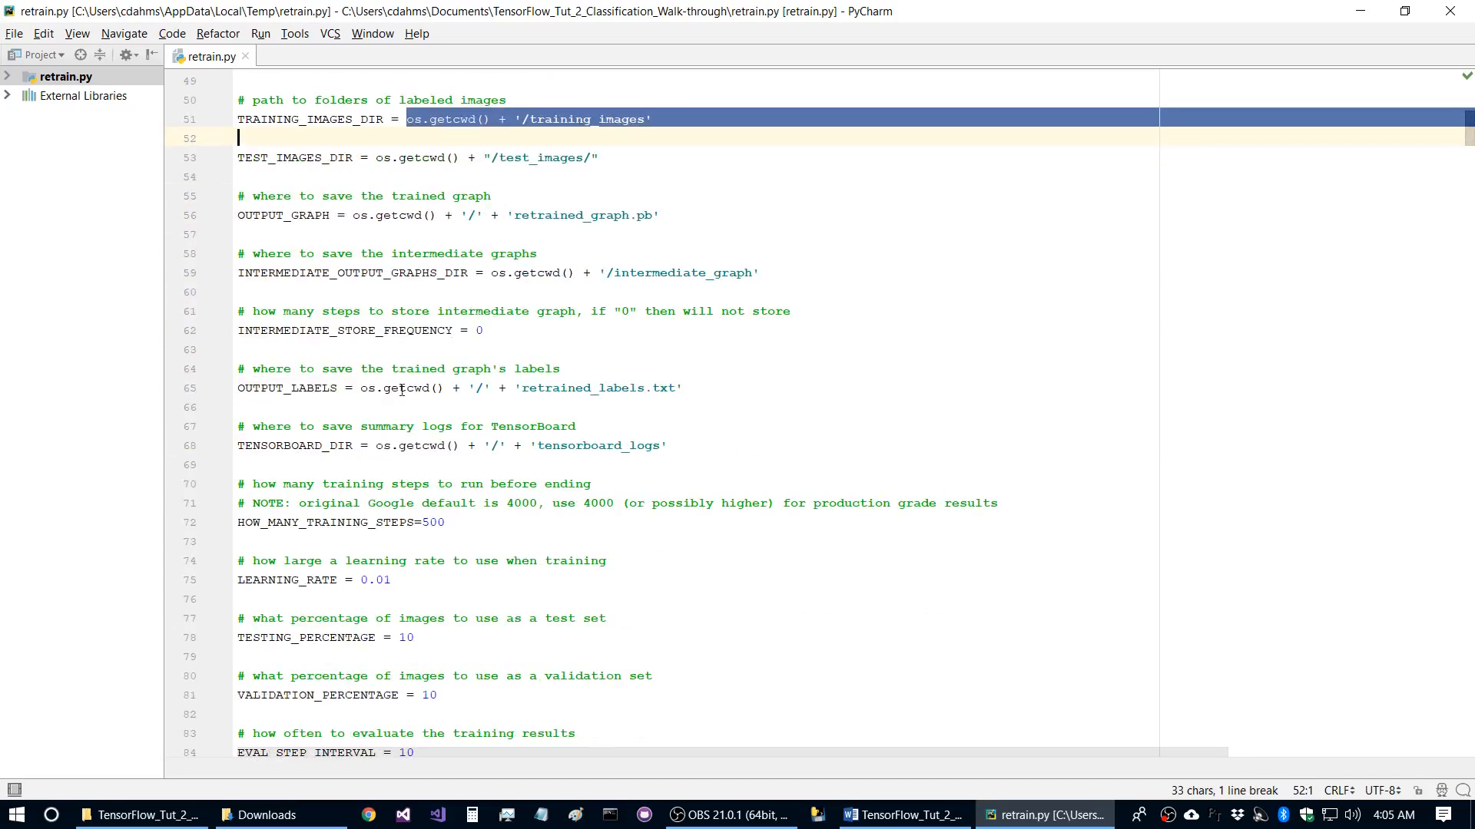
pyautogui.moveTo(363, 415)
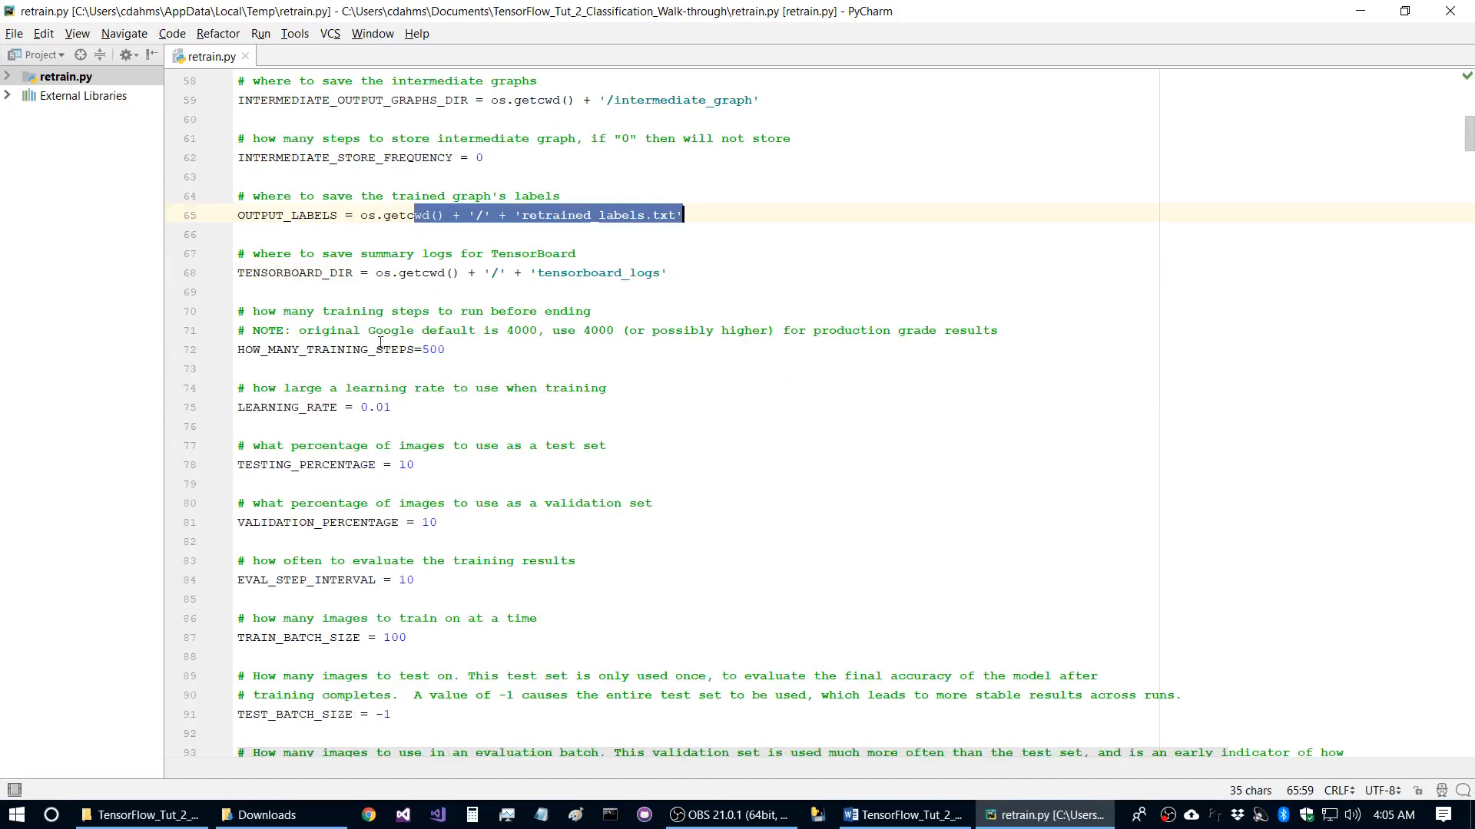
pyautogui.scroll(3)
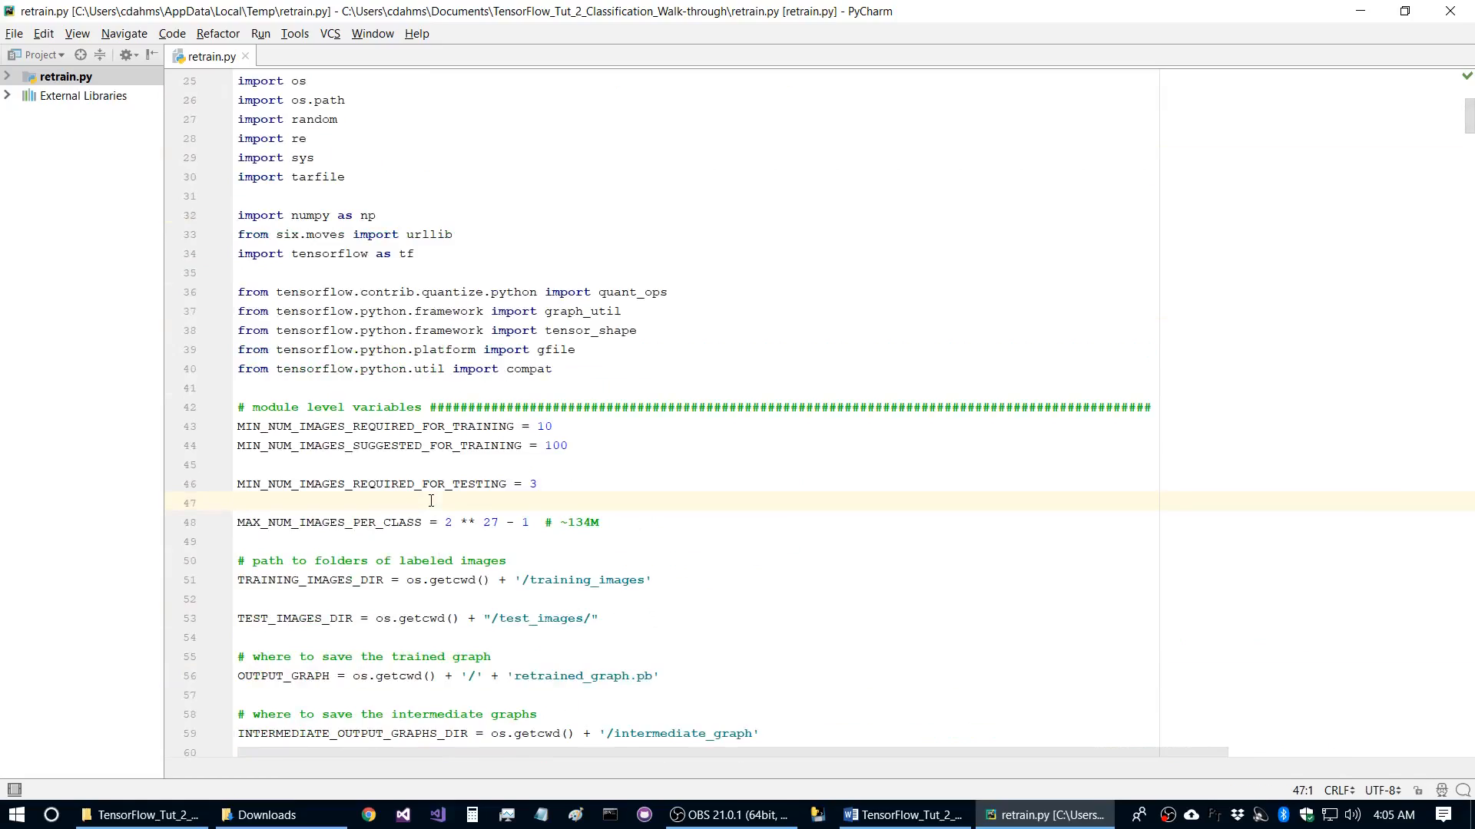
pyautogui.scroll(-3)
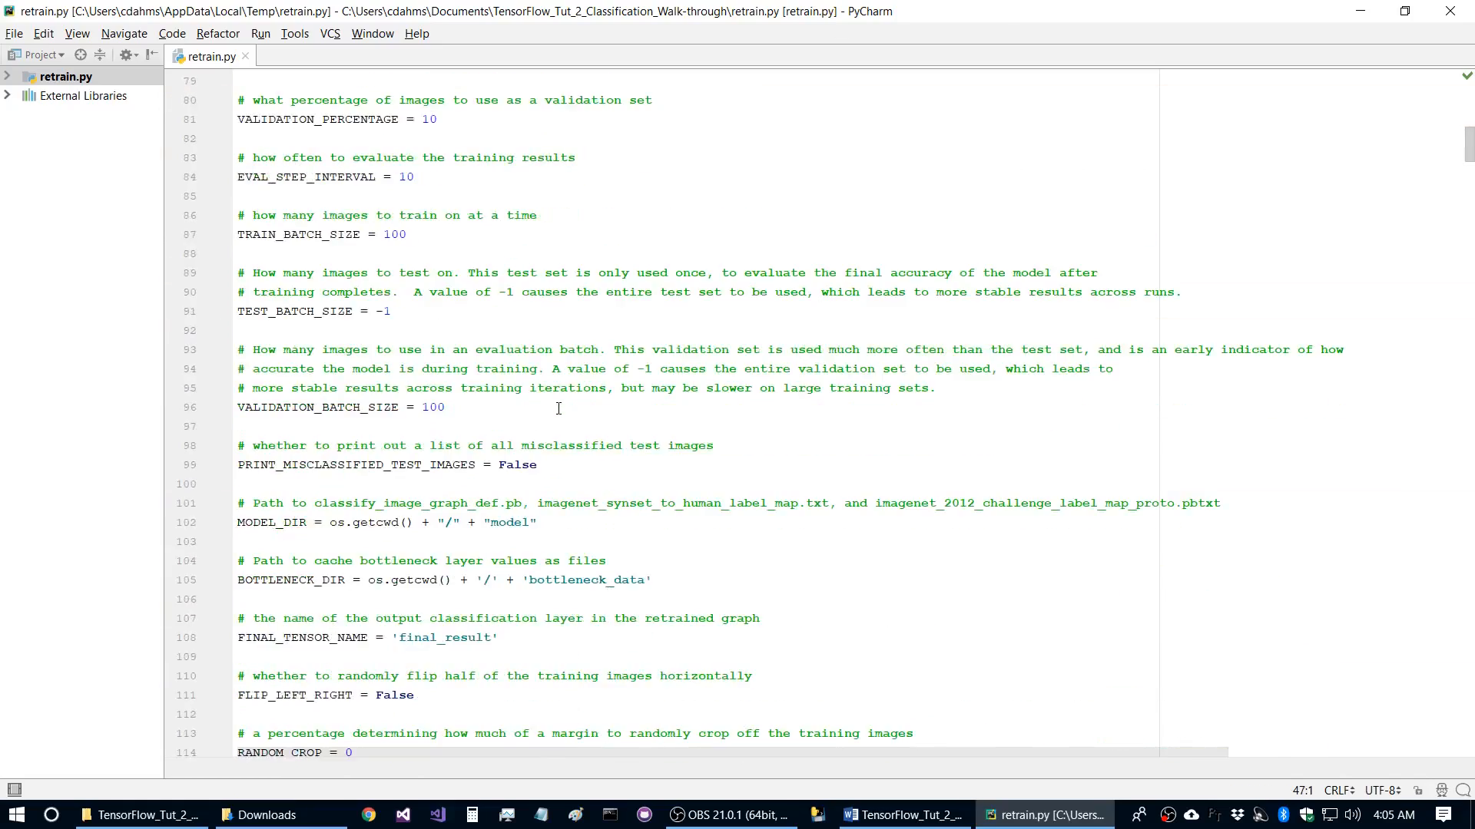
pyautogui.scroll(-3)
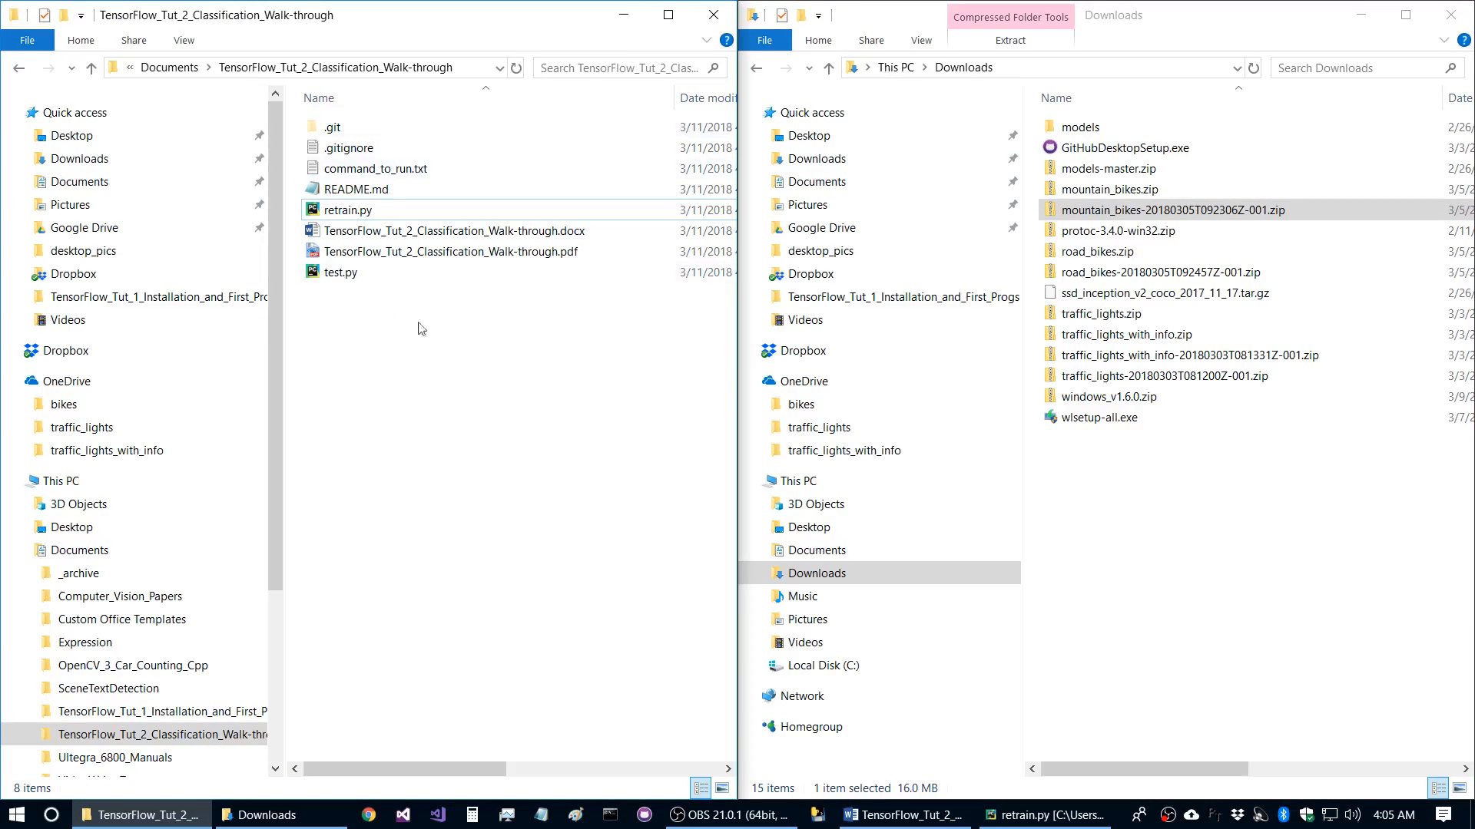
pyautogui.moveTo(417, 358)
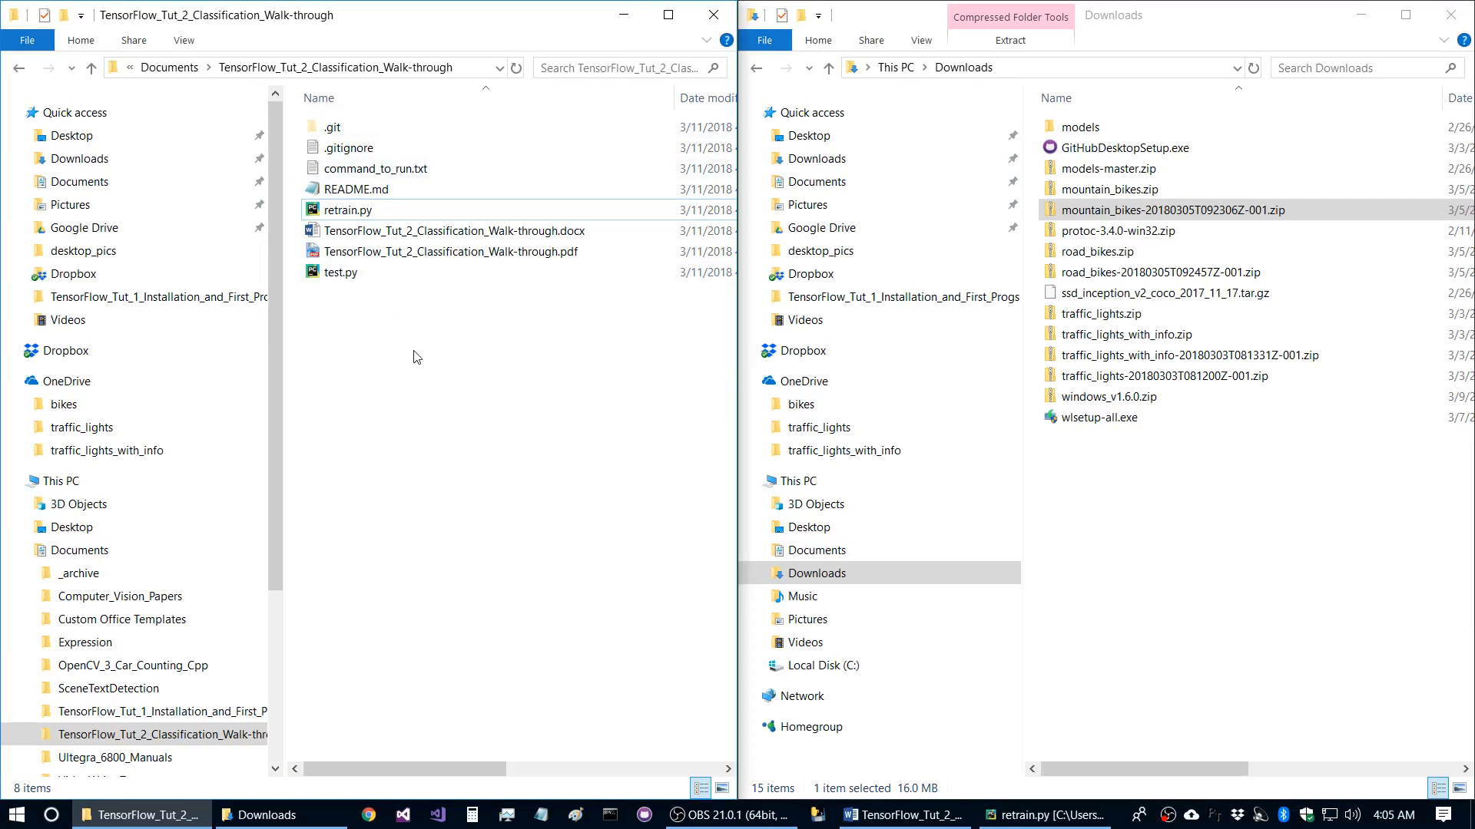
pyautogui.moveTo(395, 333)
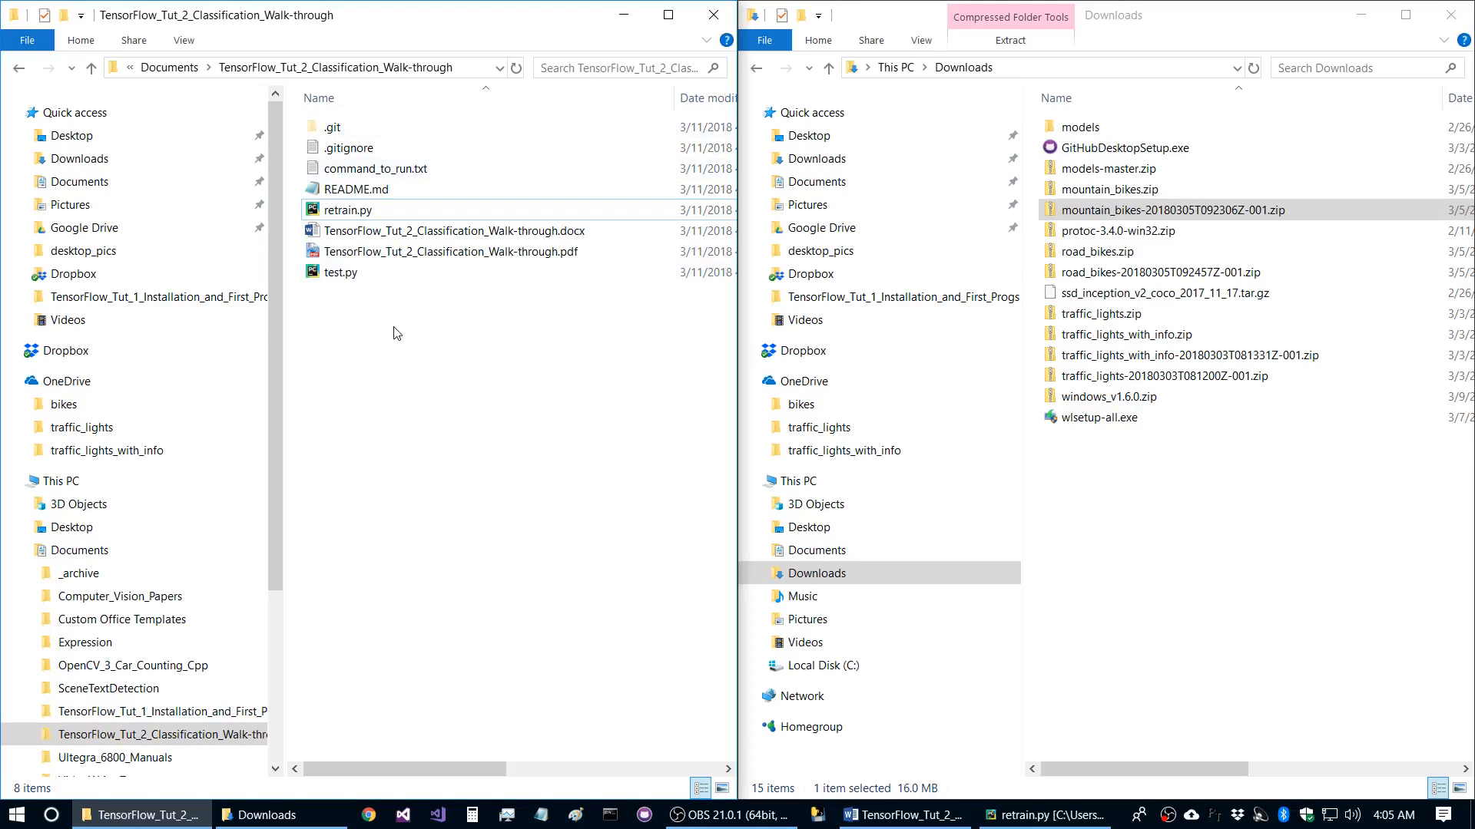
pyautogui.moveTo(461, 414)
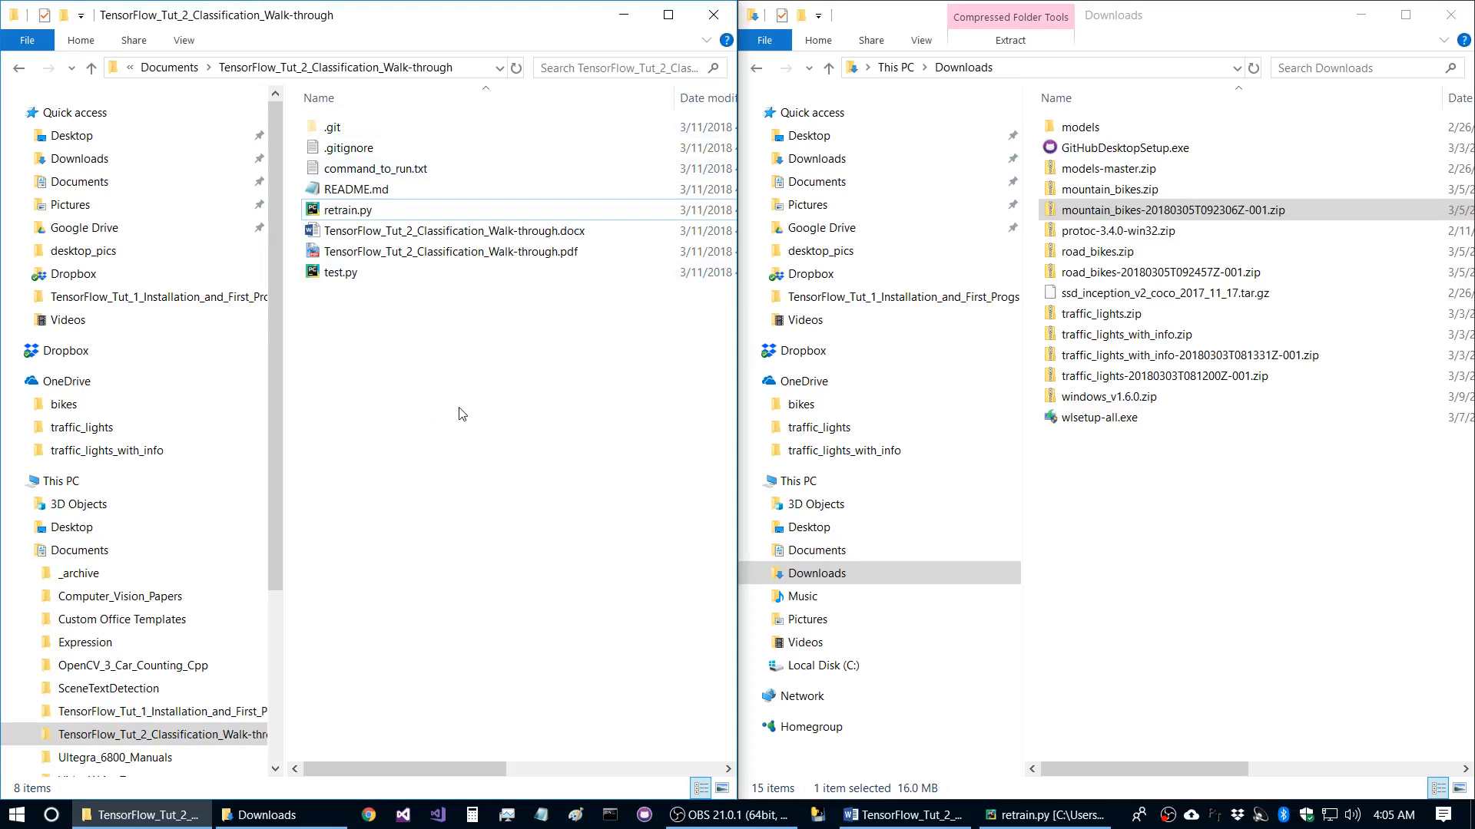
pyautogui.moveTo(438, 433)
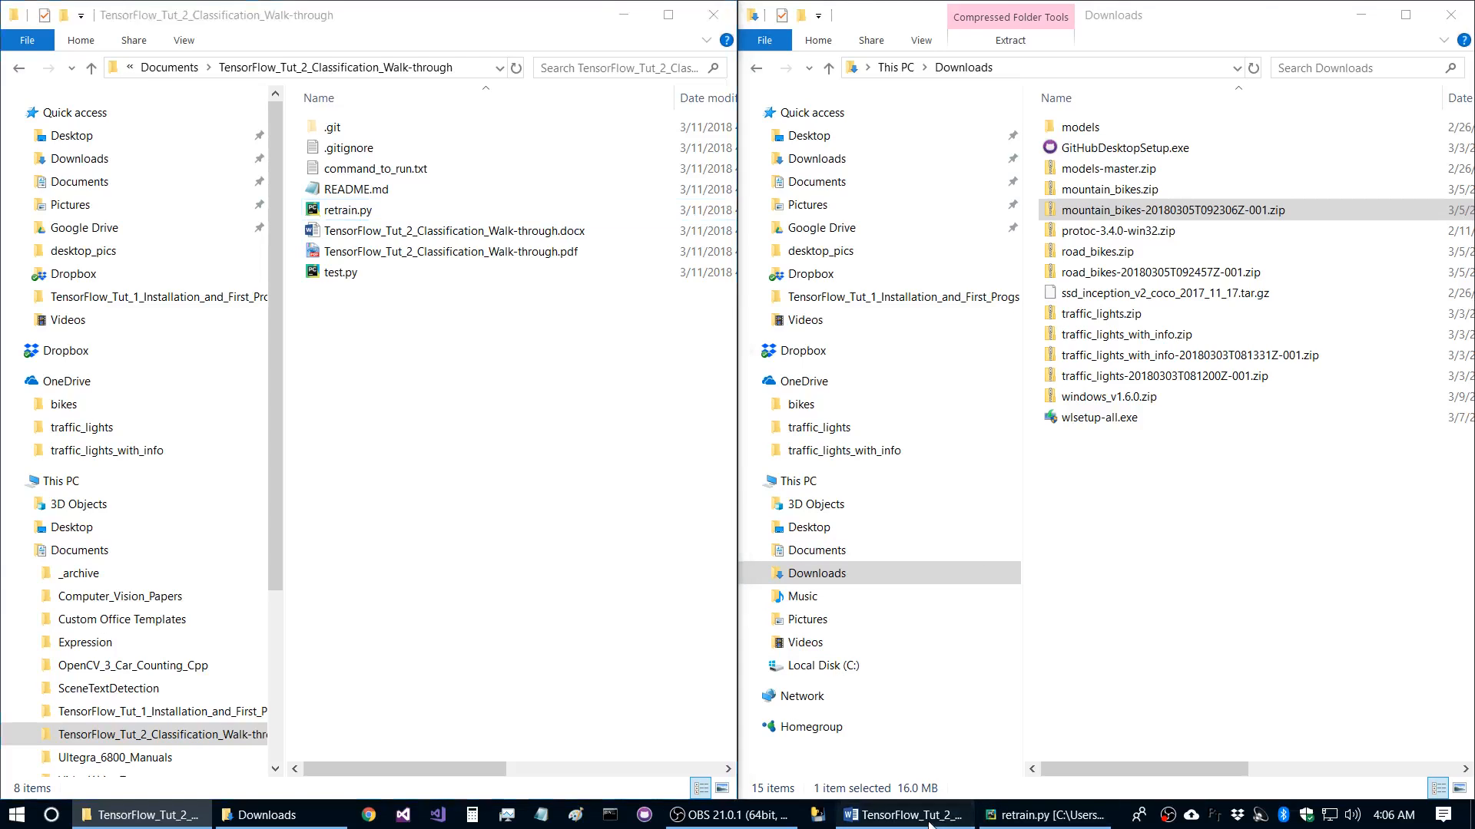
# - Show the walkthrough's sections on separating test images and running retrain.py
pyautogui.click(898, 814)
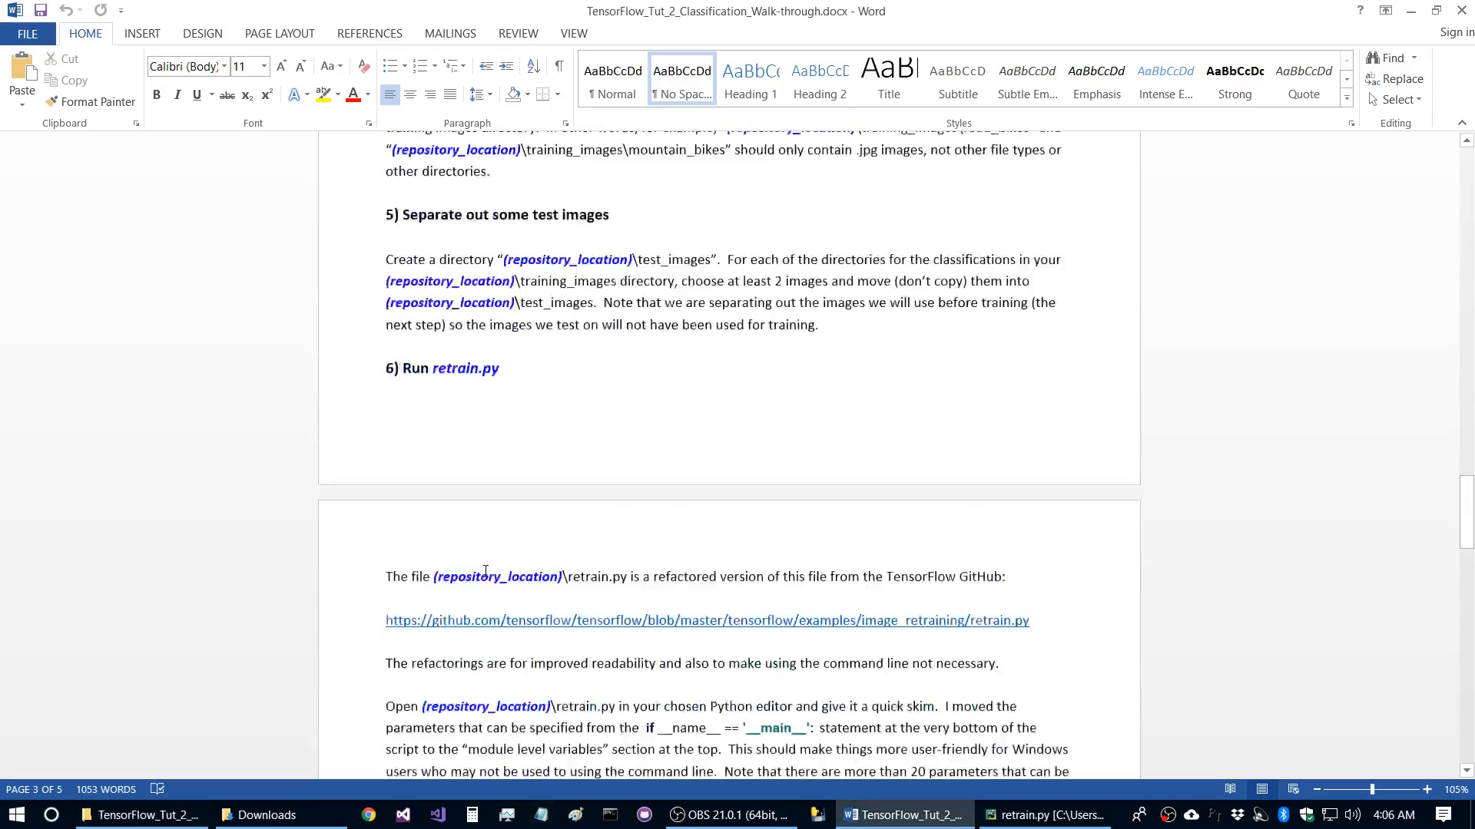
pyautogui.scroll(-3)
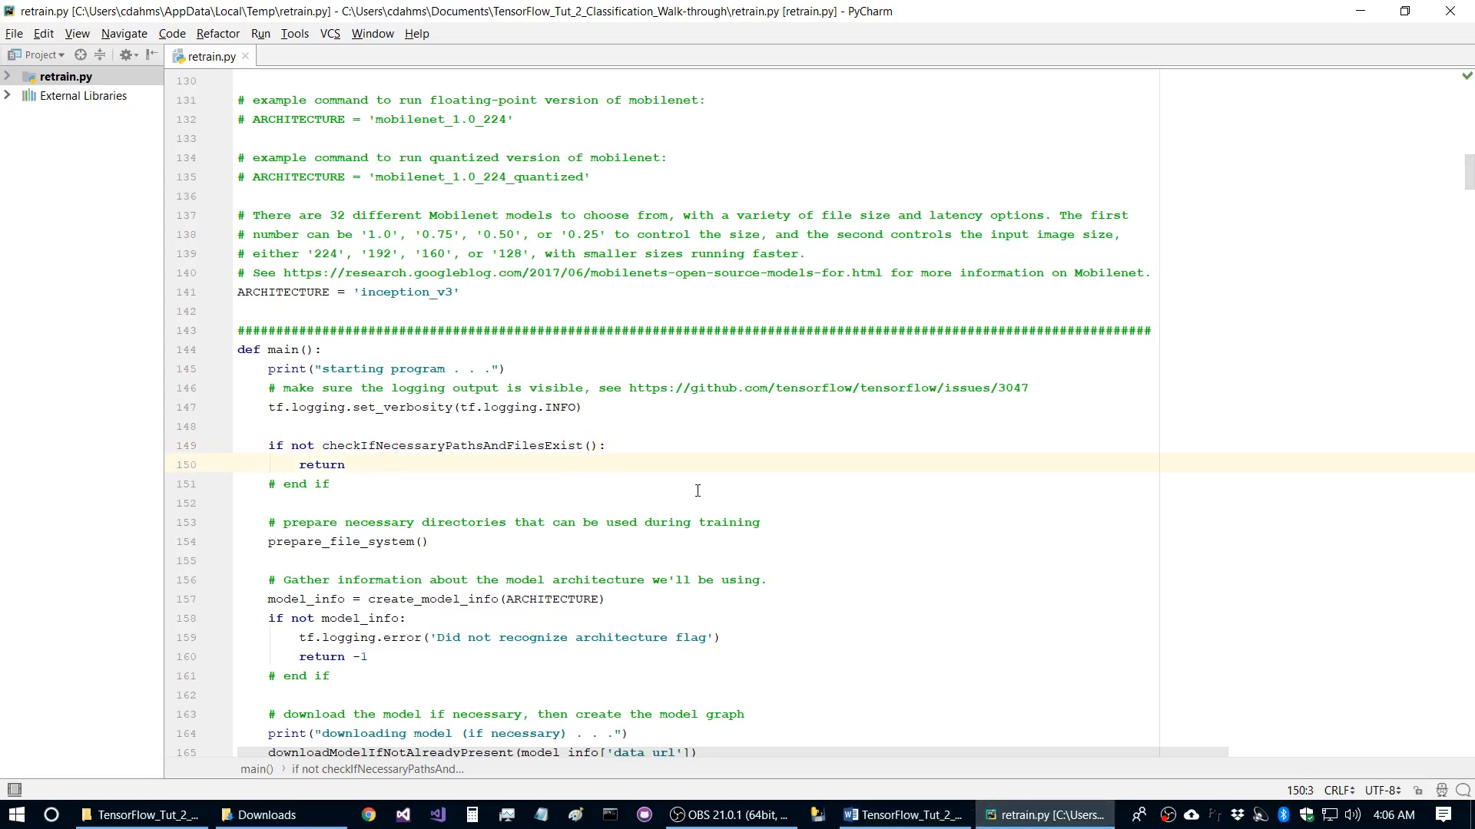
# - Run retrain.py, create the missing training_images folder, and rerun to see the sub-directories error
pyautogui.click(261, 34)
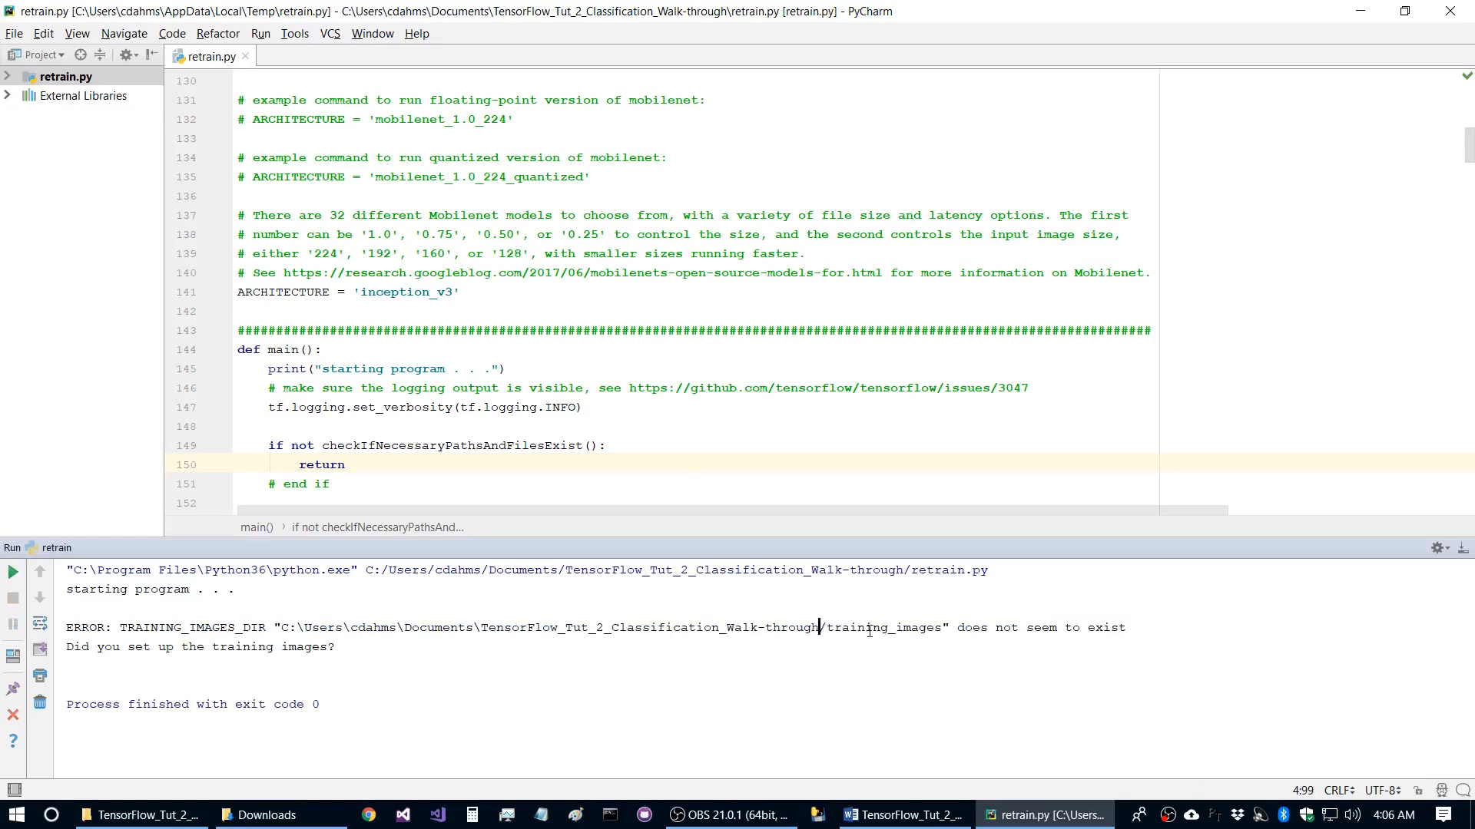
pyautogui.doubleClick(882, 627)
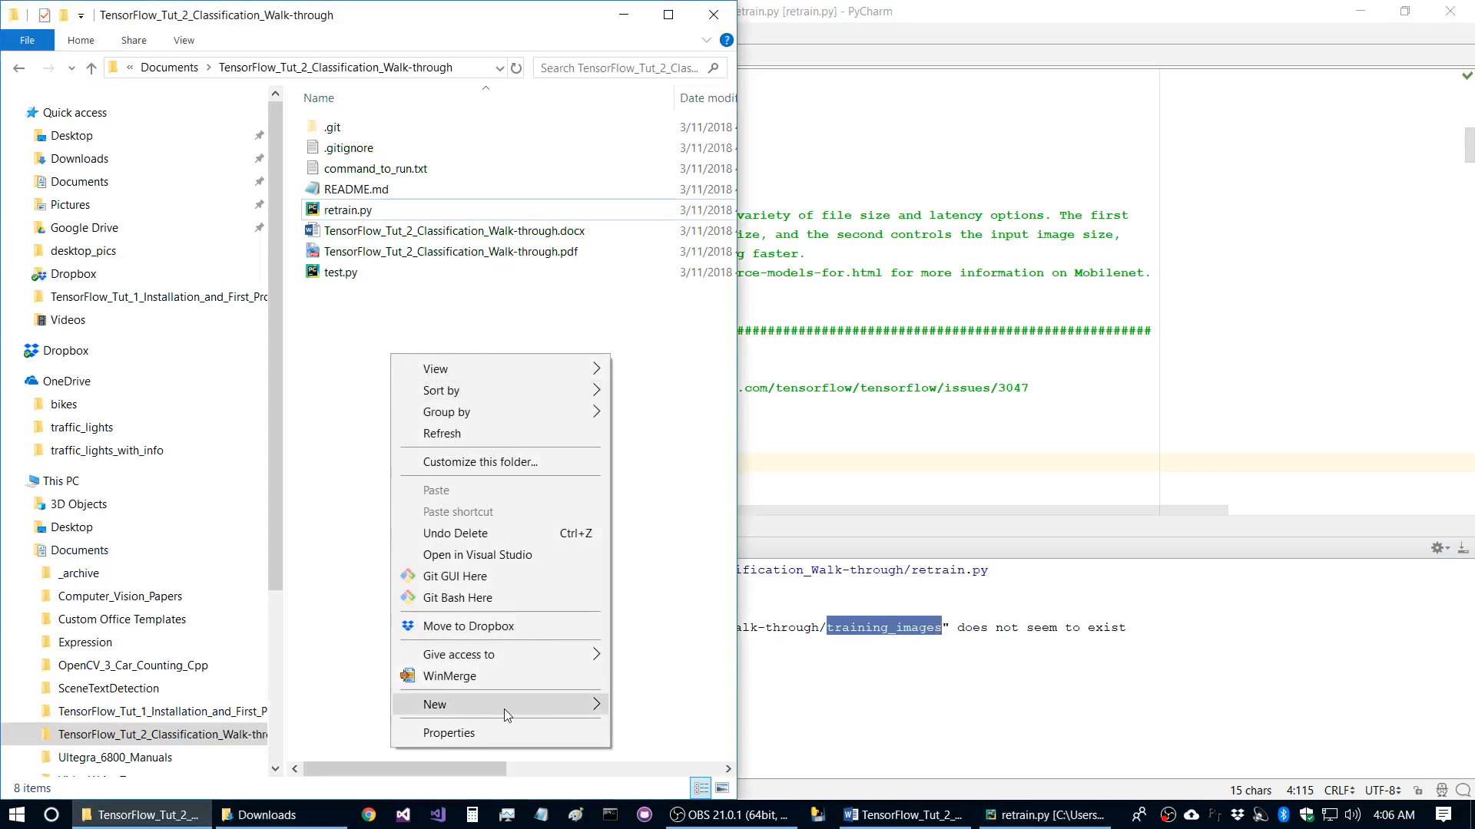
pyautogui.click(435, 704)
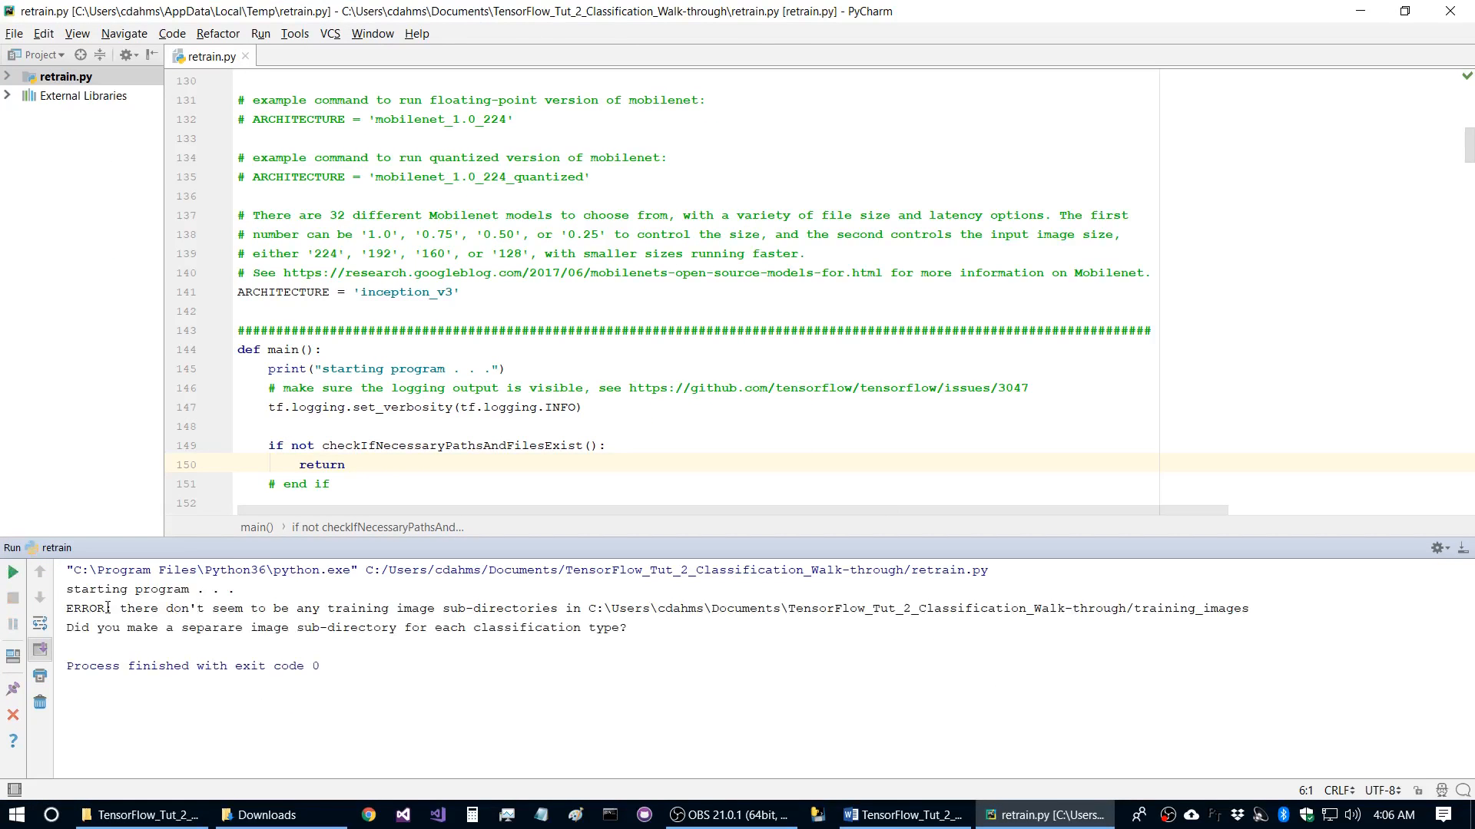
pyautogui.moveTo(109, 608); pyautogui.dragTo(604, 609)
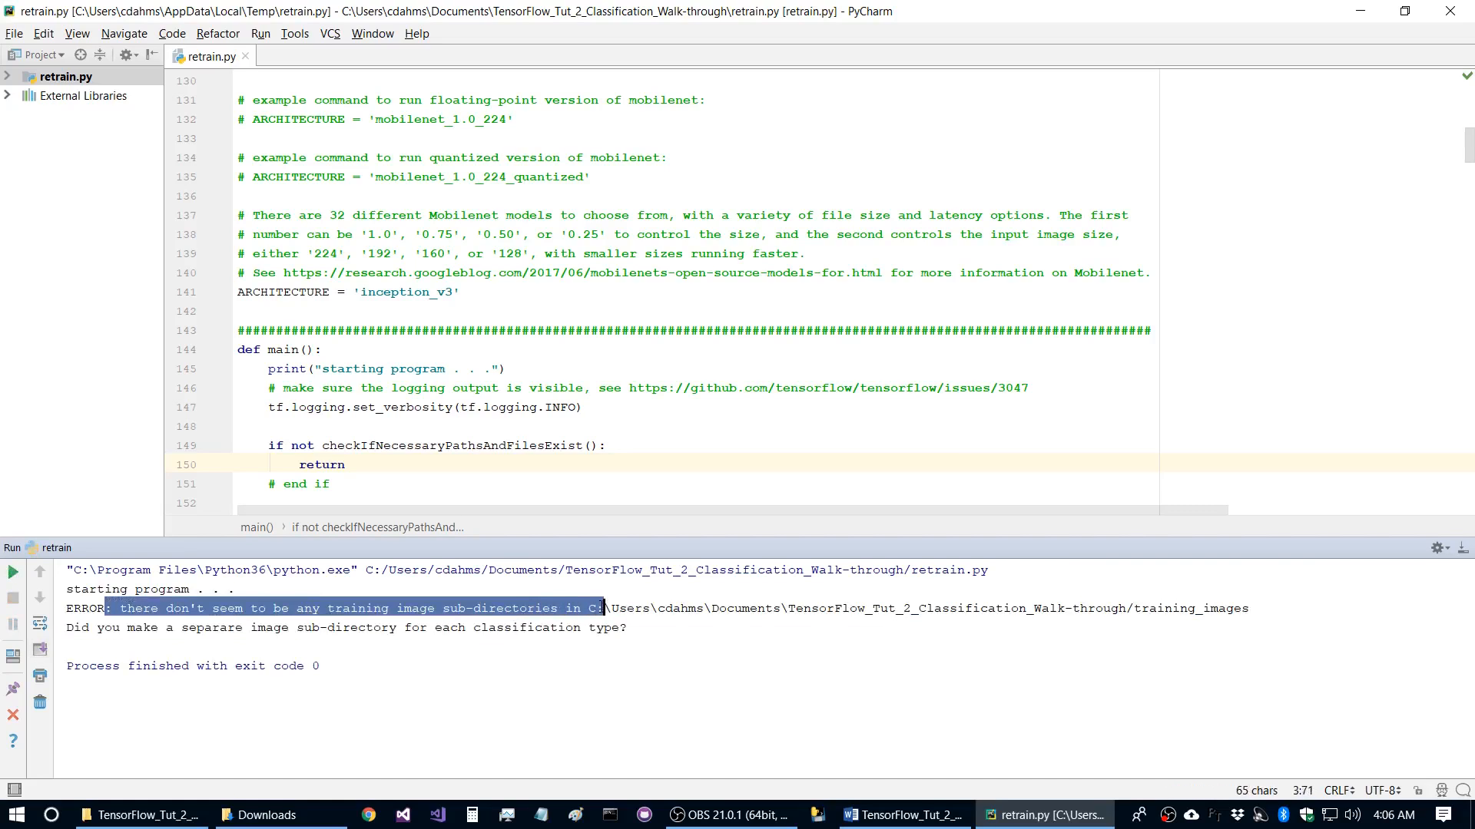
pyautogui.click(304, 627)
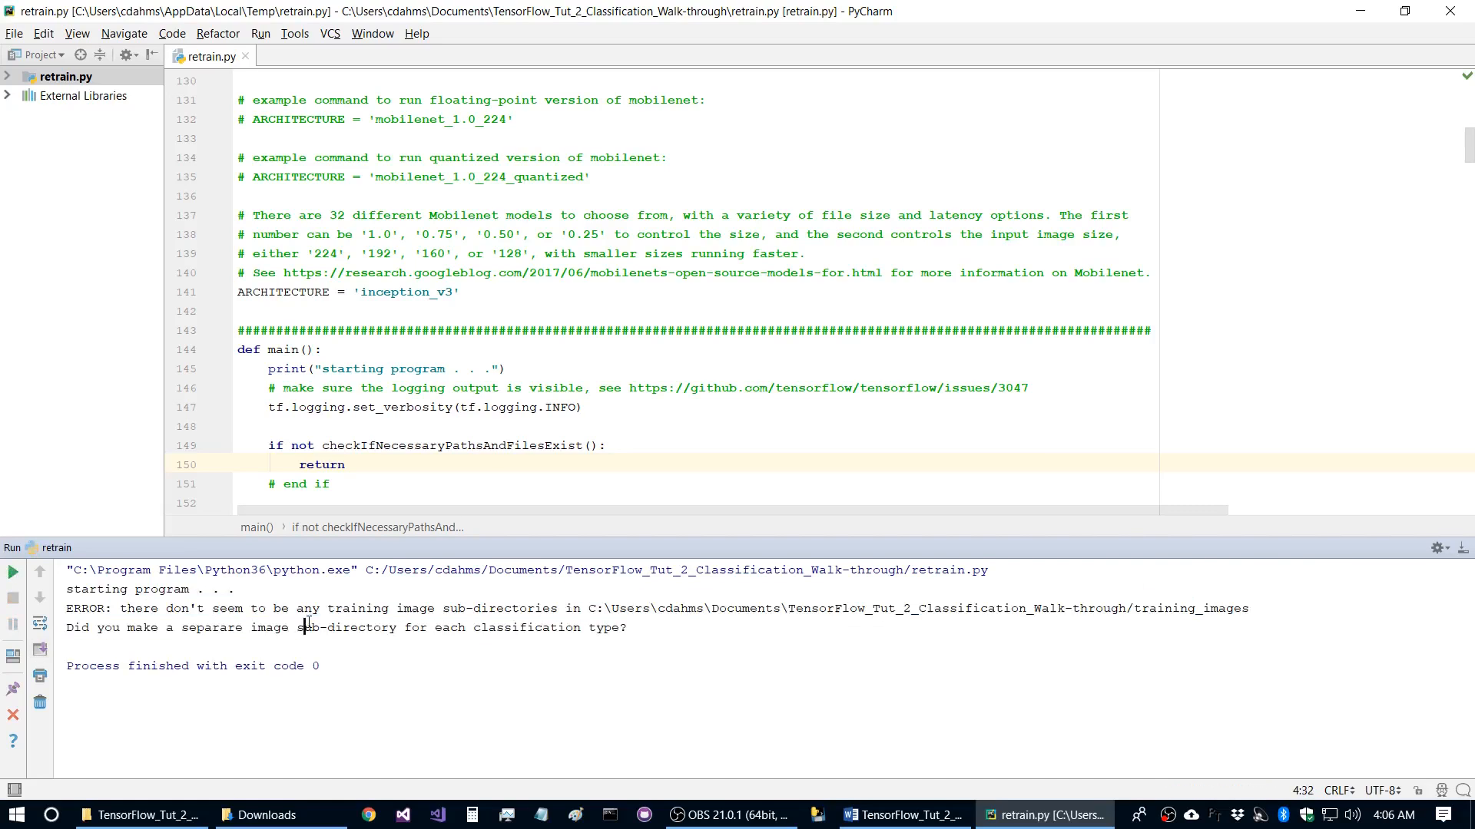
pyautogui.moveTo(357, 668)
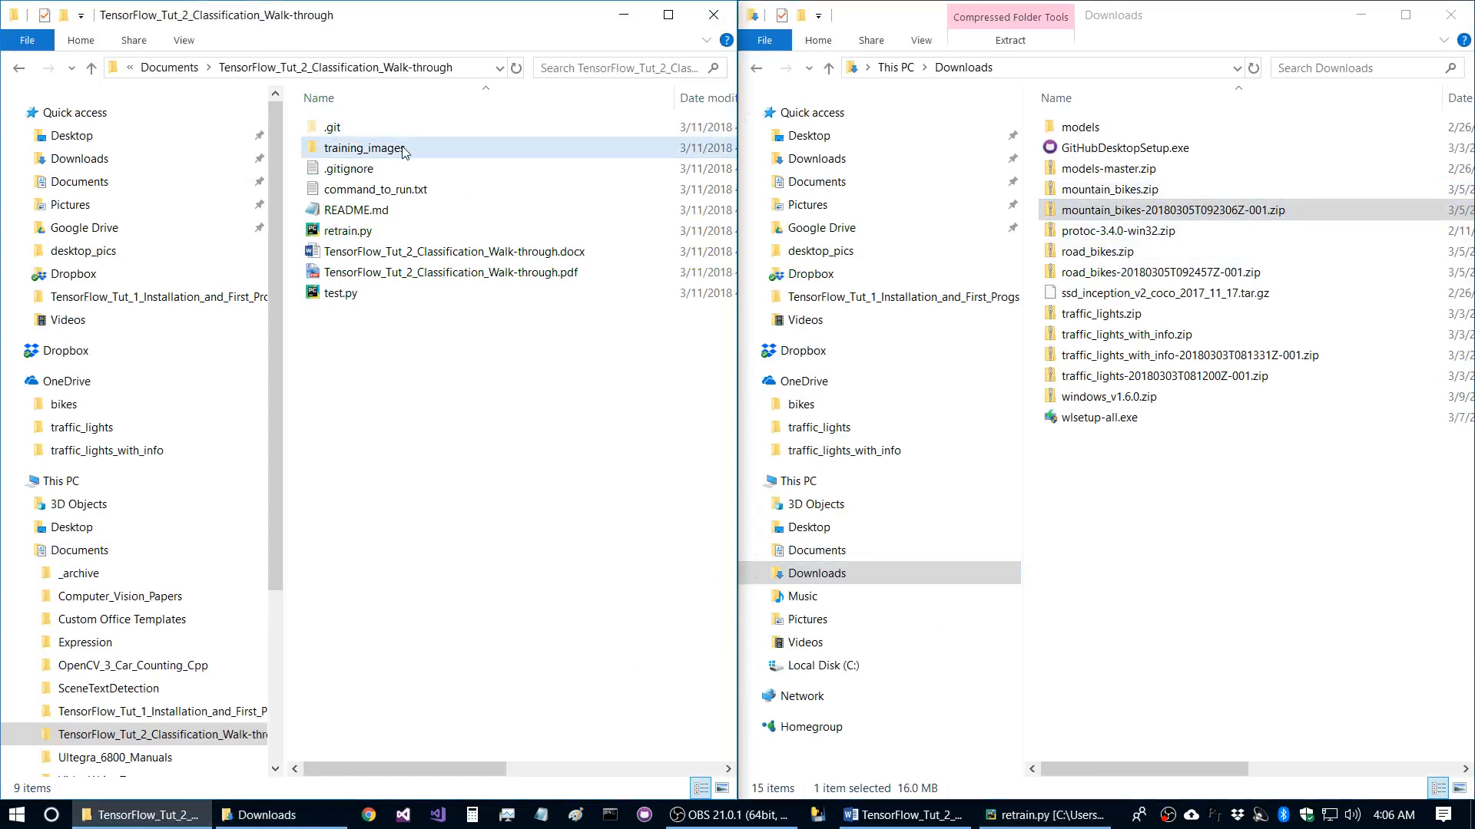
# - Copy the mountain_bikes and road_bikes folders from their zips into training_images
pyautogui.doubleClick(363, 147)
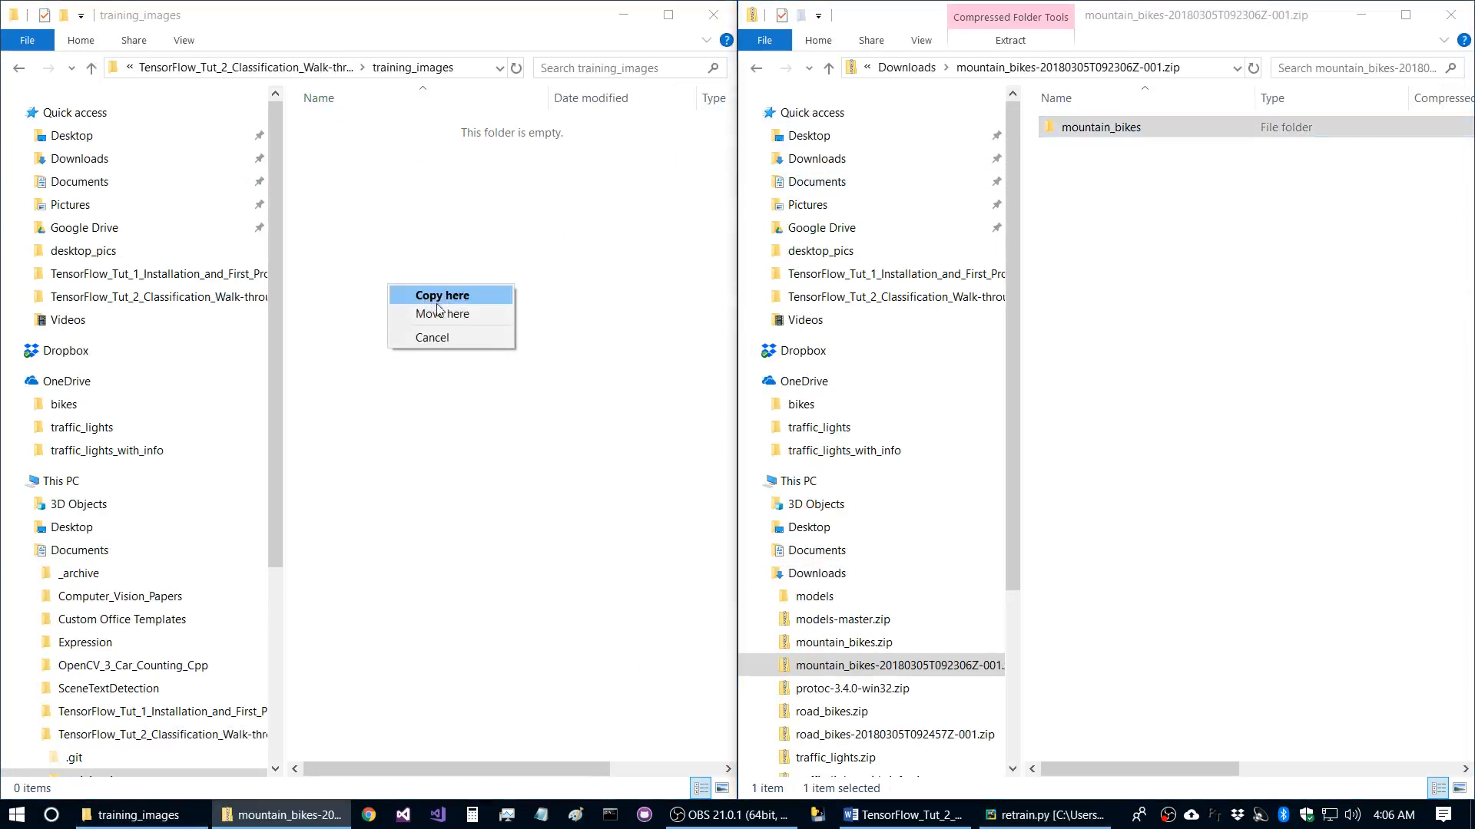
pyautogui.click(441, 295)
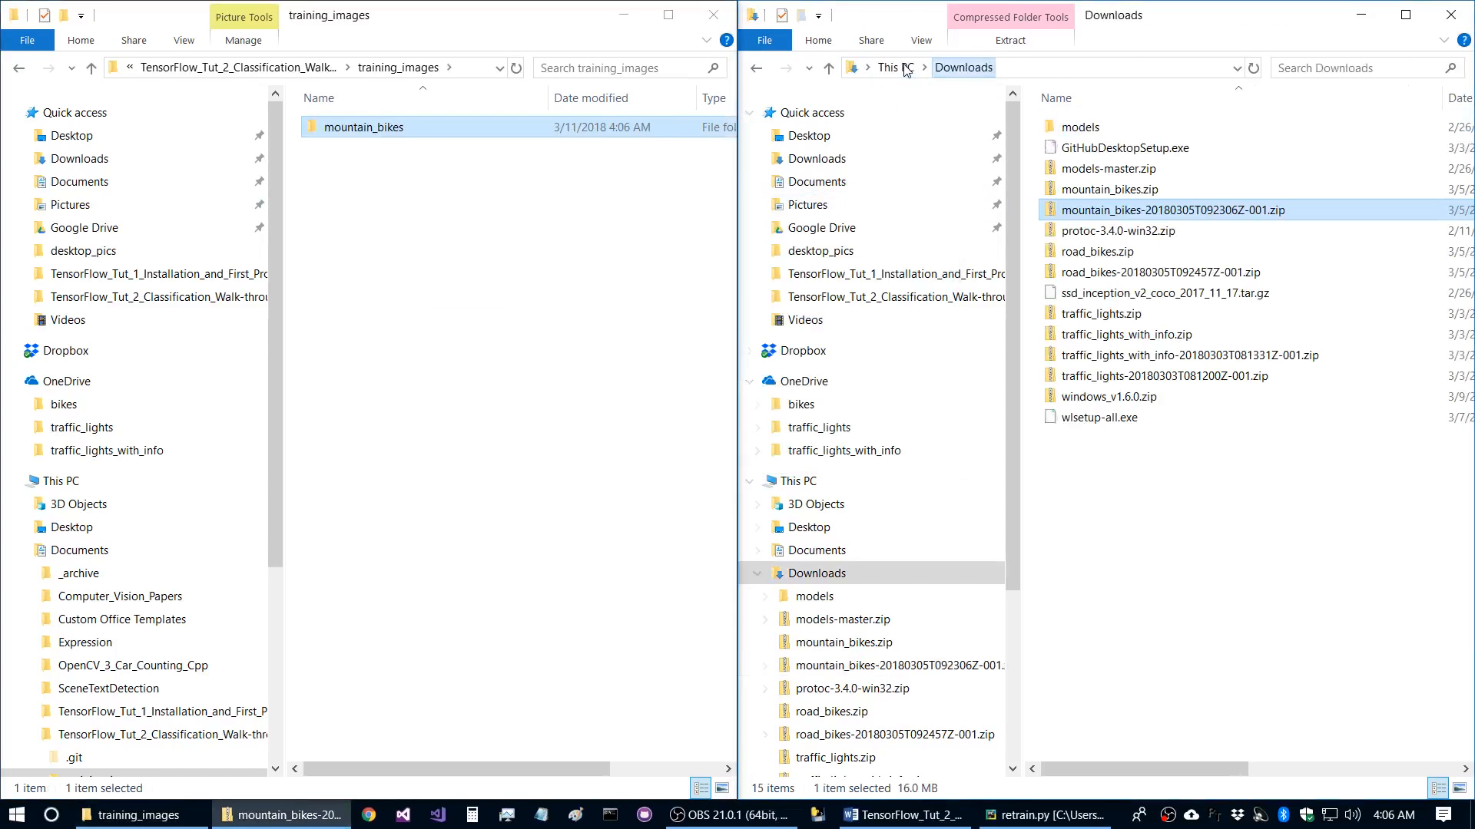
pyautogui.click(1170, 272)
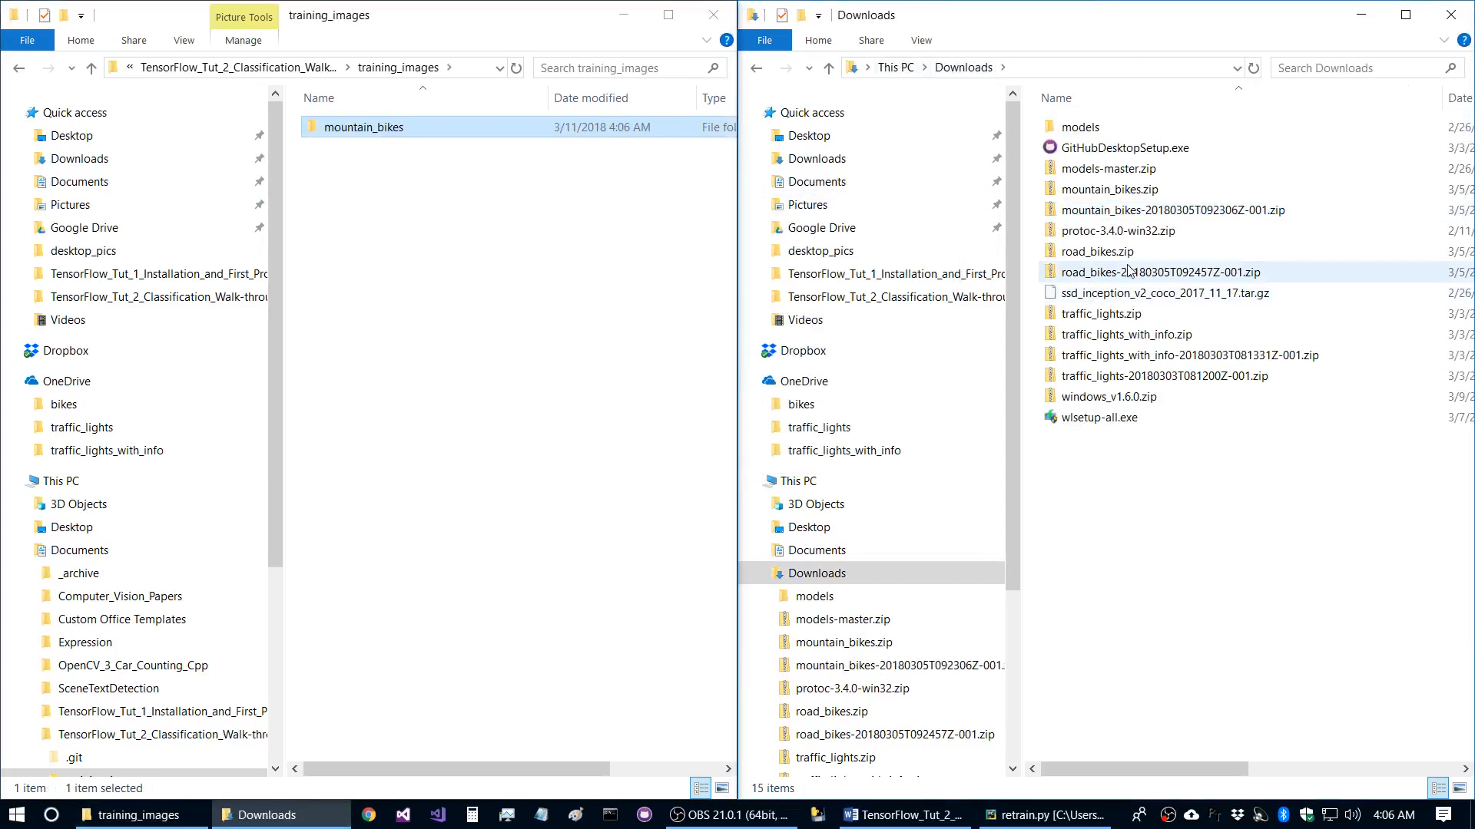
pyautogui.doubleClick(1161, 272)
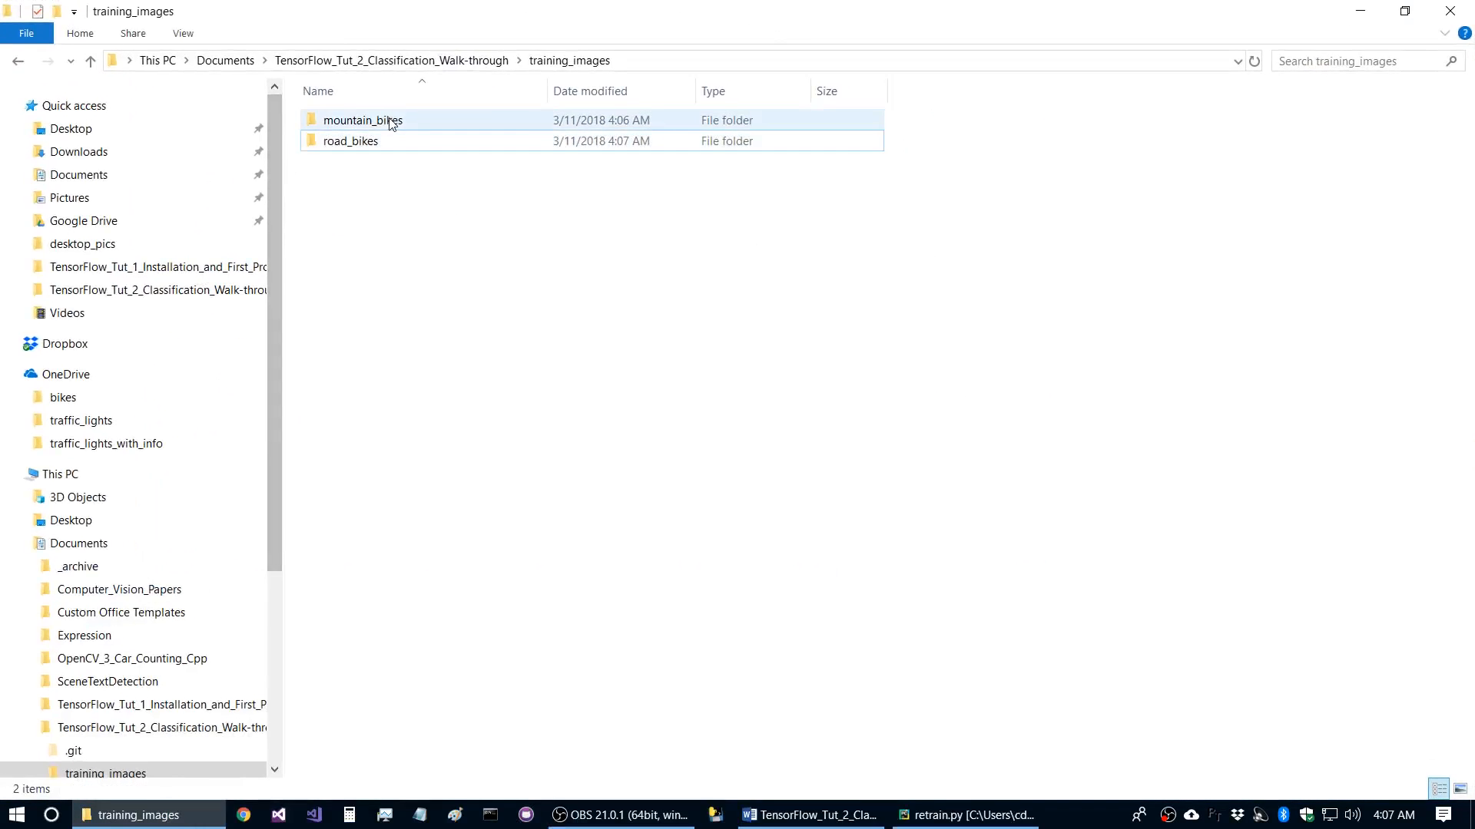
# - Browse the mountain_bikes and road_bikes folders to verify their bike photos
pyautogui.doubleClick(363, 120)
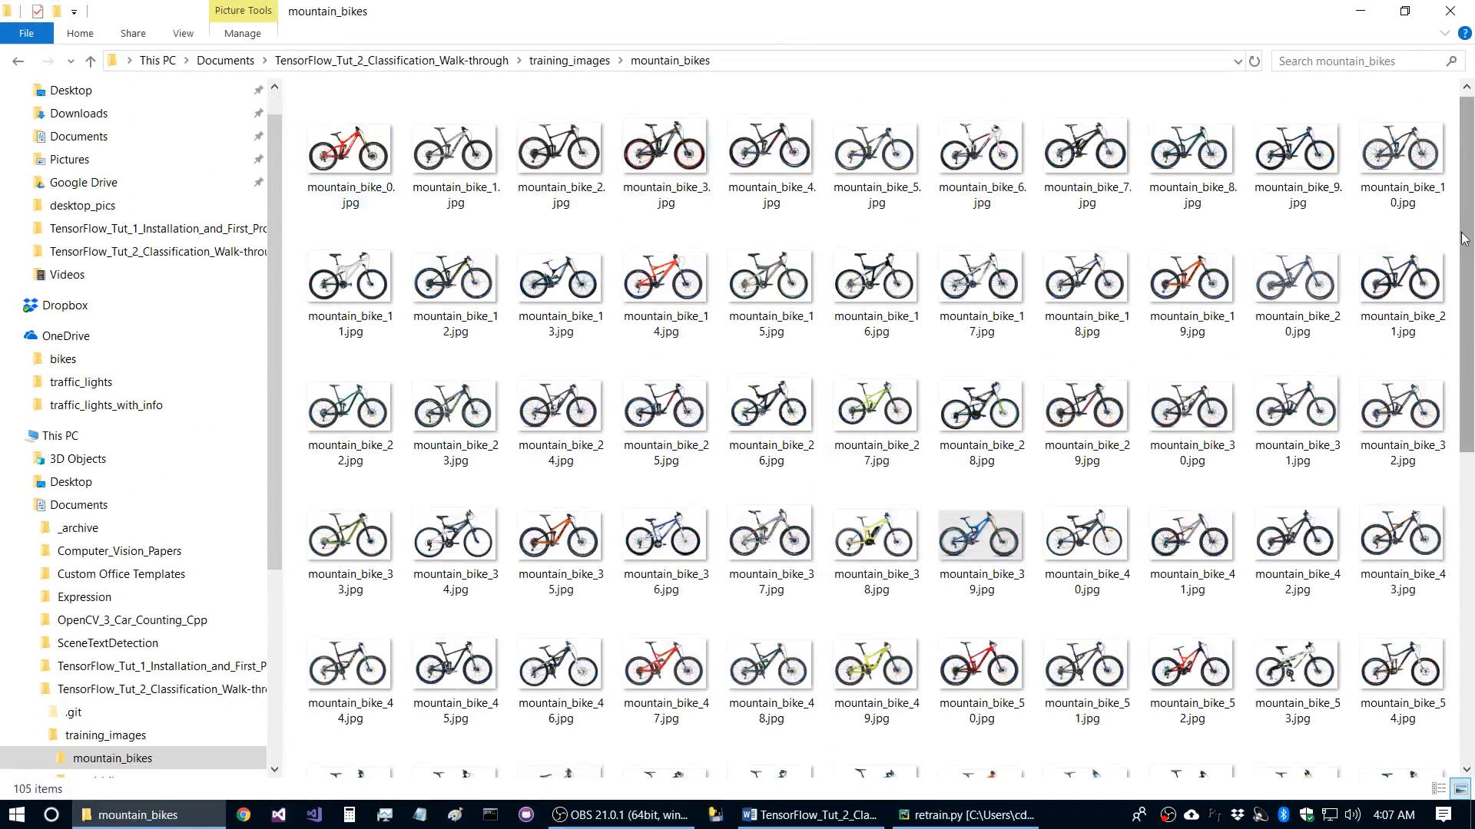
pyautogui.scroll(-3)
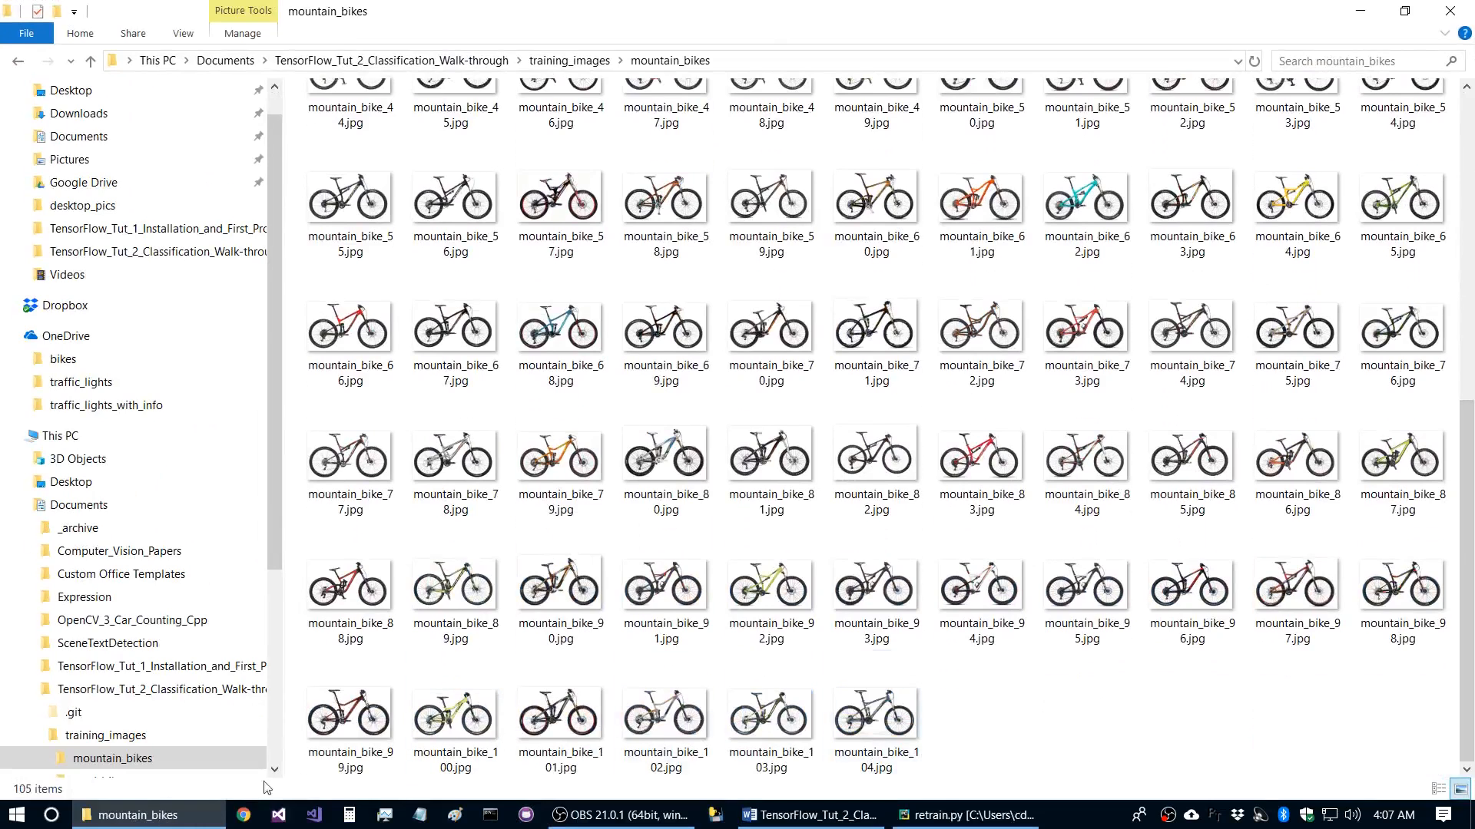
pyautogui.click(100, 598)
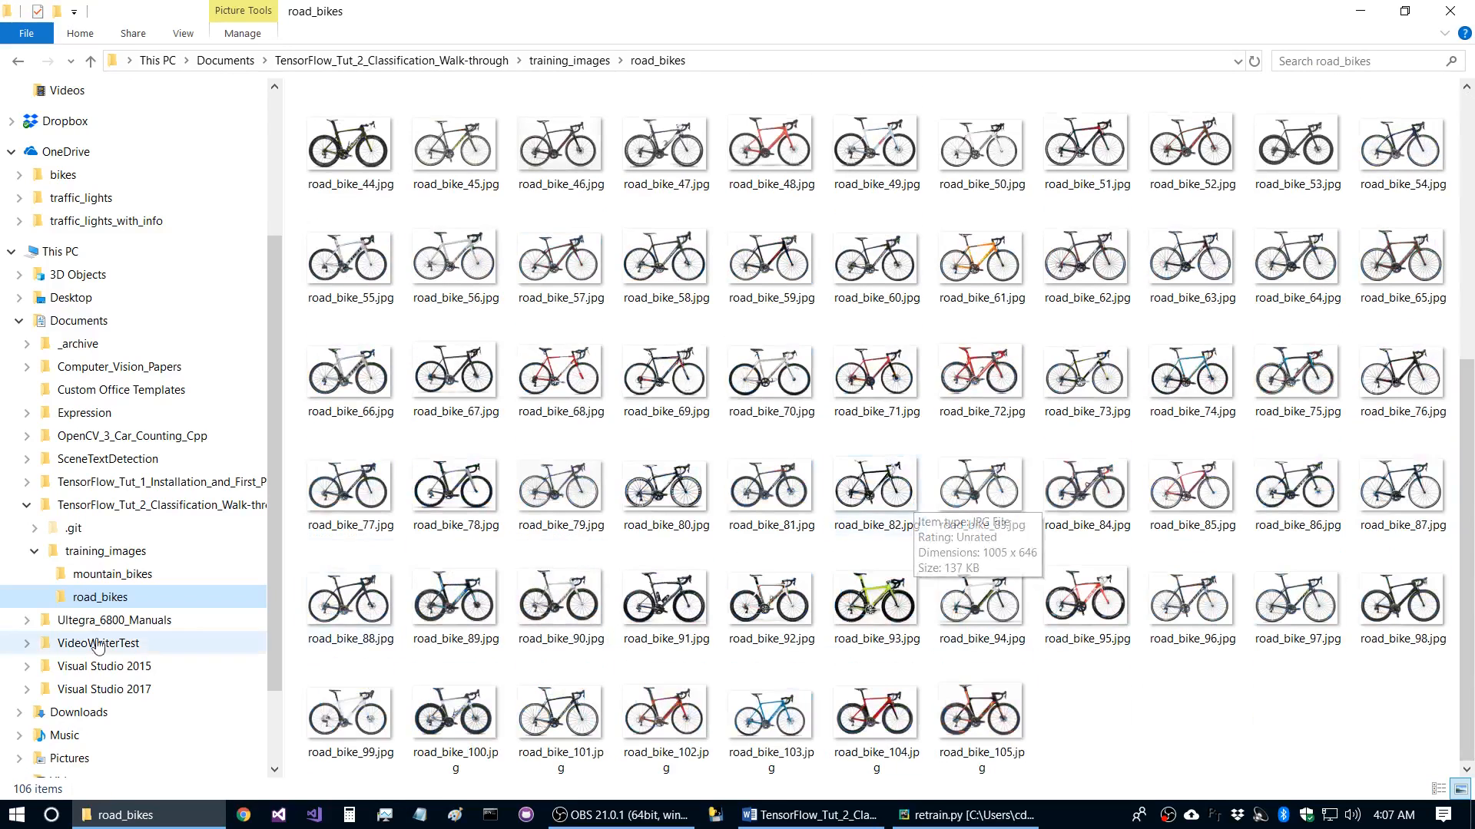
pyautogui.click(568, 60)
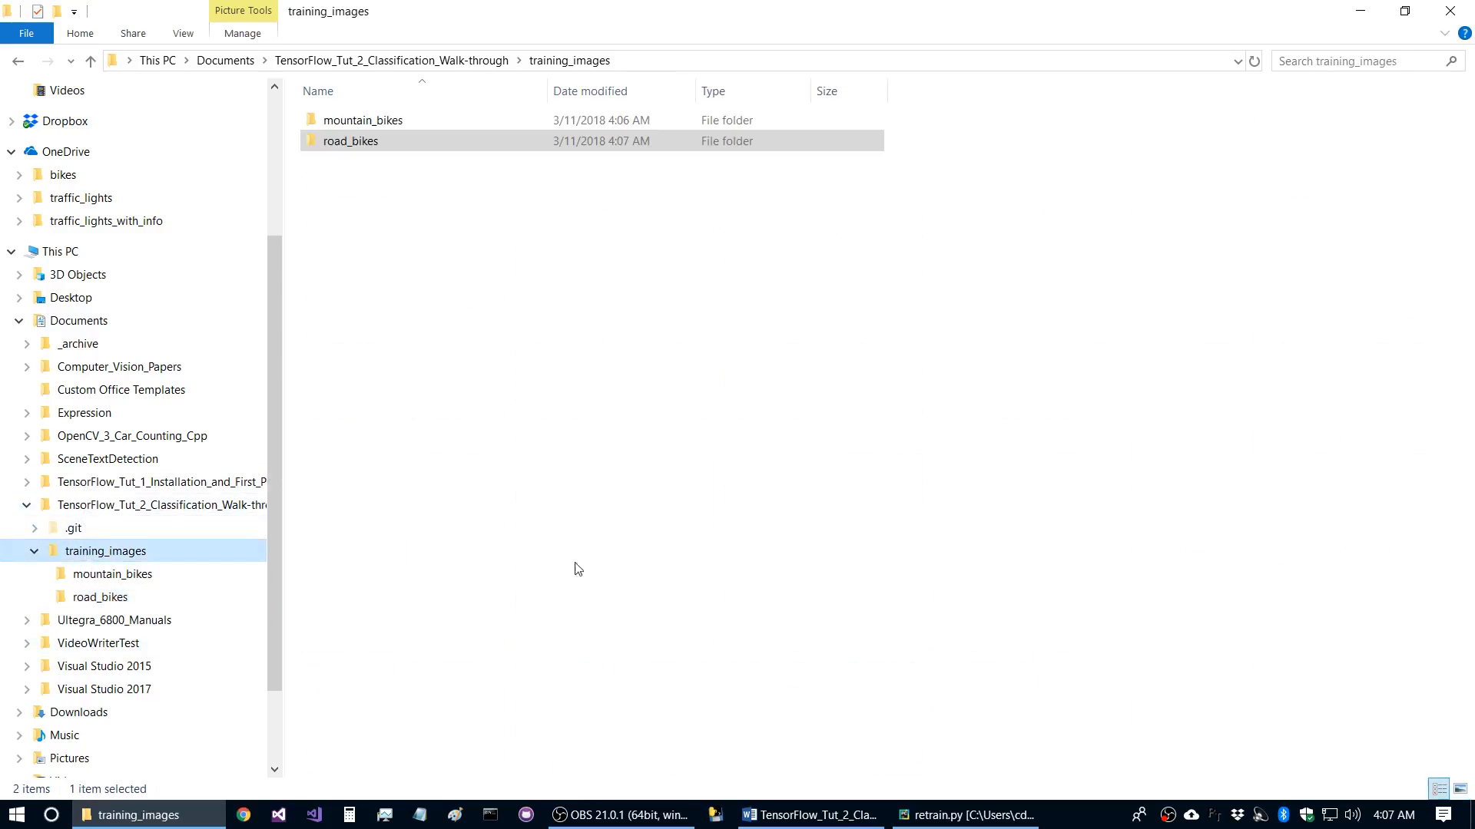
# - Rerun retrain.py with the bike folders in place
pyautogui.click(963, 814)
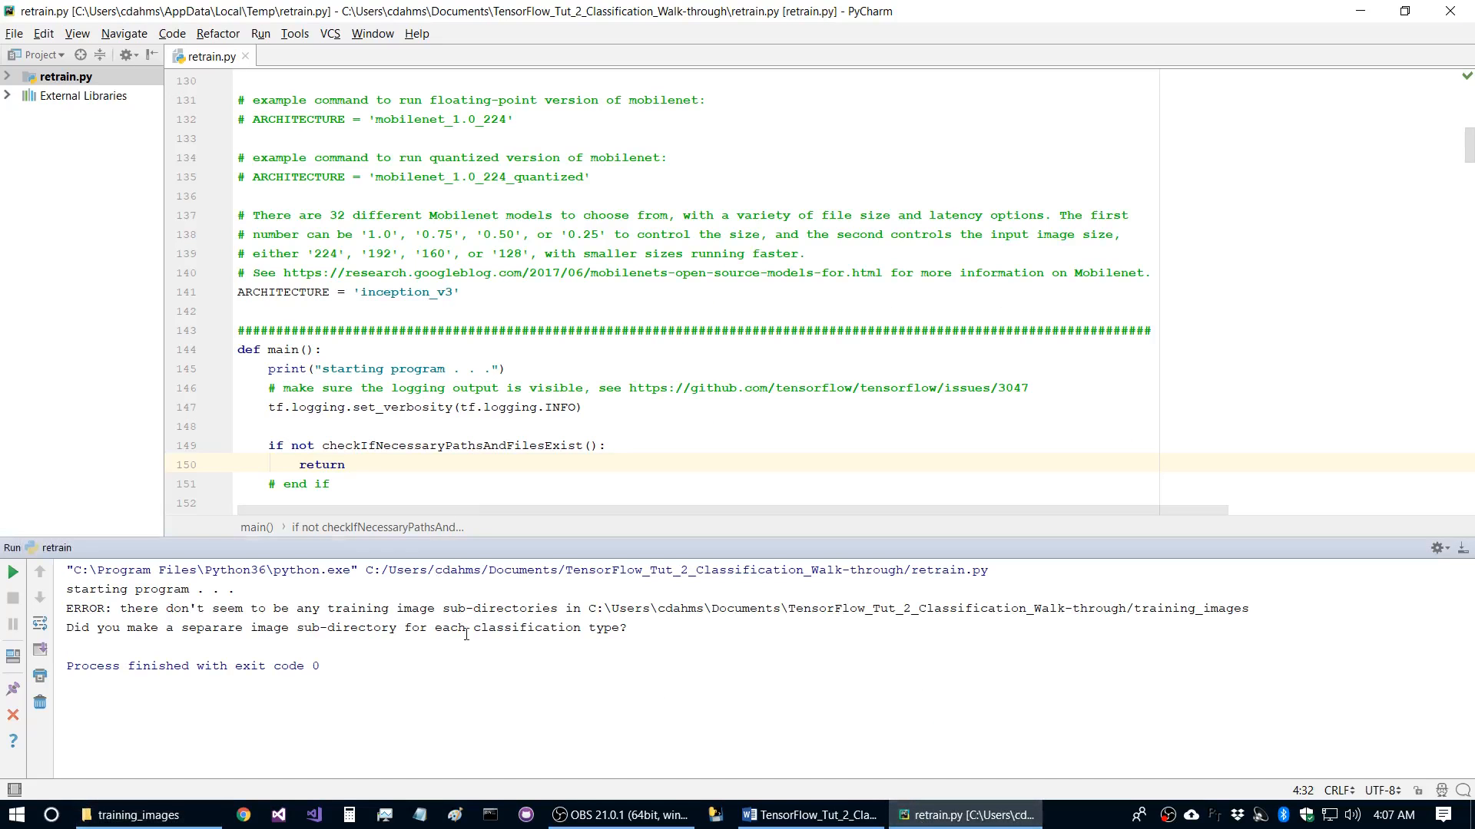
pyautogui.click(14, 572)
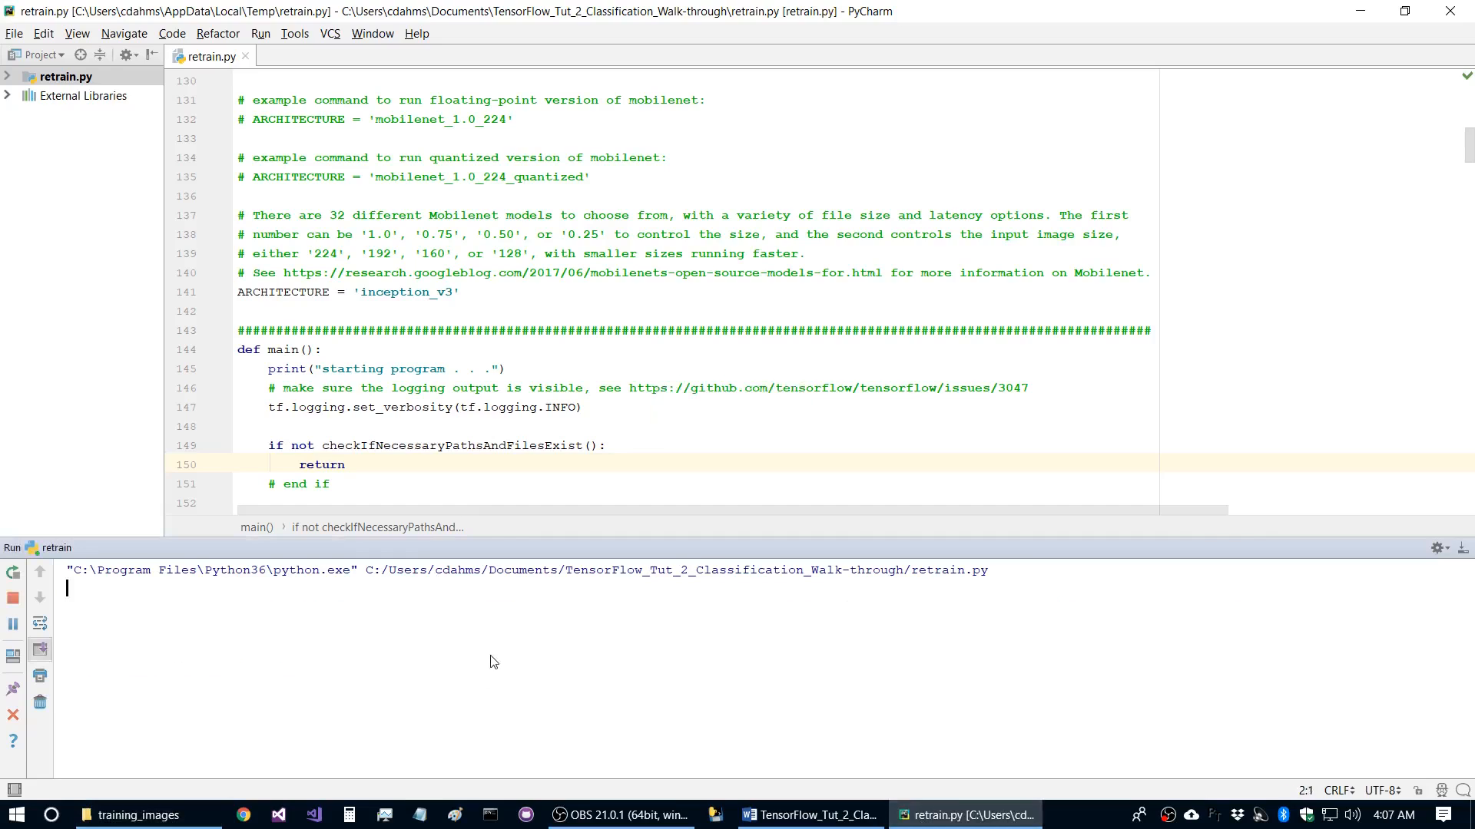
pyautogui.click(14, 573)
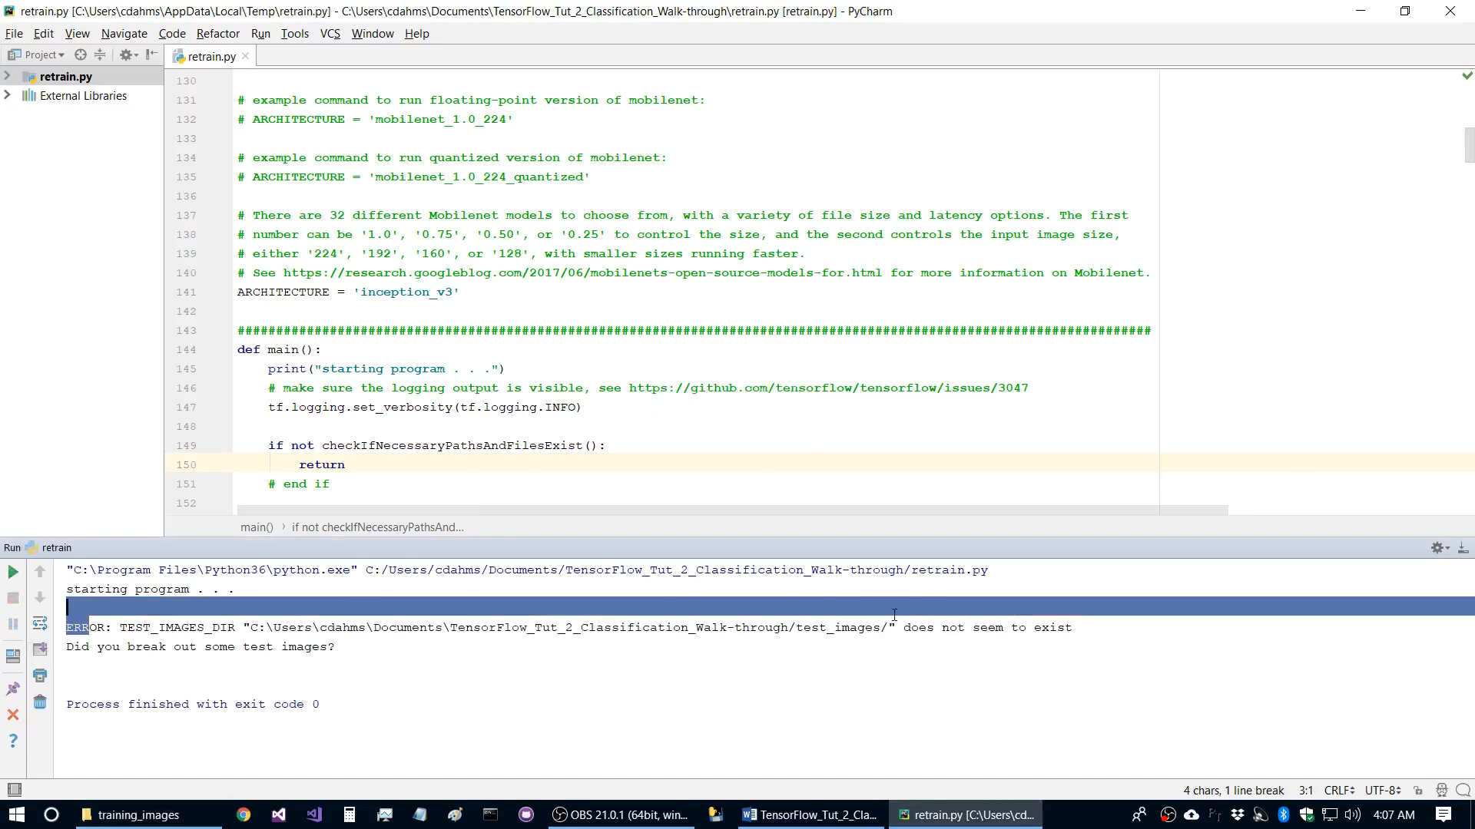
# - Highlight the error output reporting the missing test_images directory
pyautogui.moveTo(91, 626); pyautogui.dragTo(1072, 626)
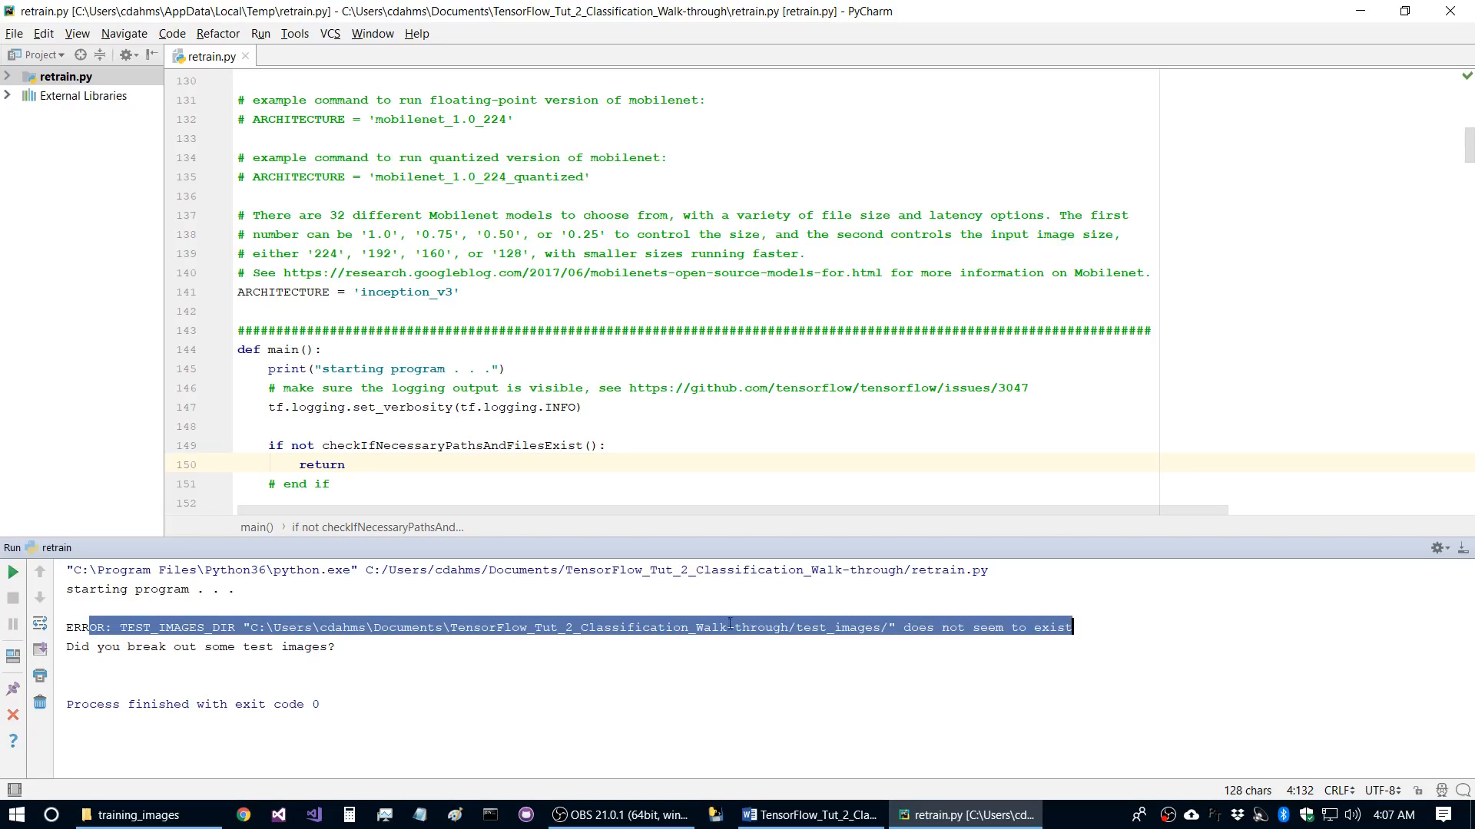
pyautogui.doubleClick(837, 627)
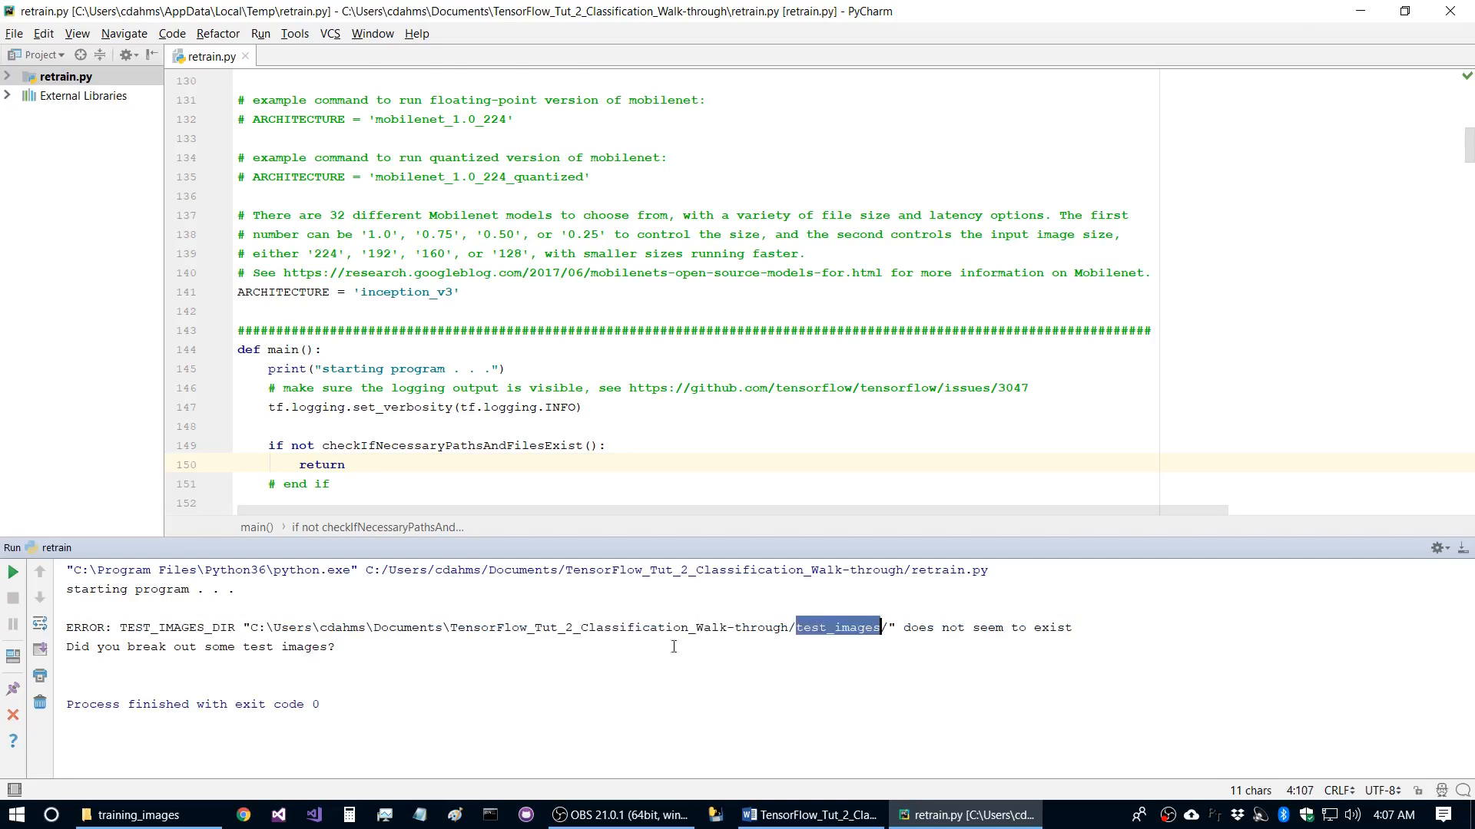
pyautogui.click(135, 814)
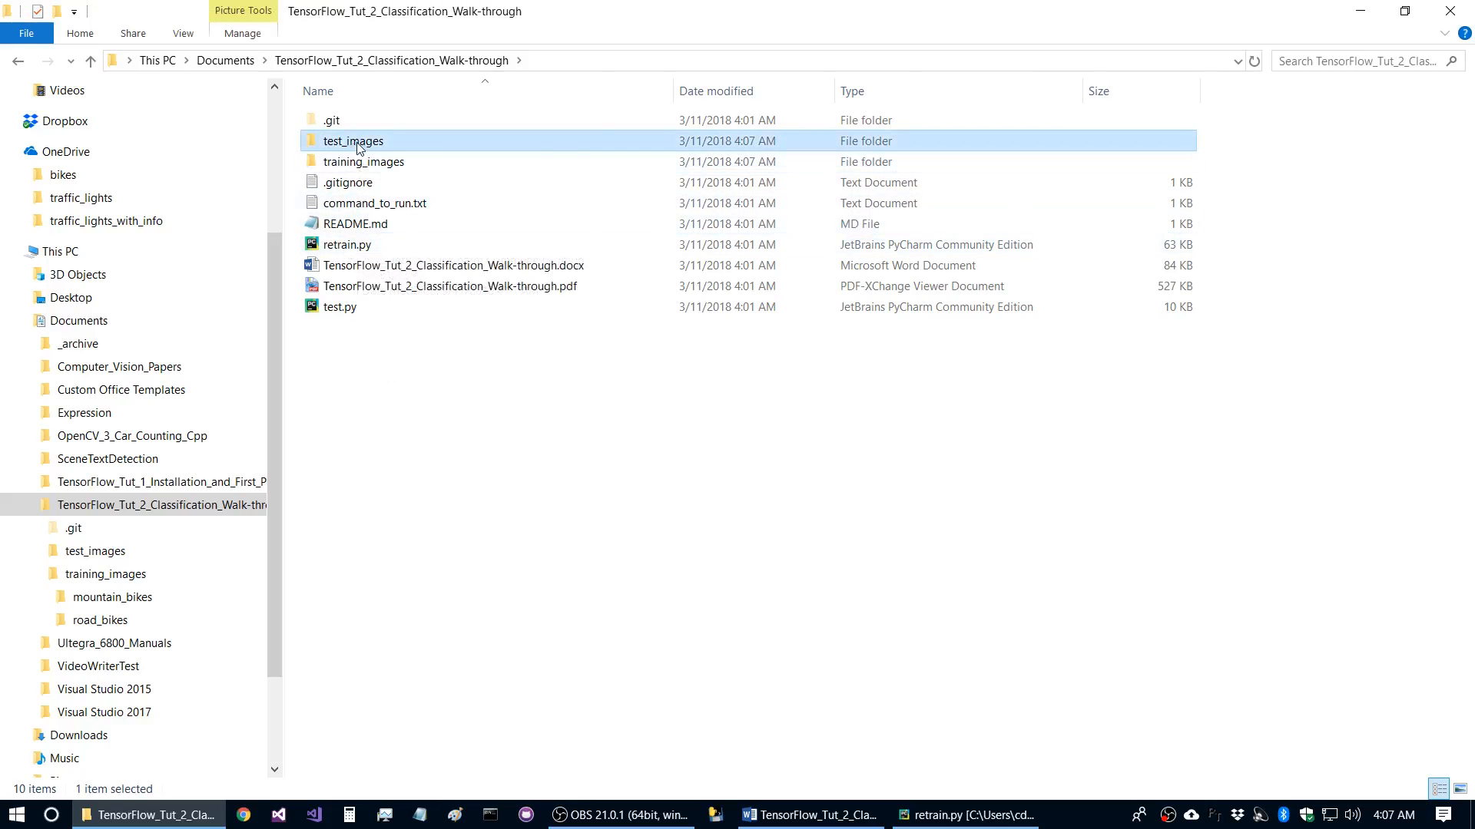
# - Move three mountain bike and three road bike images from training_images into test_images
pyautogui.doubleClick(365, 161)
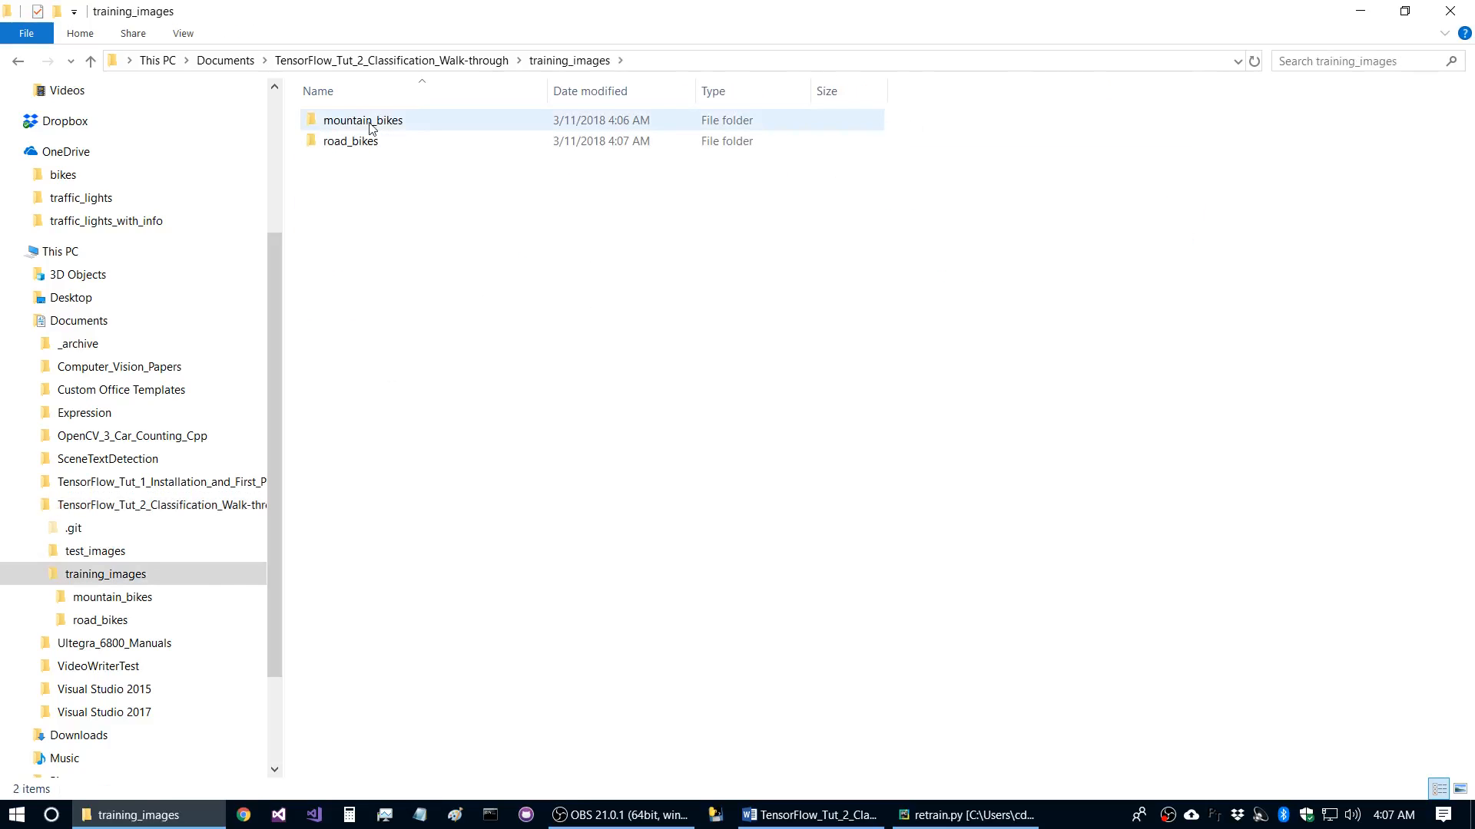
pyautogui.doubleClick(363, 120)
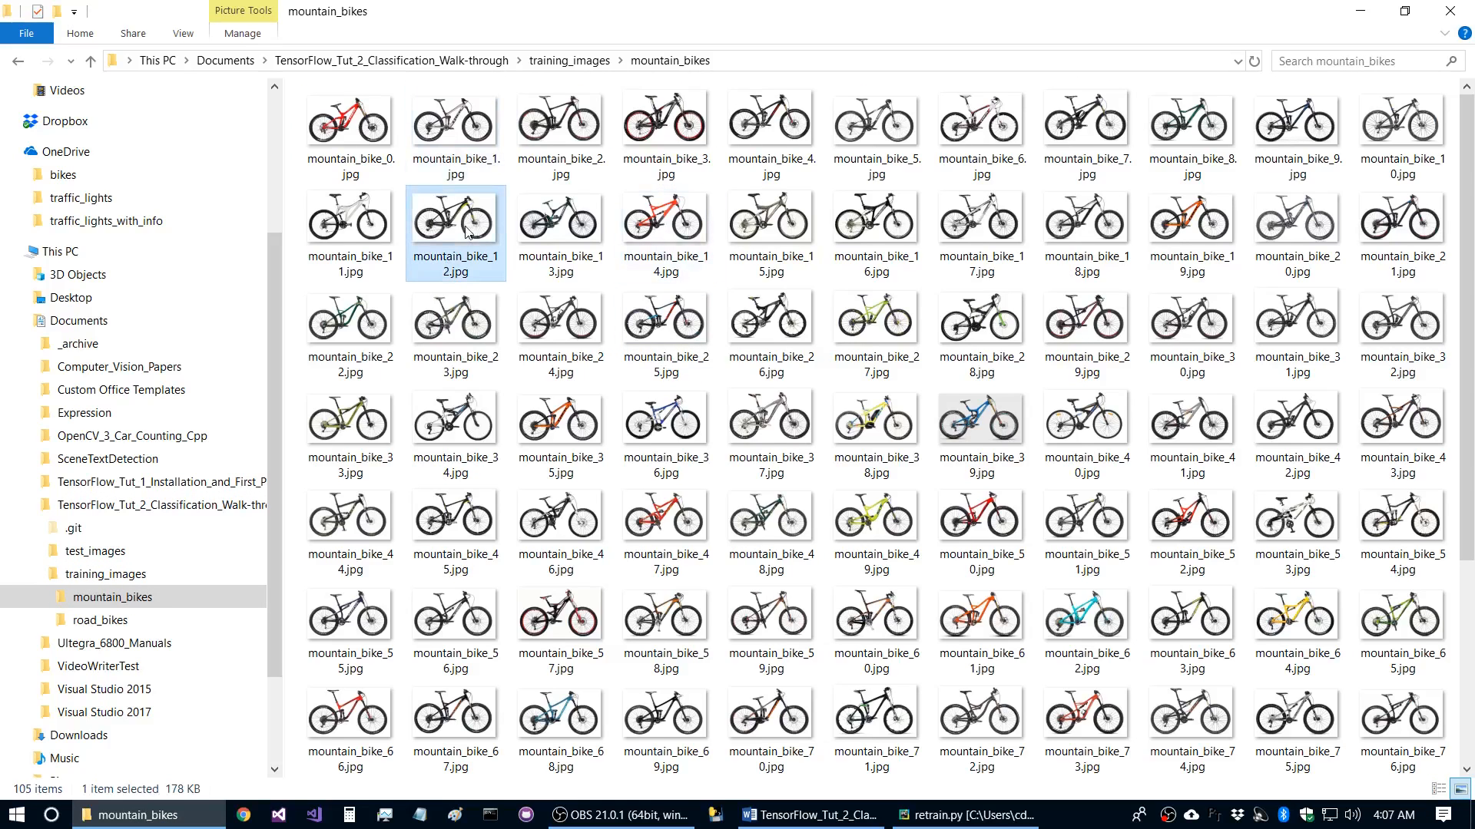
pyautogui.click(1086, 424)
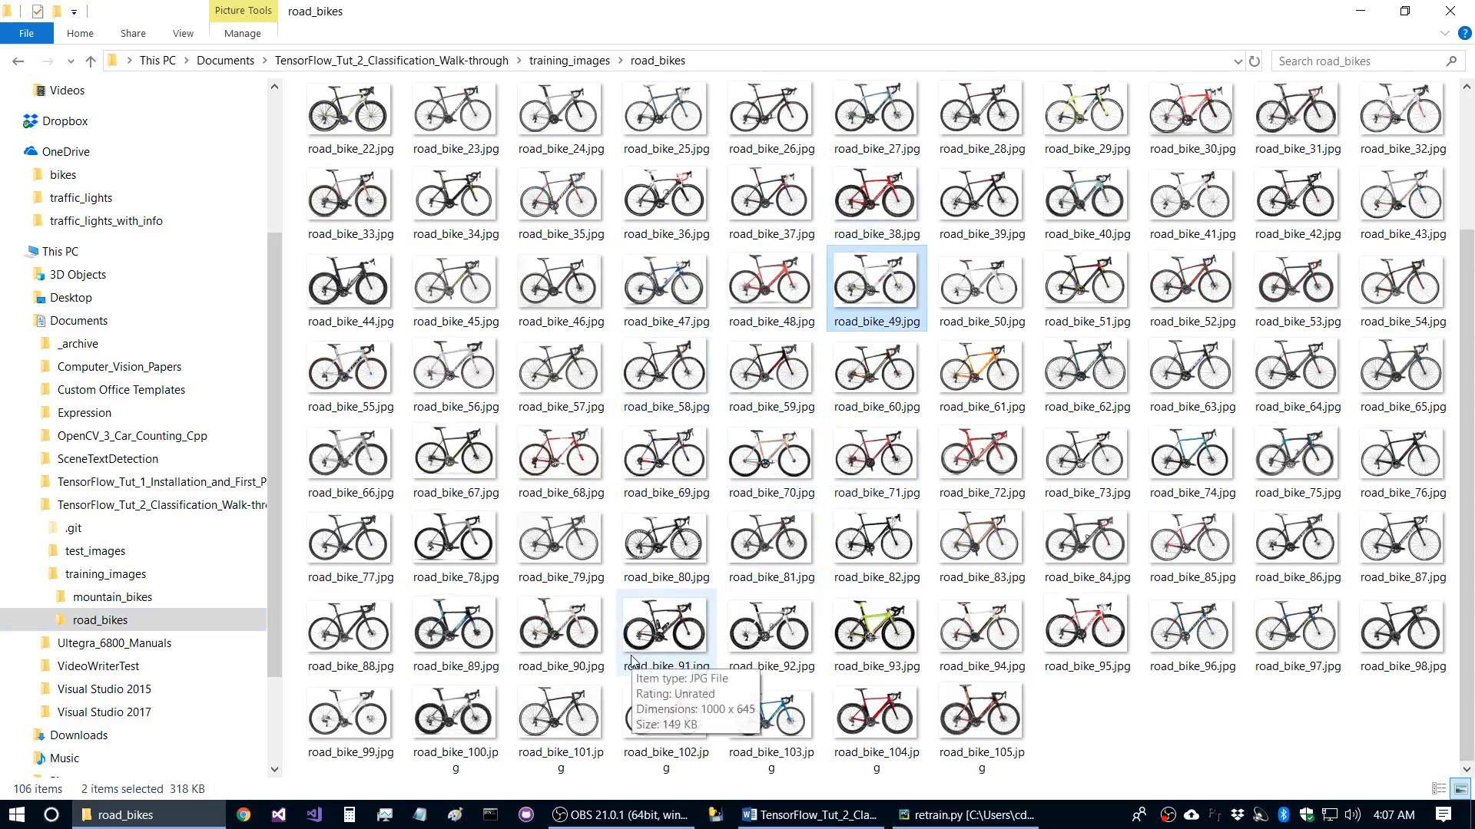
pyautogui.moveTo(663, 625); pyautogui.dragTo(202, 588)
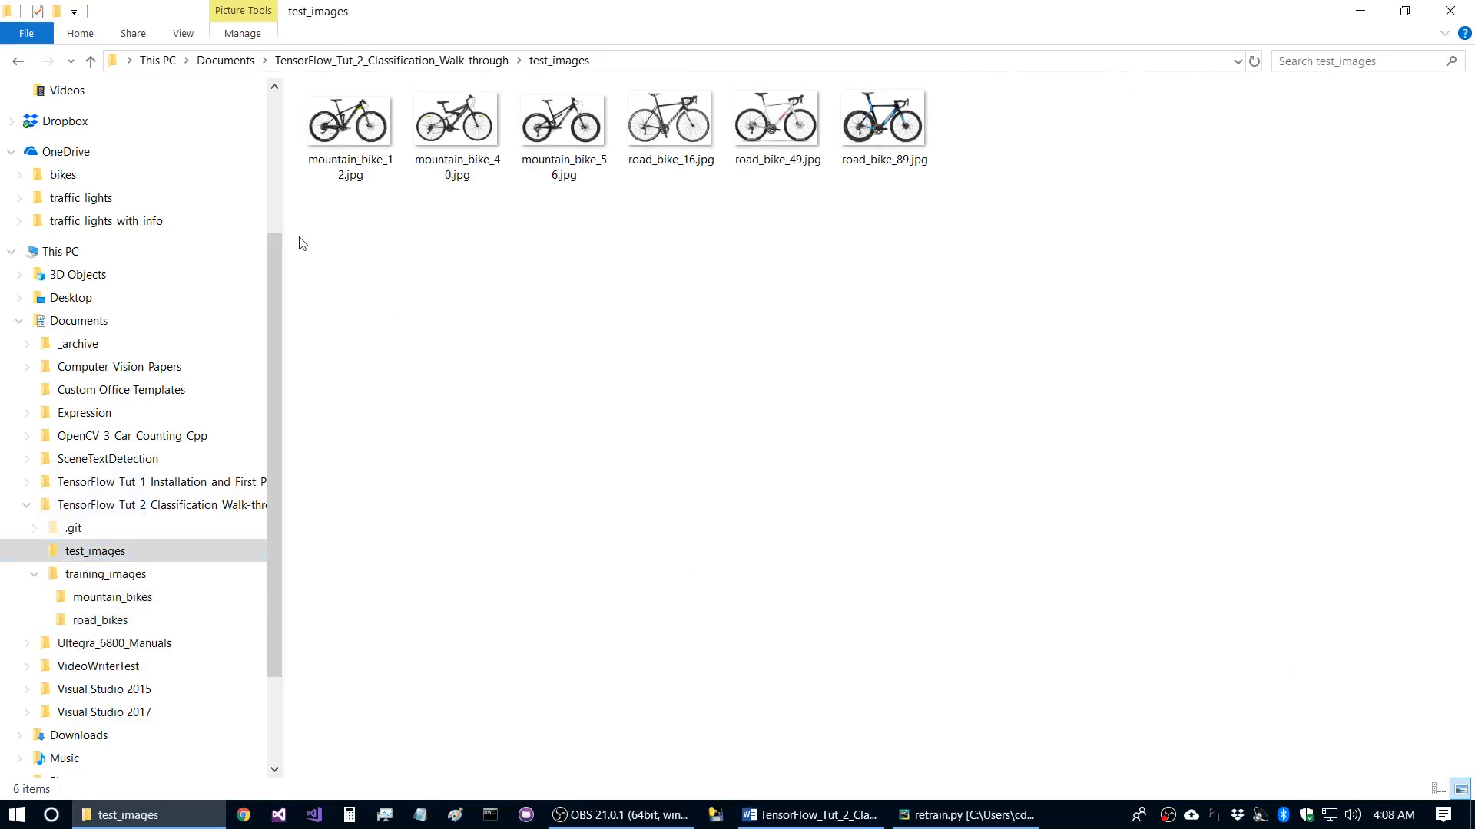
pyautogui.moveTo(793, 349)
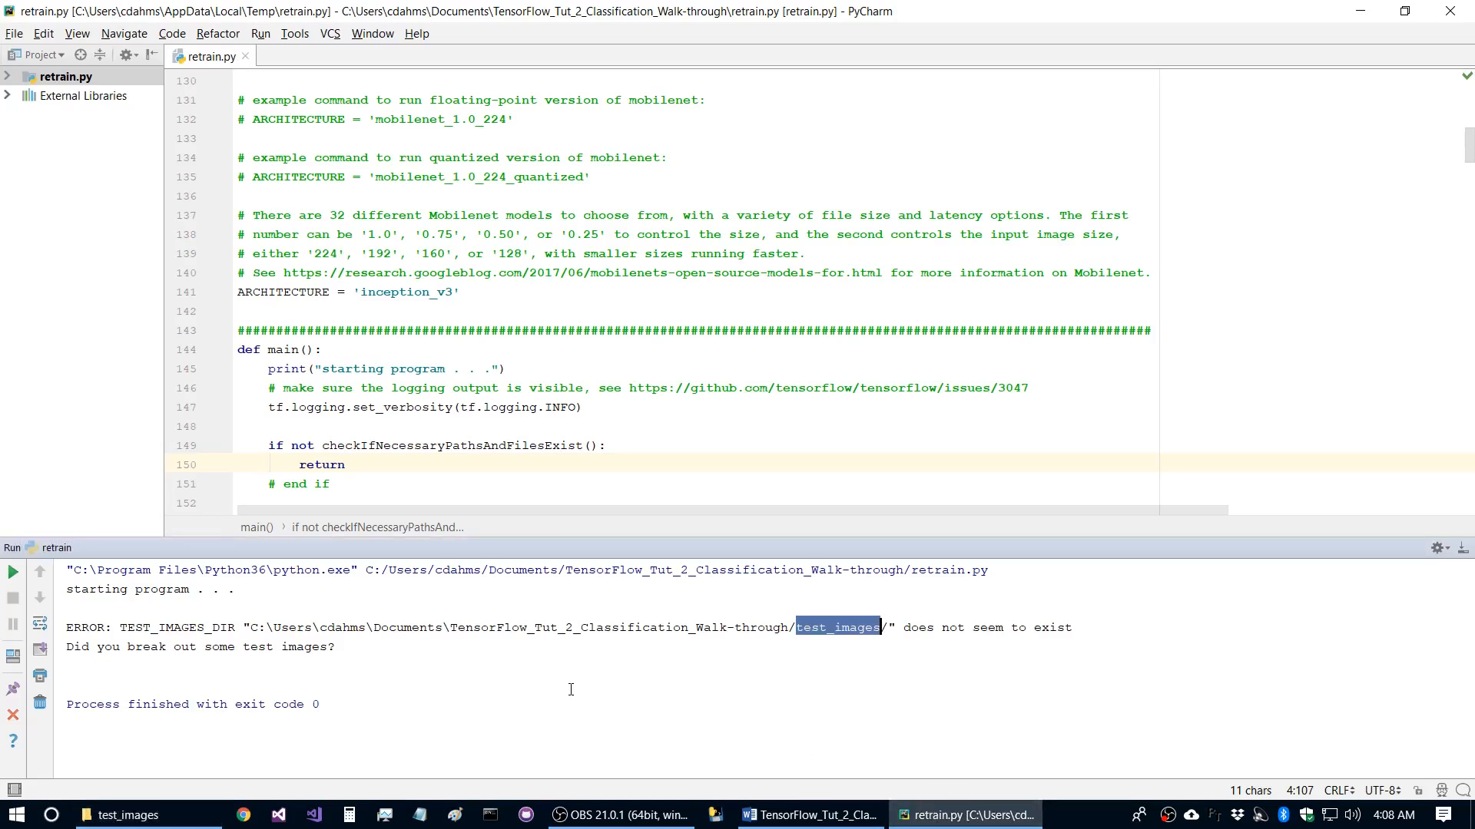
# - Rerun retrain.py via the retrain run configuration now that test images exist
pyautogui.click(261, 32)
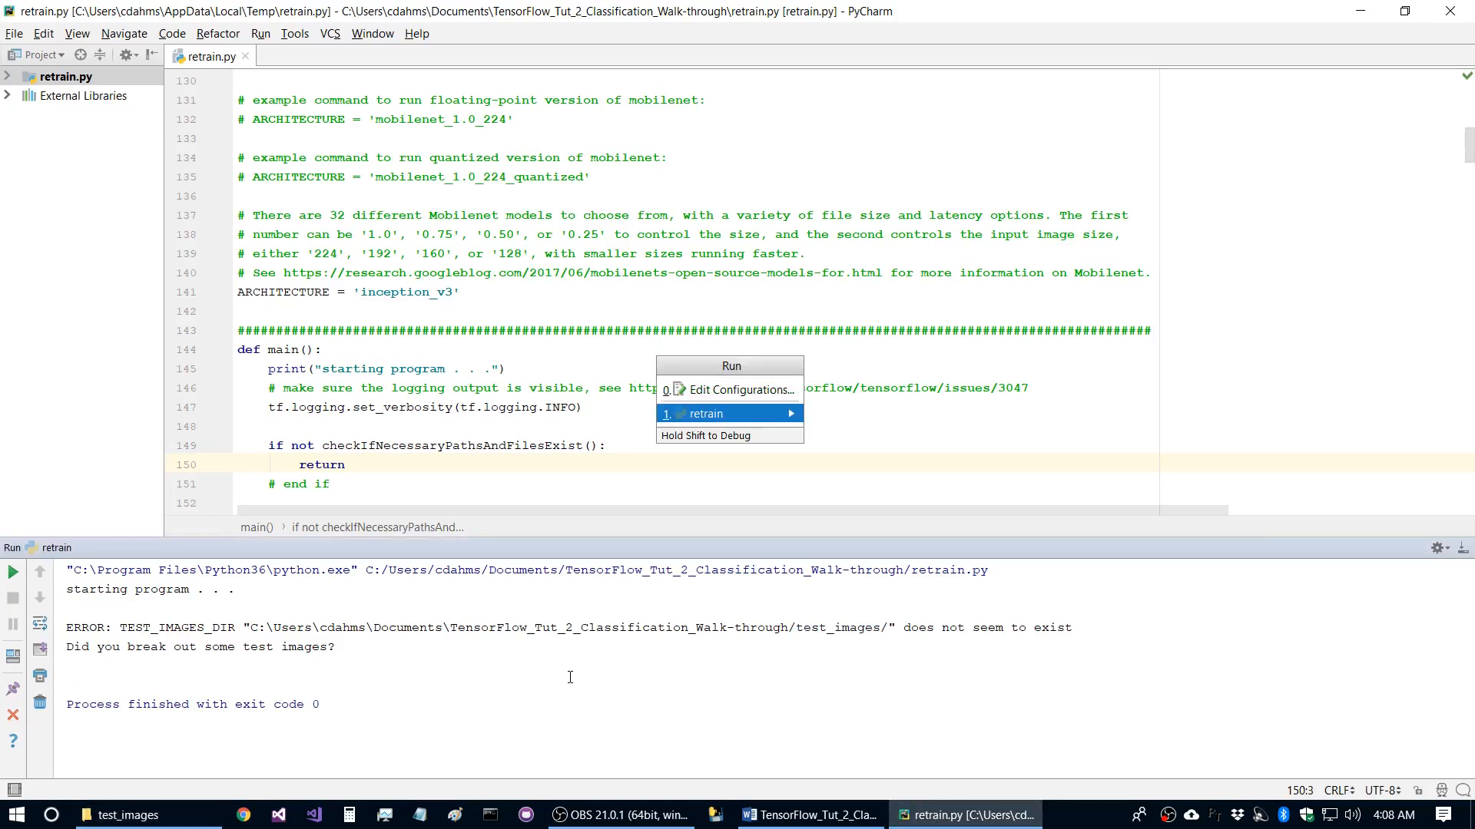
pyautogui.click(711, 413)
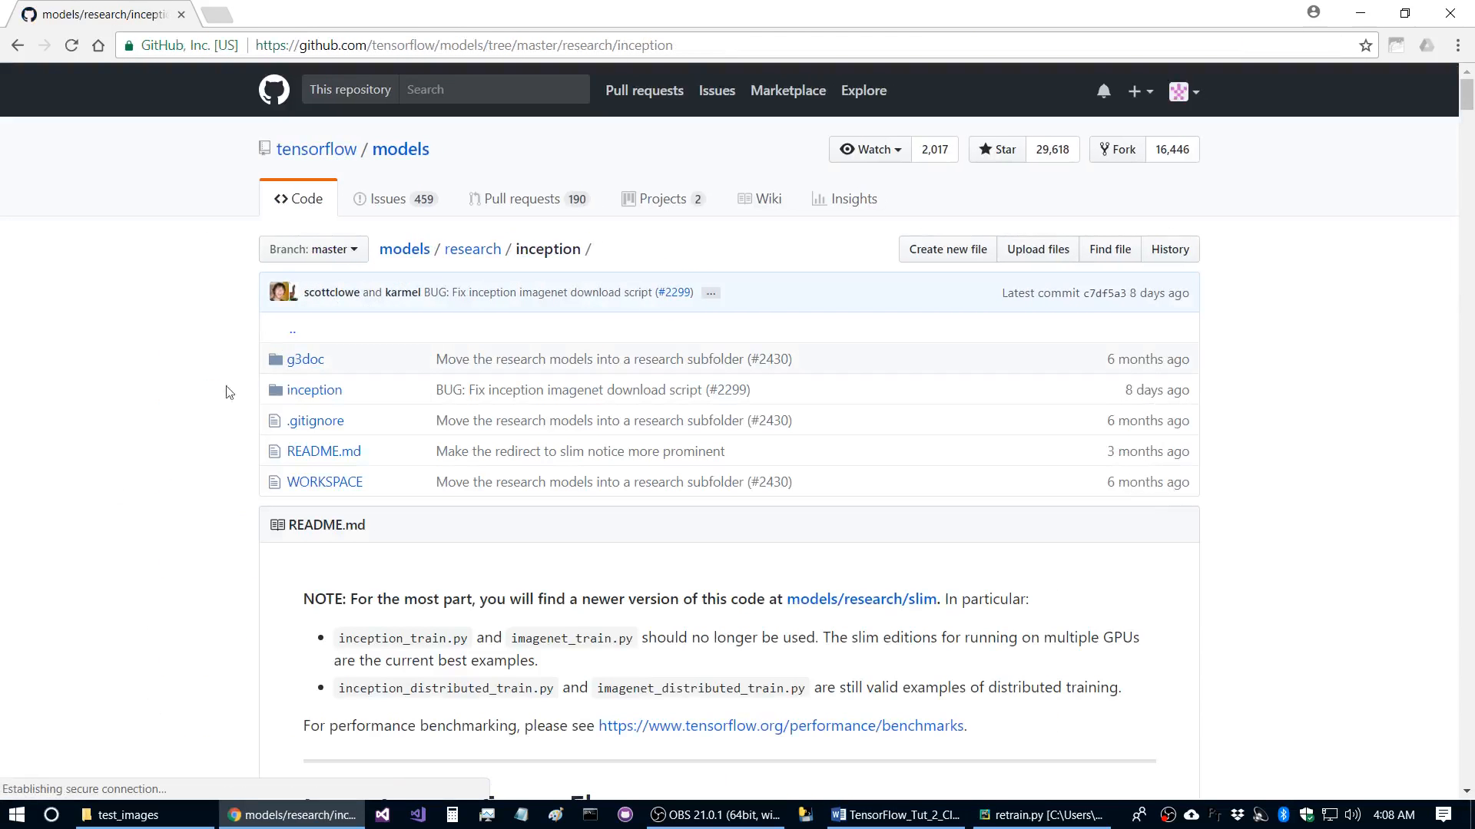
# - Scroll the GitHub inception page to the Inception v3 architecture diagram, then close Chrome
pyautogui.scroll(-3)
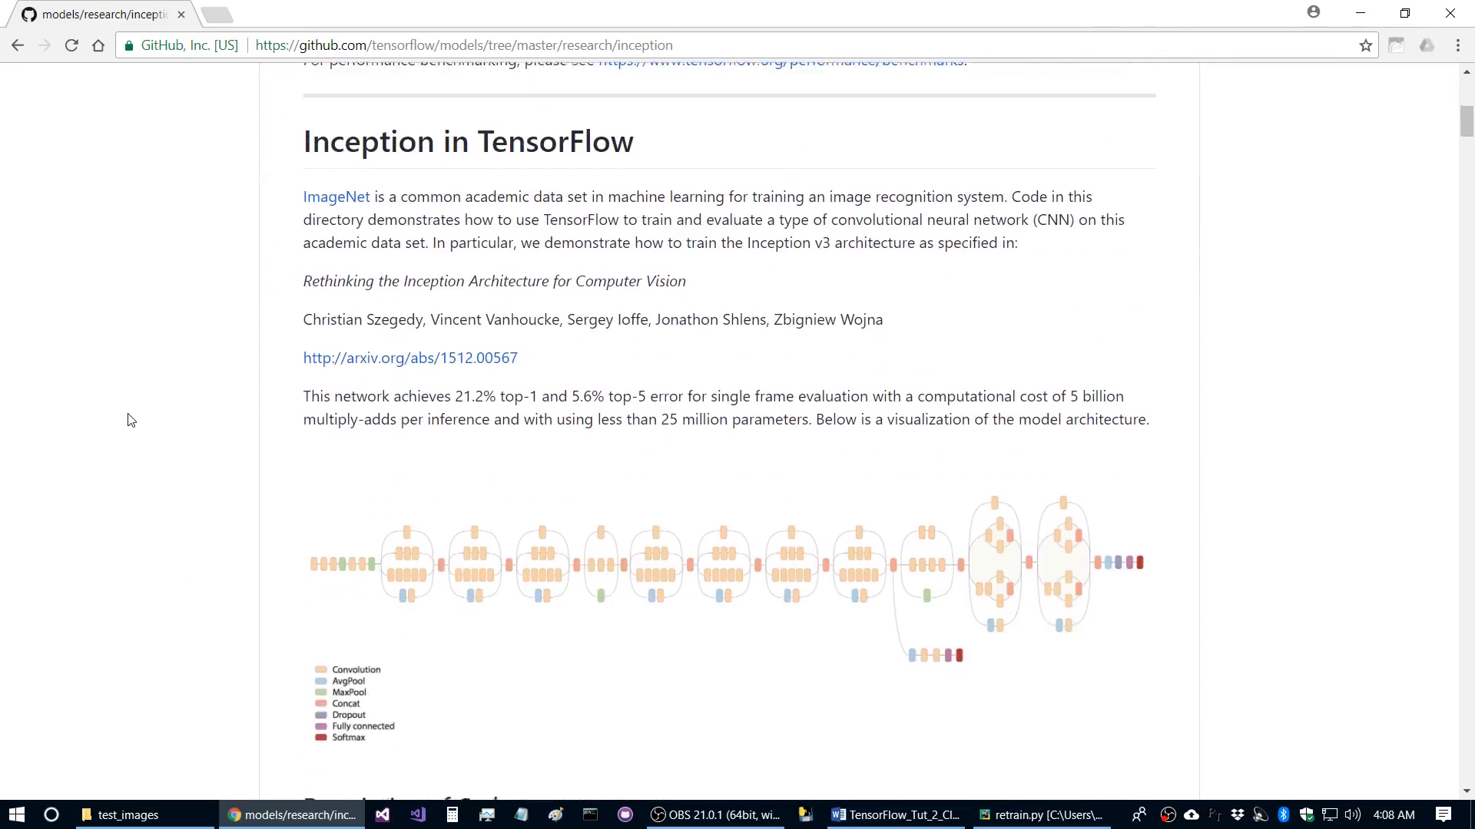
pyautogui.scroll(-3)
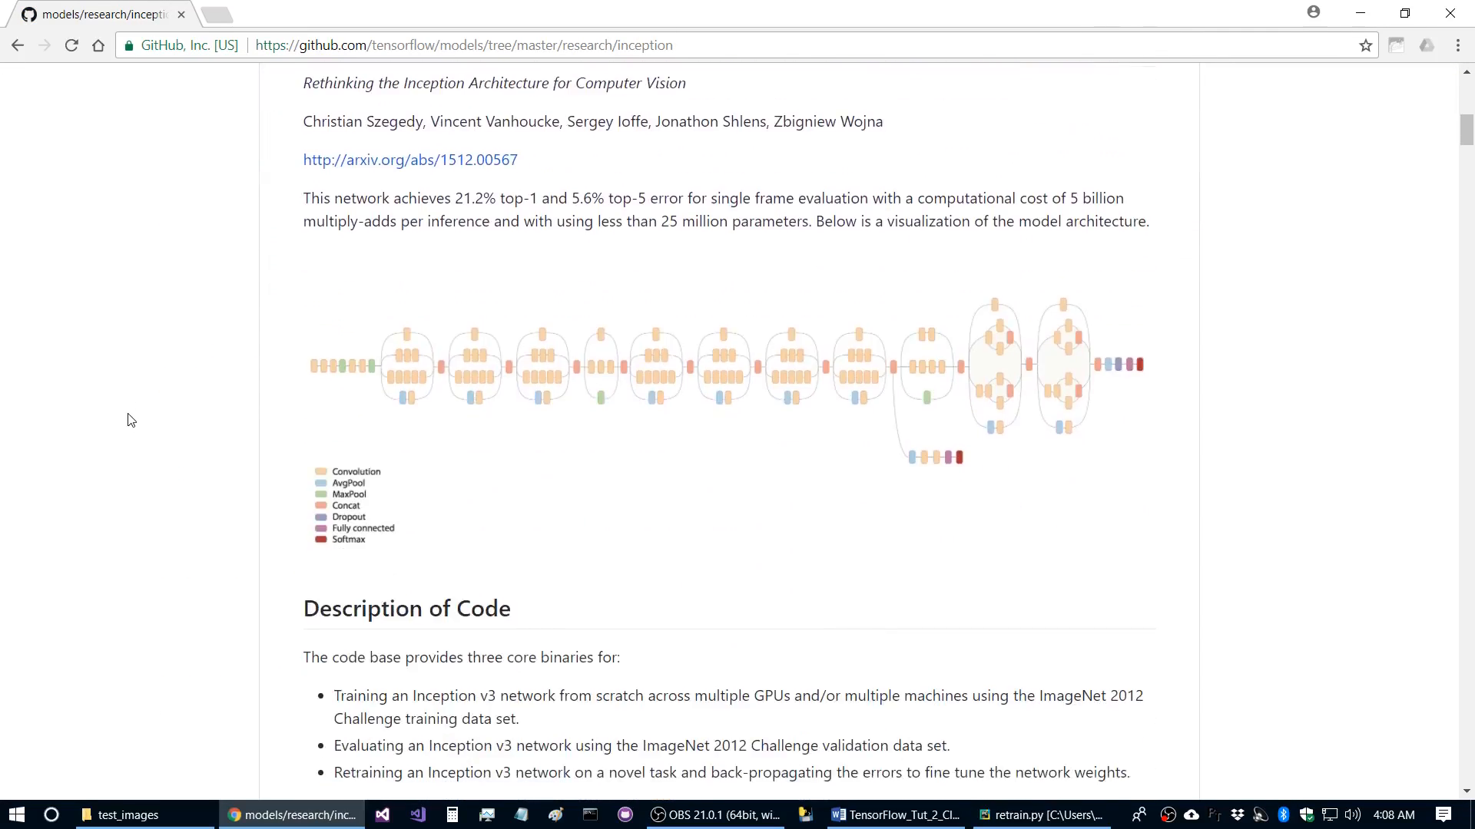
pyautogui.moveTo(1318, 483)
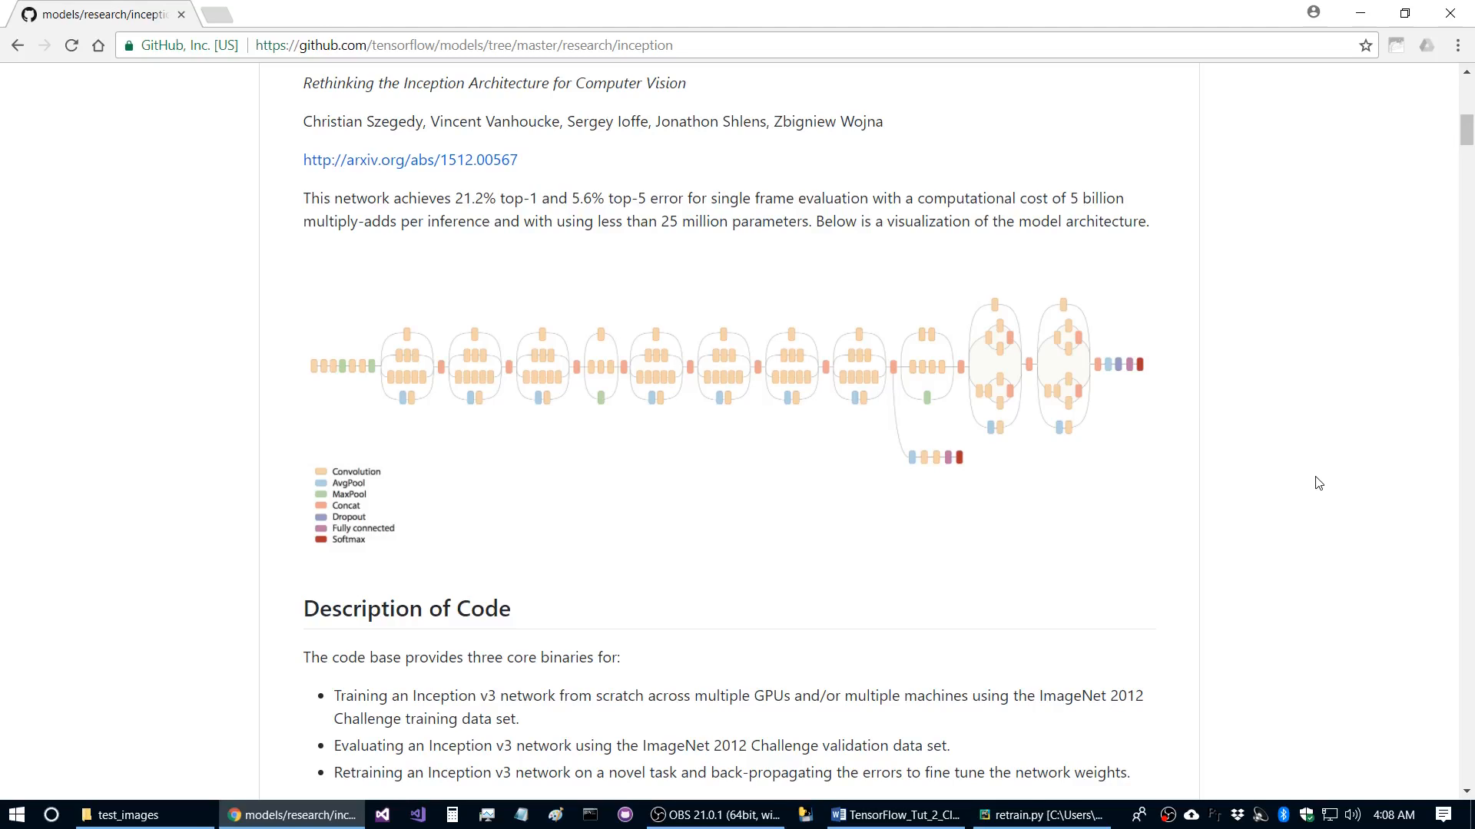
pyautogui.moveTo(383, 470)
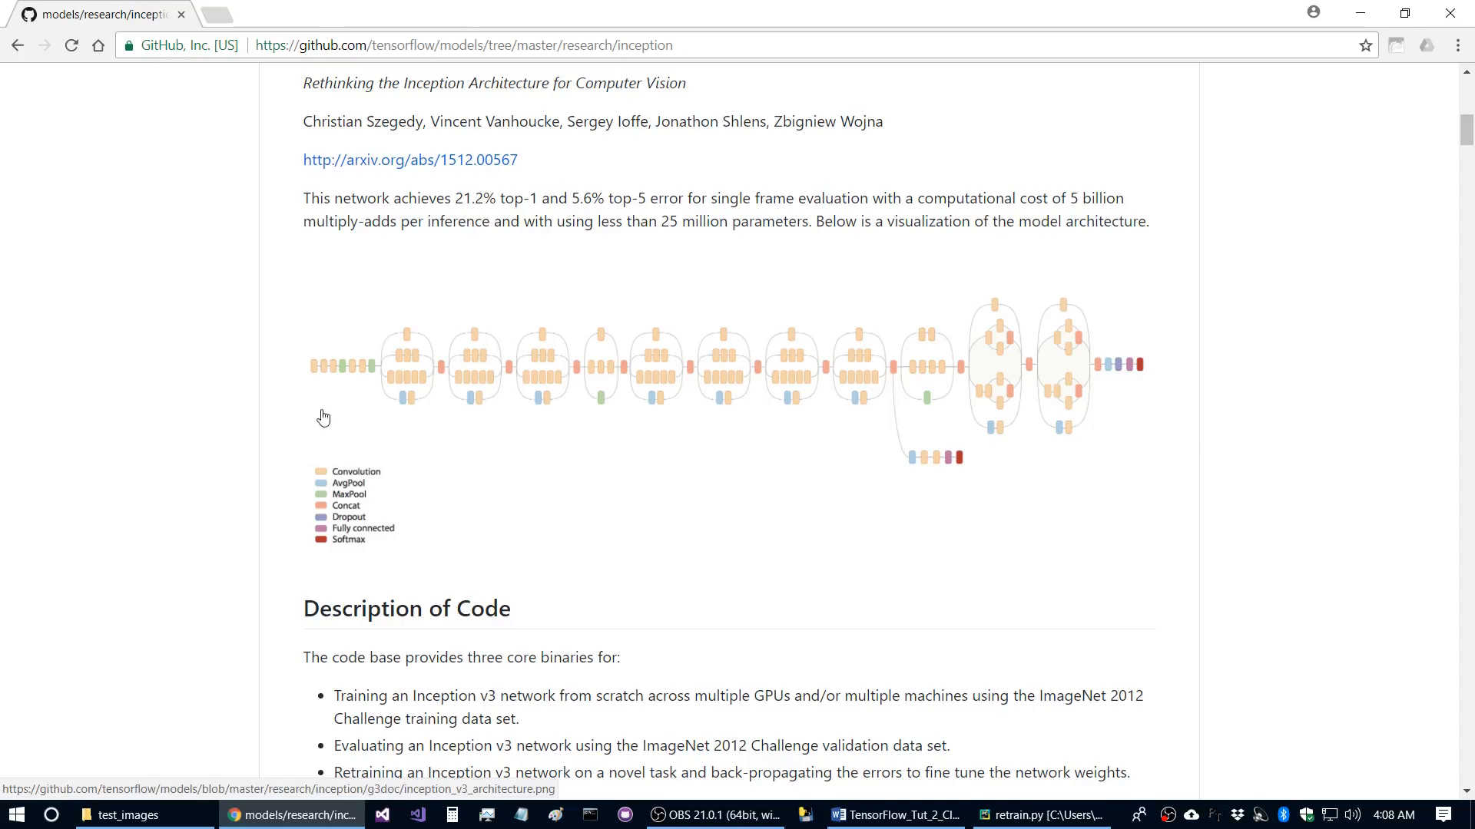
pyautogui.moveTo(1007, 412)
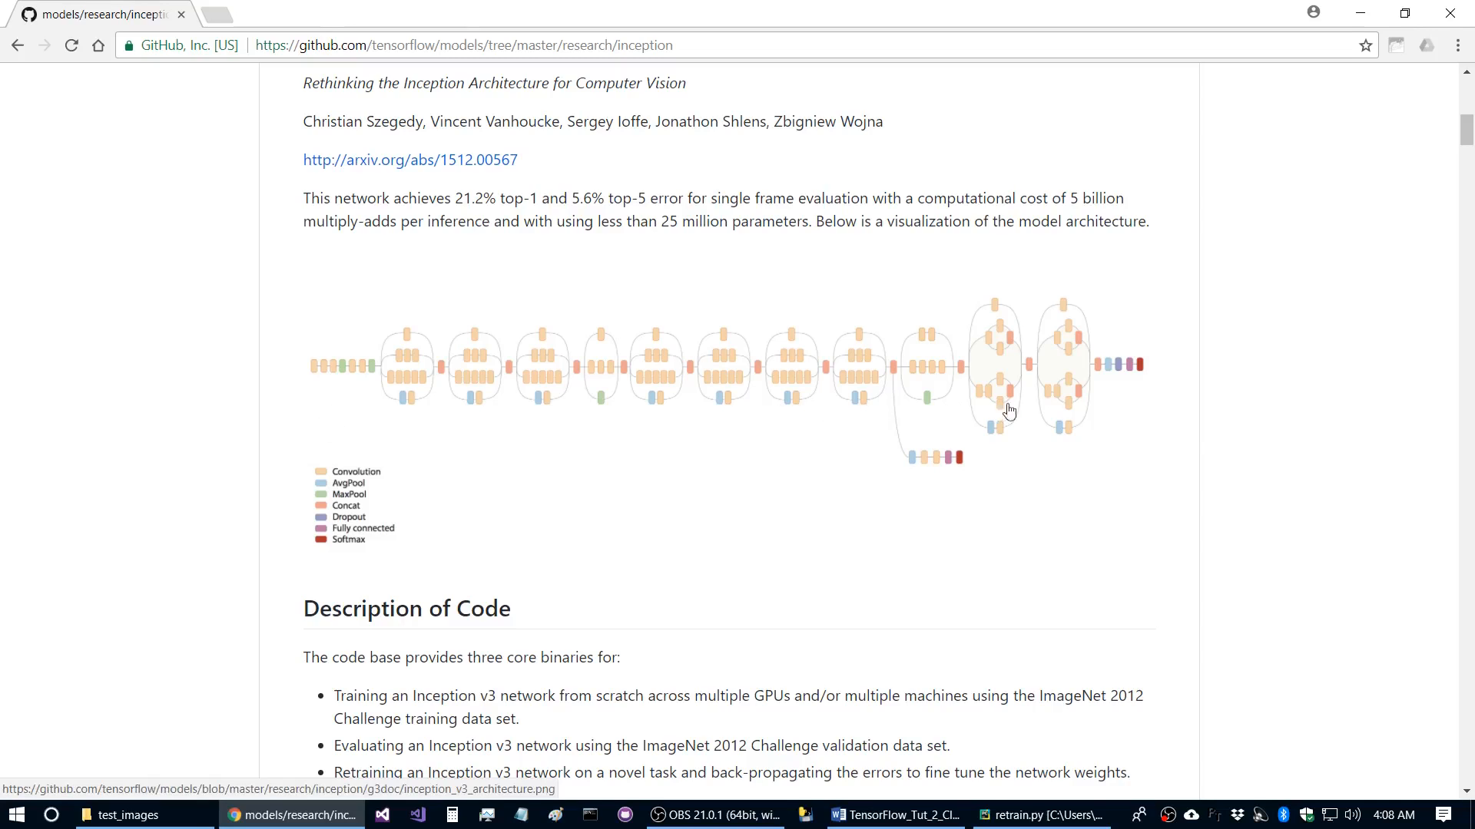
pyautogui.moveTo(1077, 343)
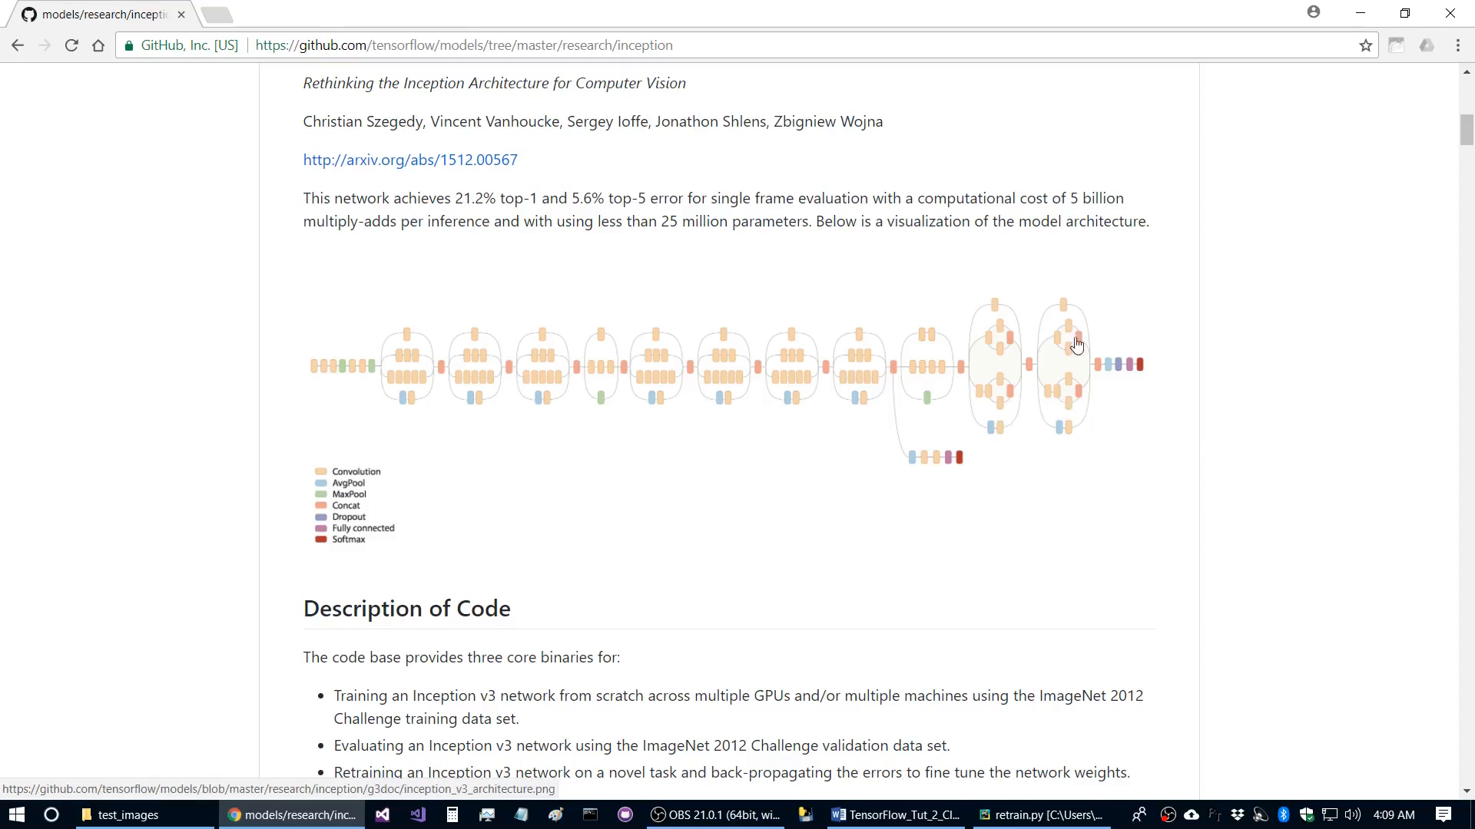
pyautogui.moveTo(1456, 14)
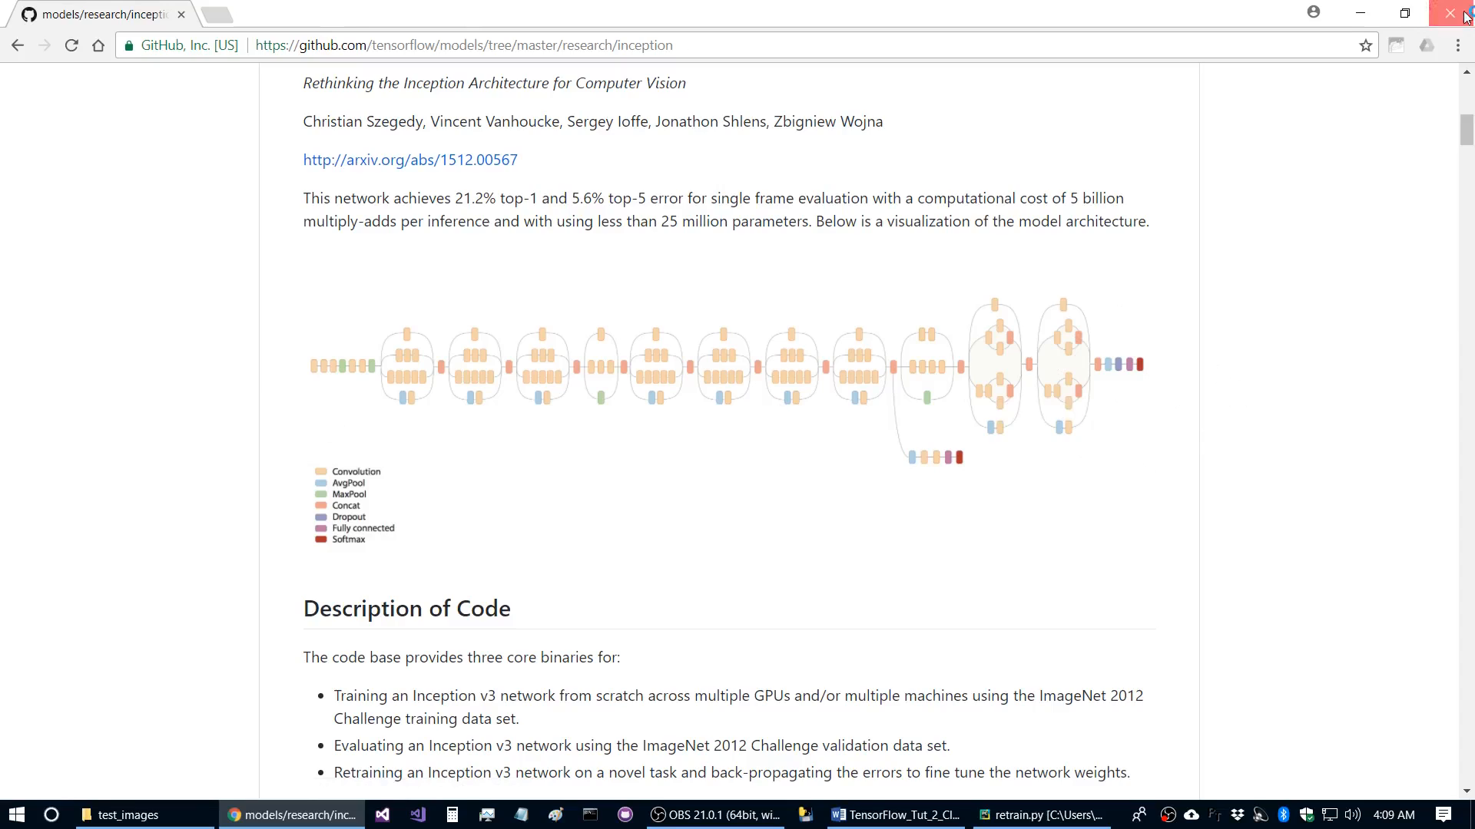
pyautogui.click(965, 816)
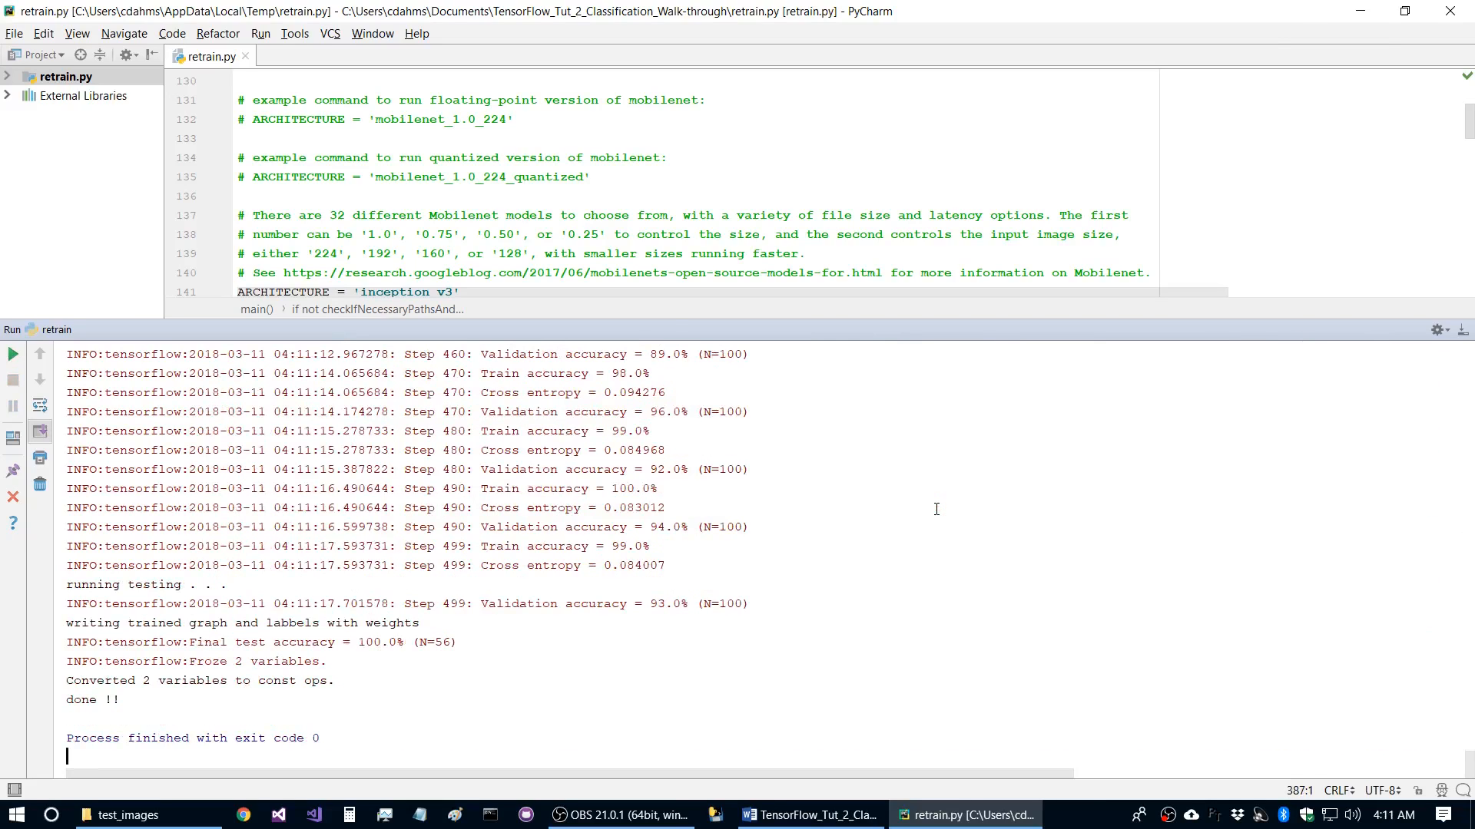
pyautogui.moveTo(921, 527)
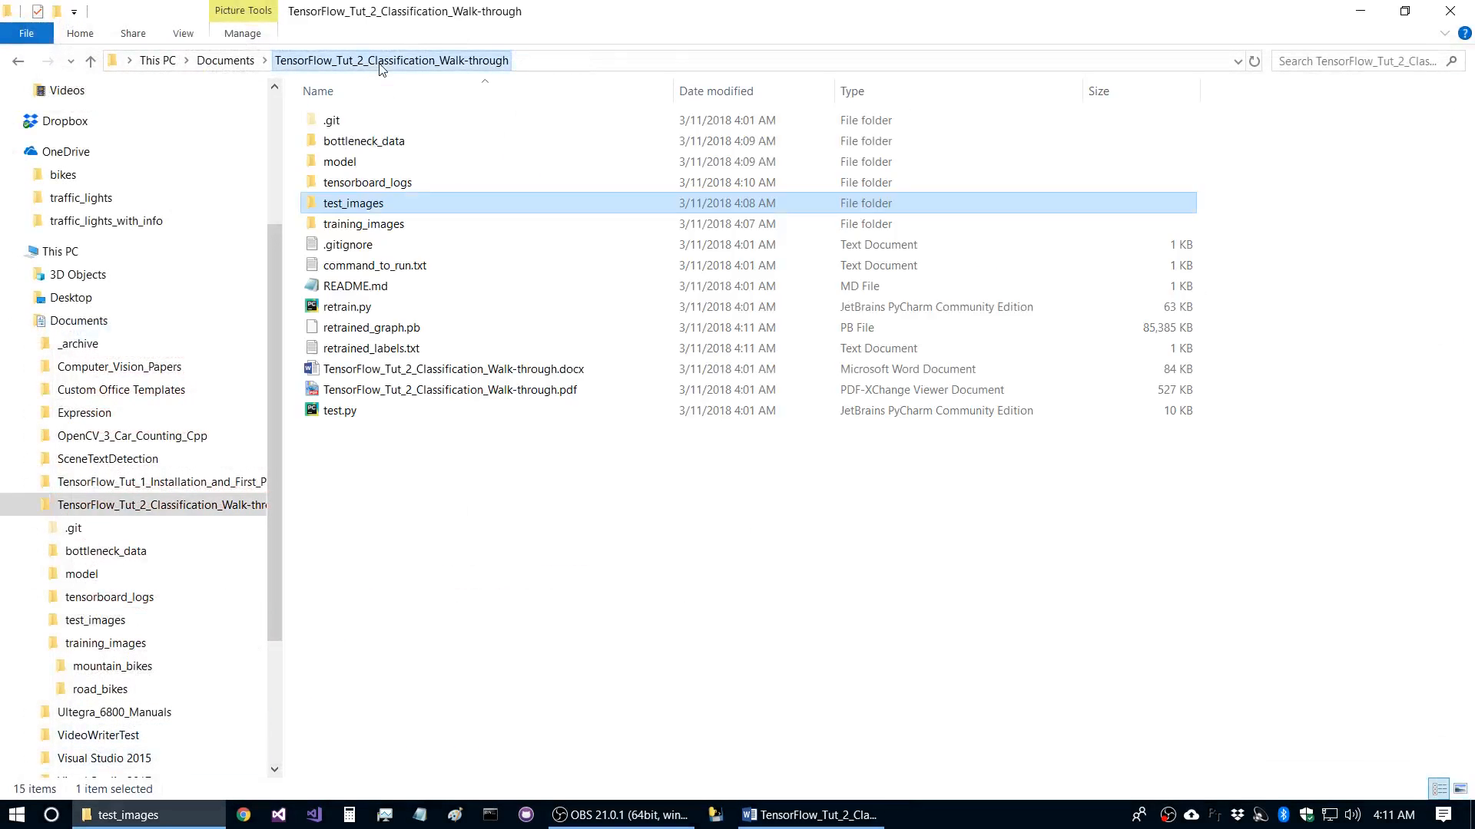
# - Open test.py in PyCharm and view the six bike images in test_images
pyautogui.click(341, 411)
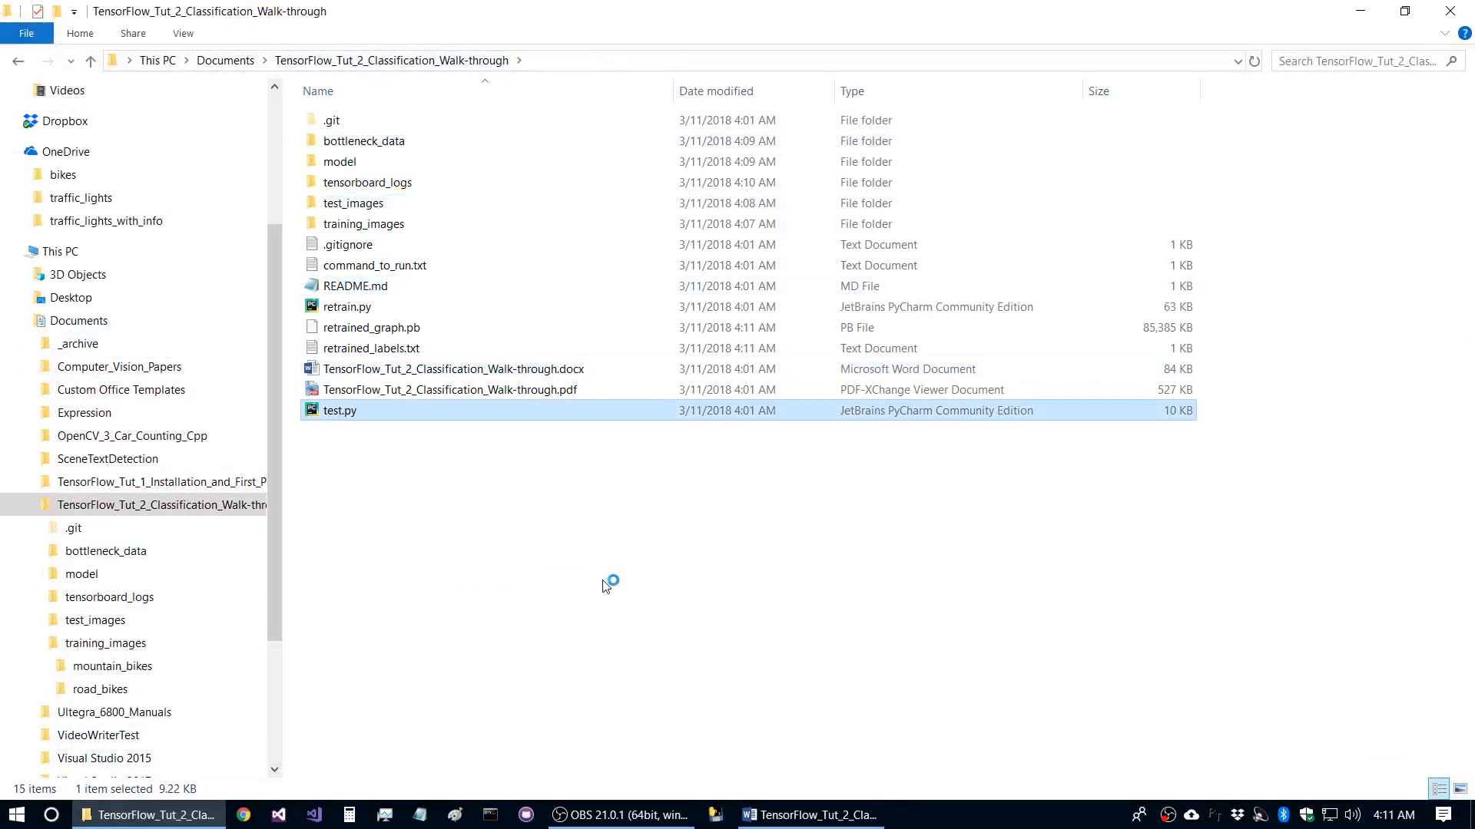
pyautogui.doubleClick(339, 411)
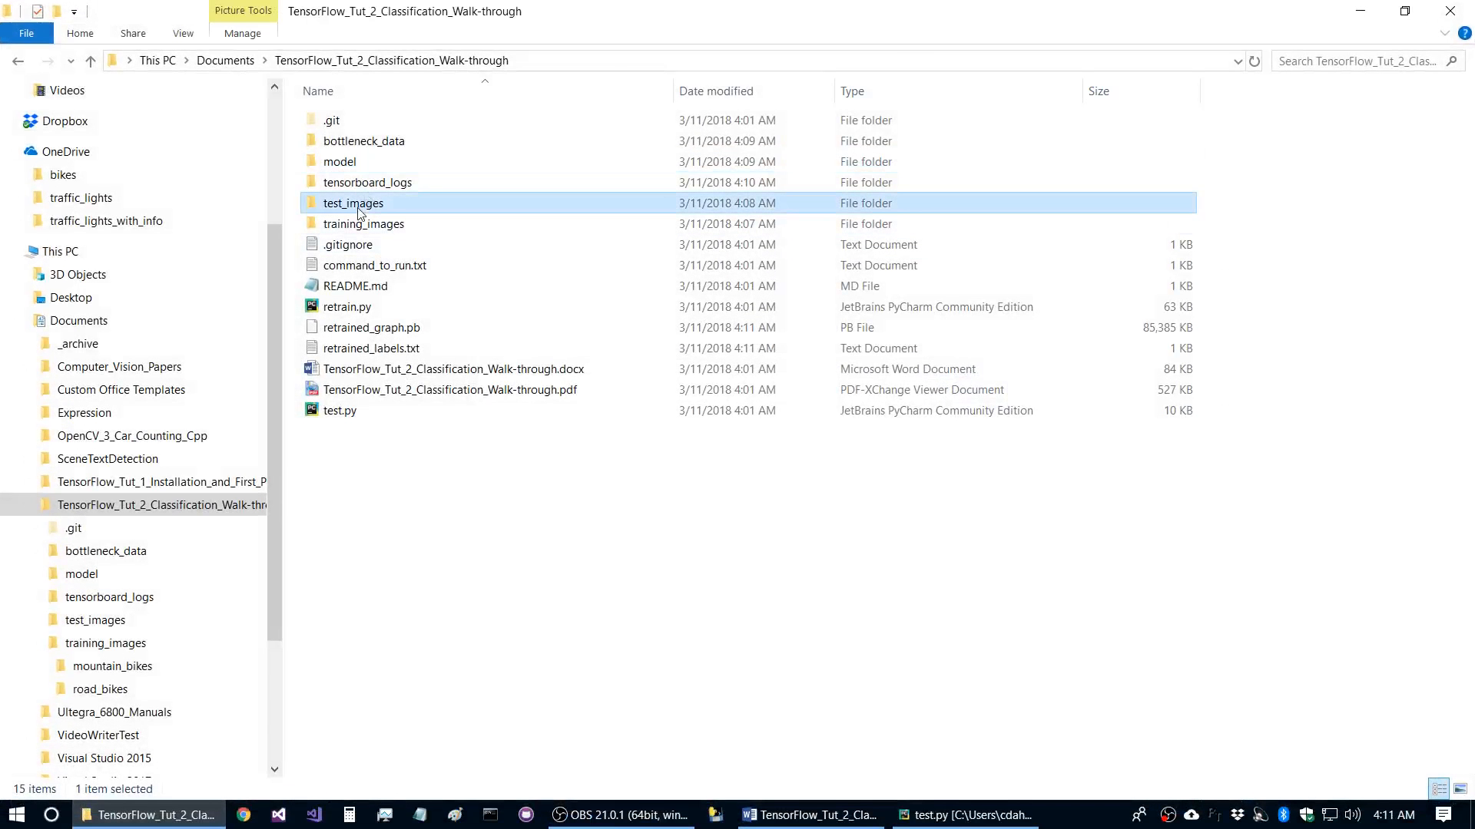
pyautogui.doubleClick(354, 202)
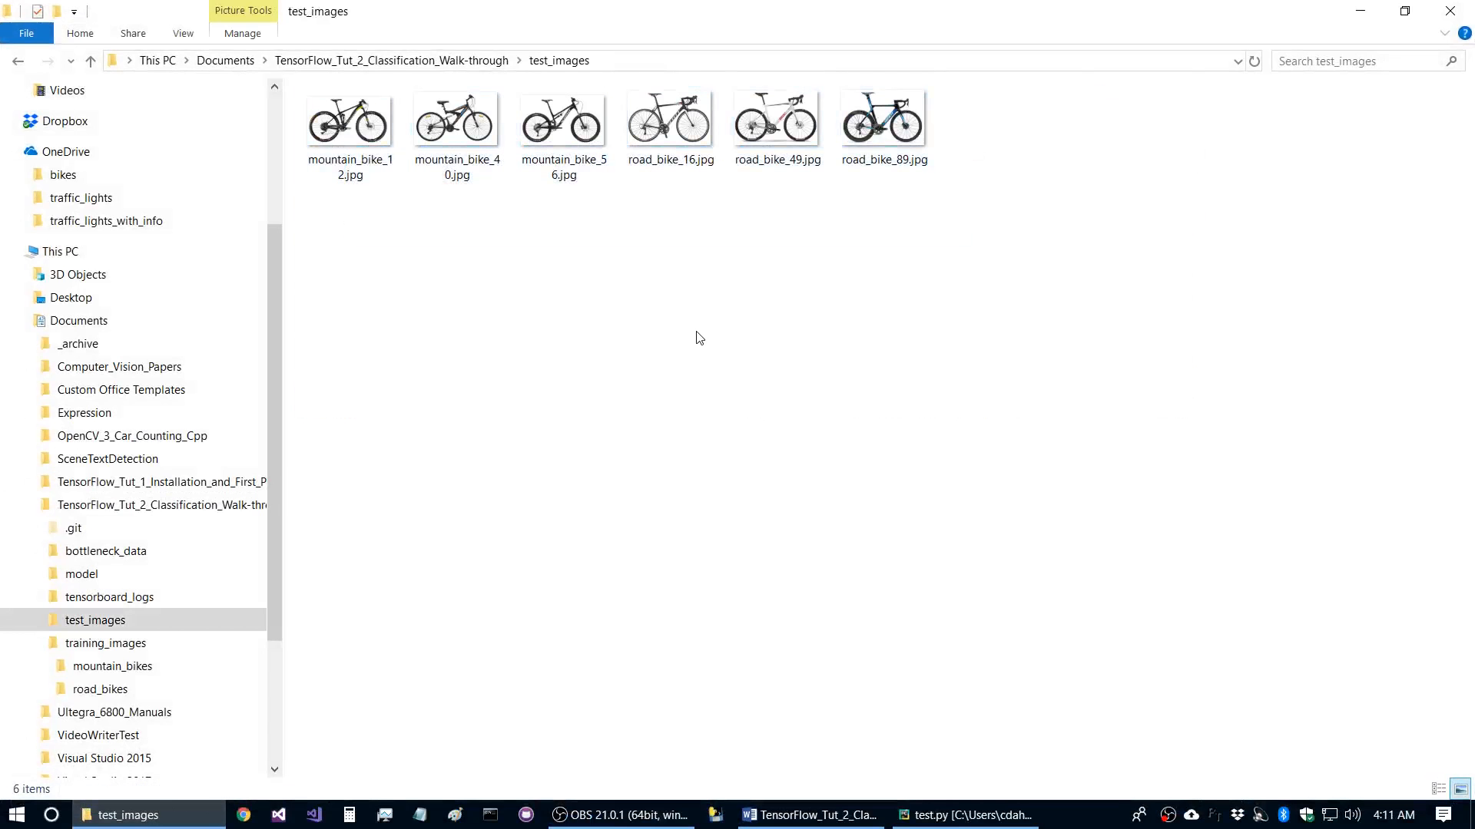
pyautogui.click(963, 816)
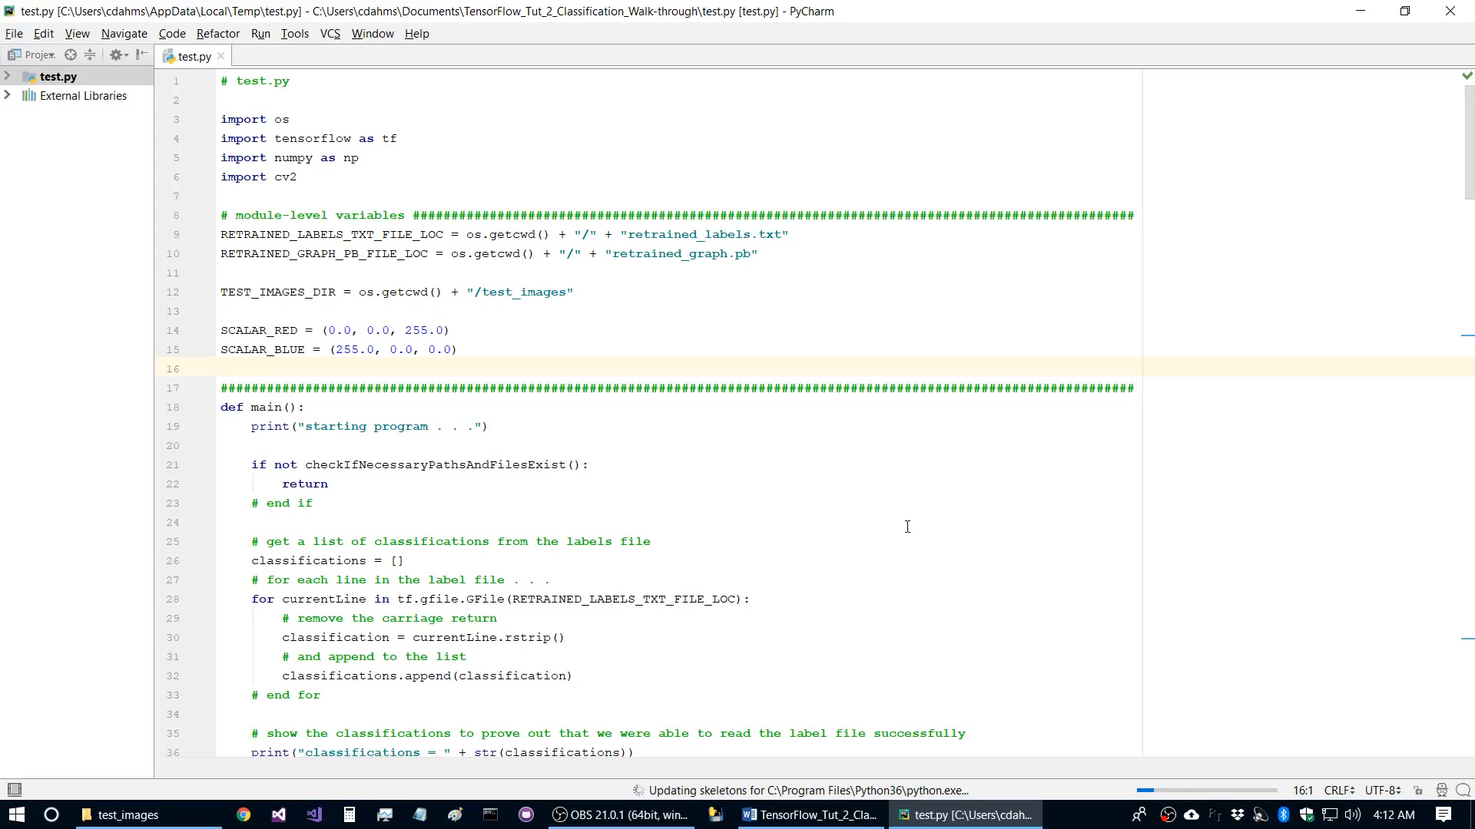
# - Launch test.py via the test run configuration to classify the test images
pyautogui.click(226, 367)
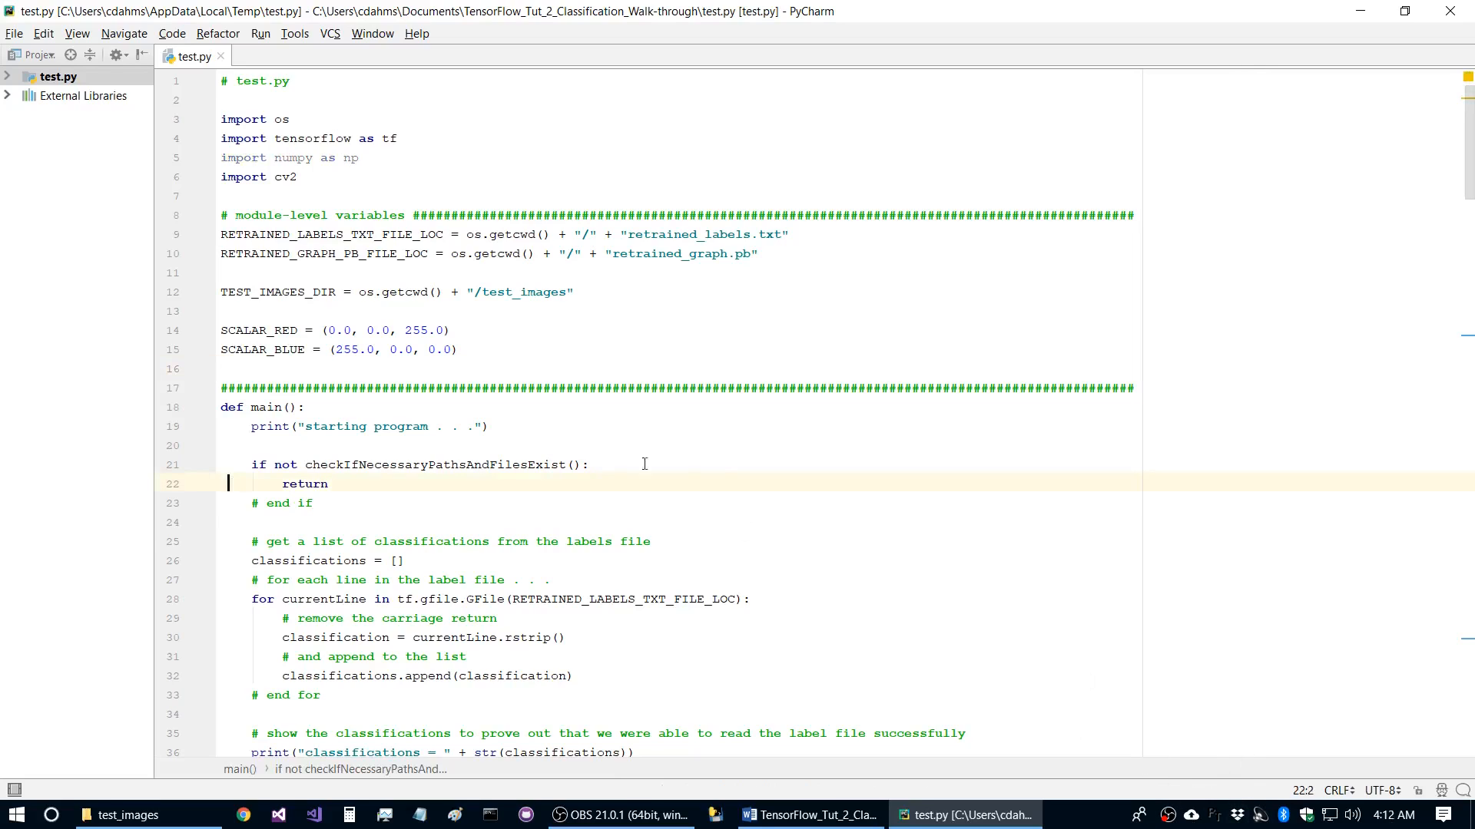
pyautogui.moveTo(740, 475)
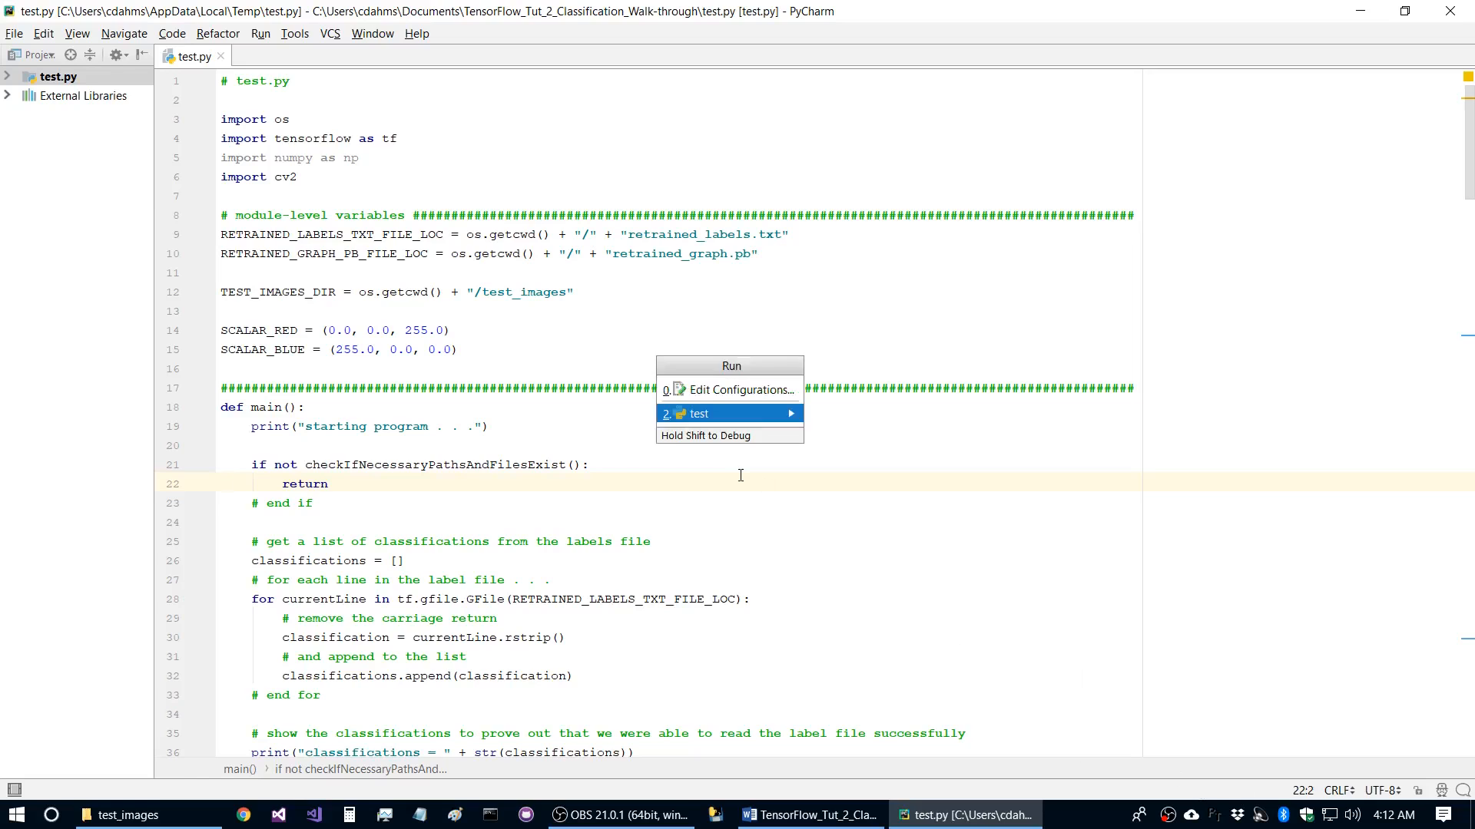
pyautogui.click(698, 413)
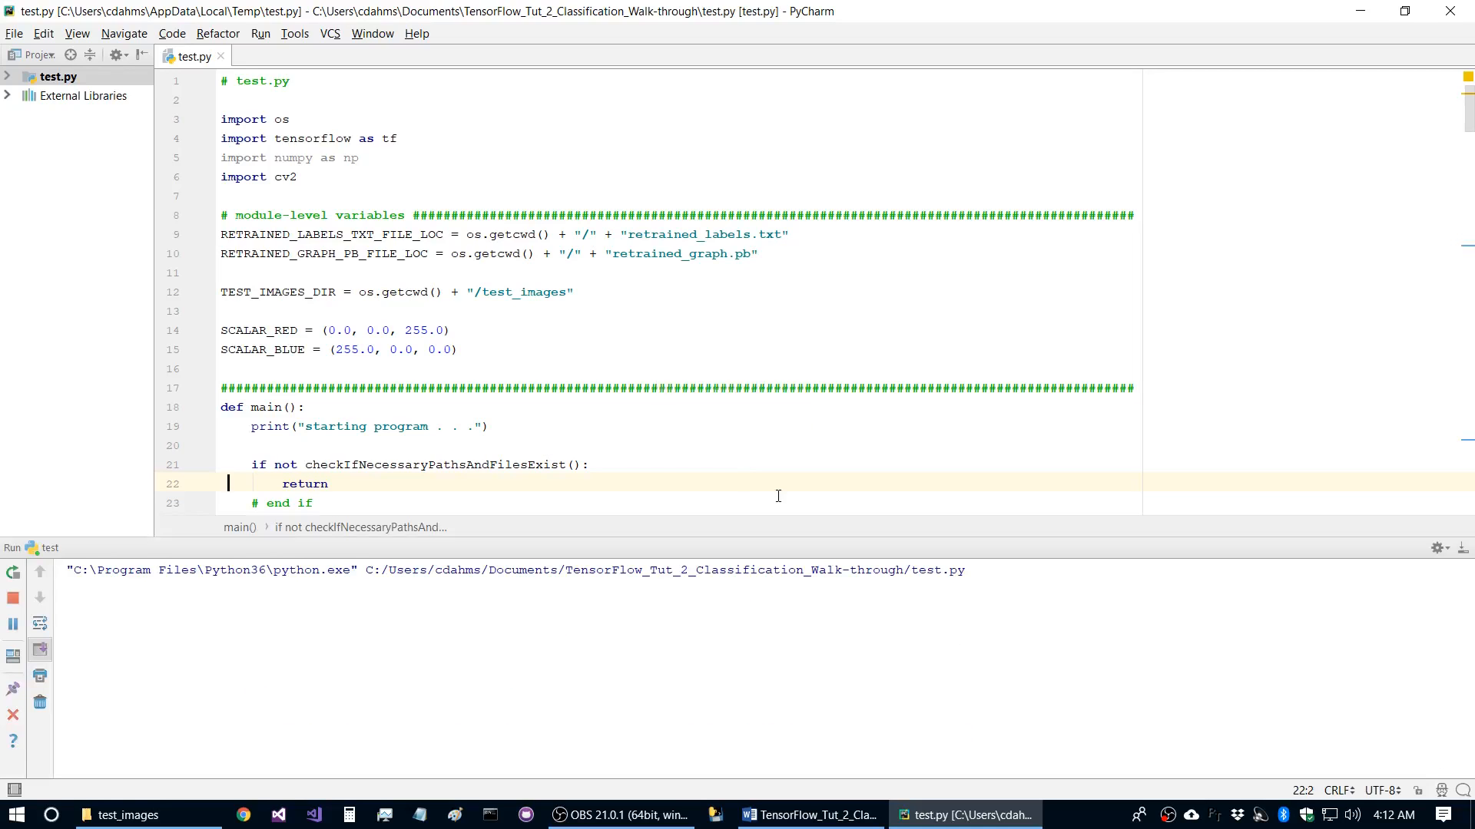